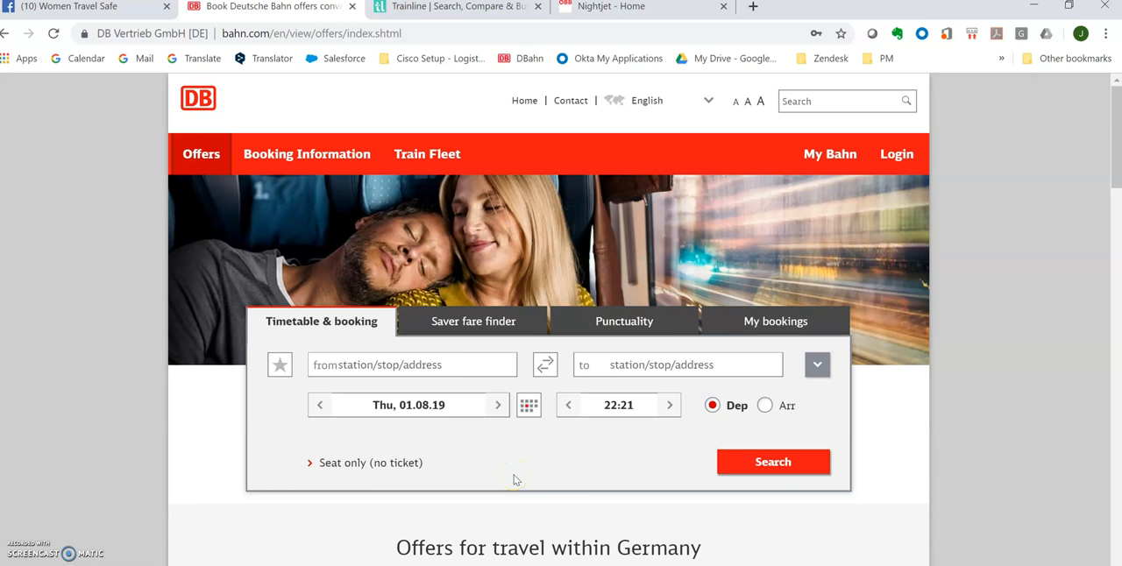
mouse_move(528, 451)
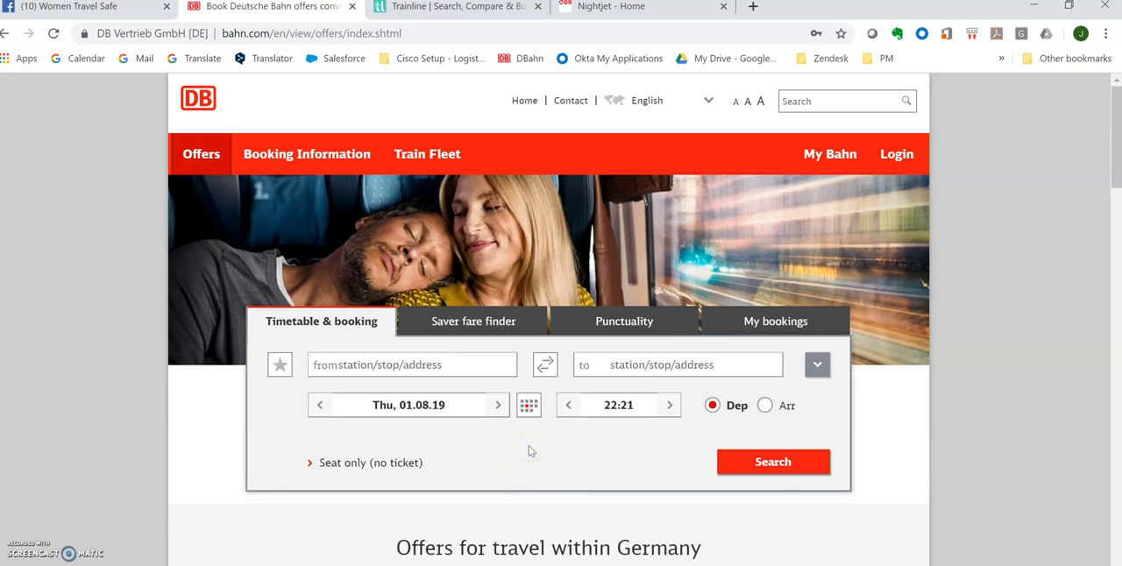
mouse_move(529, 452)
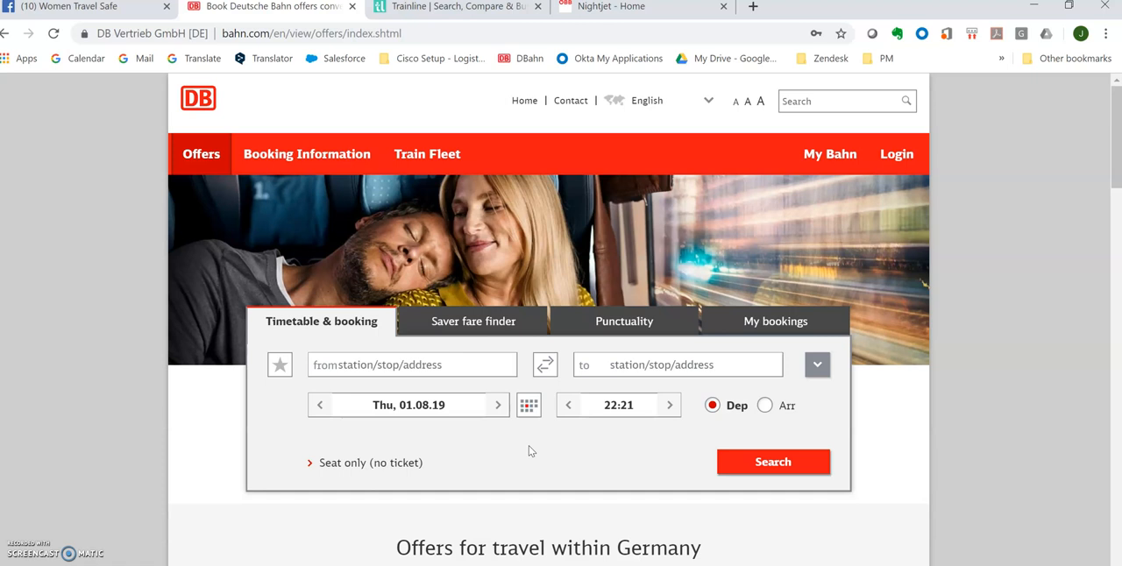
mouse_move(355, 86)
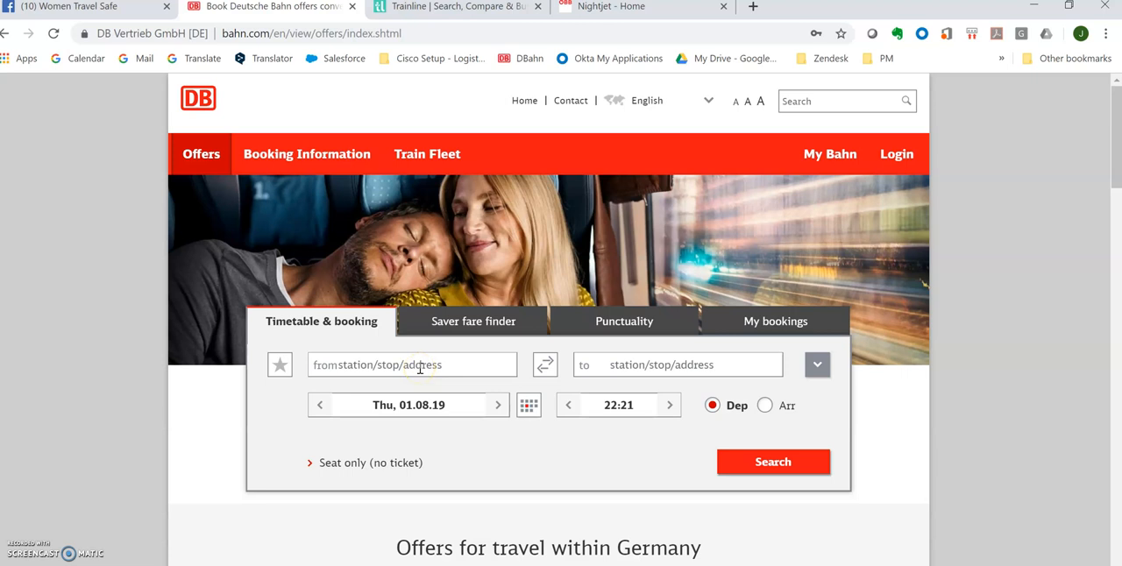
- Glance at the Trainline and Nightjet tabs, then return to Deutsche Bahn
click(456, 6)
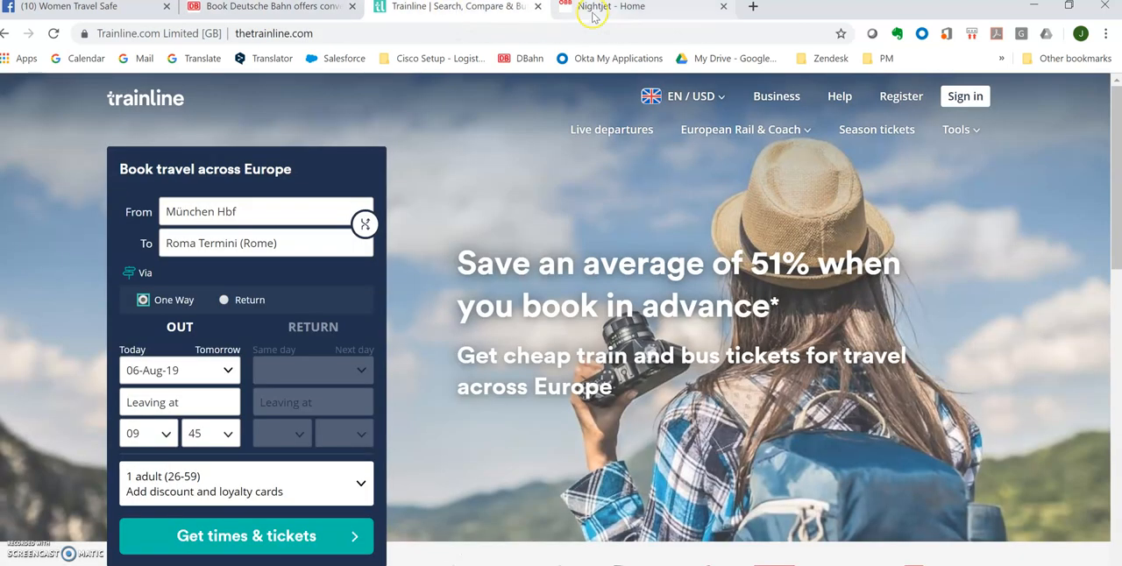
click(610, 7)
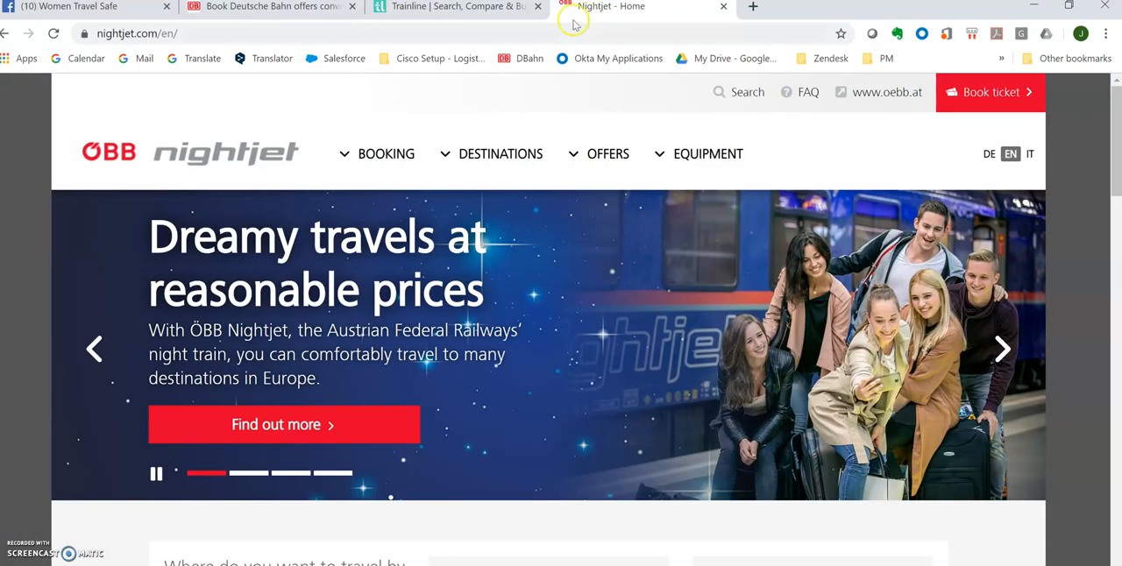
click(268, 6)
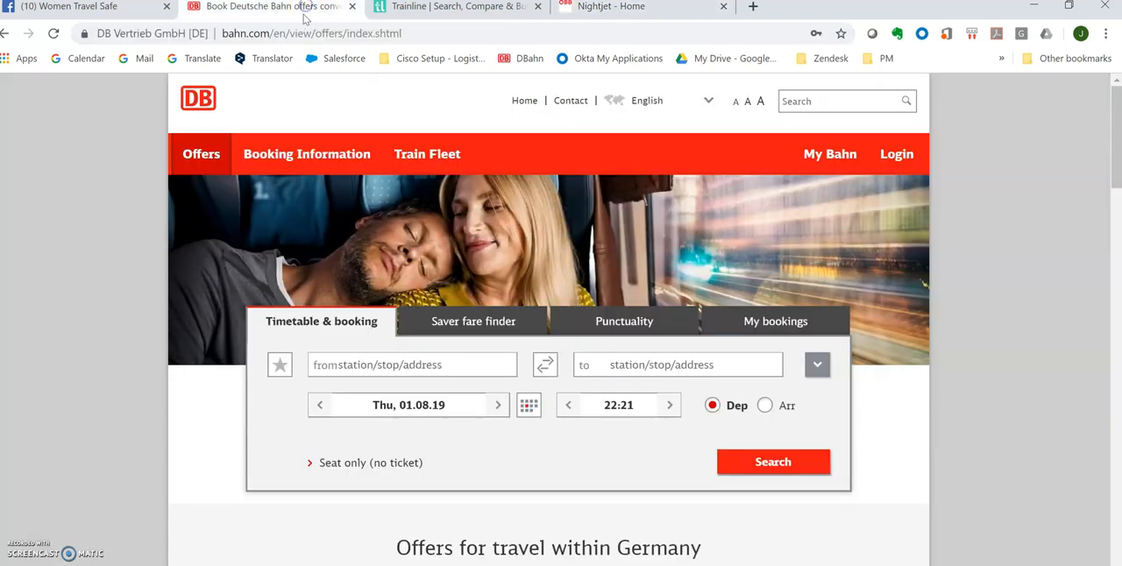
mouse_move(767, 196)
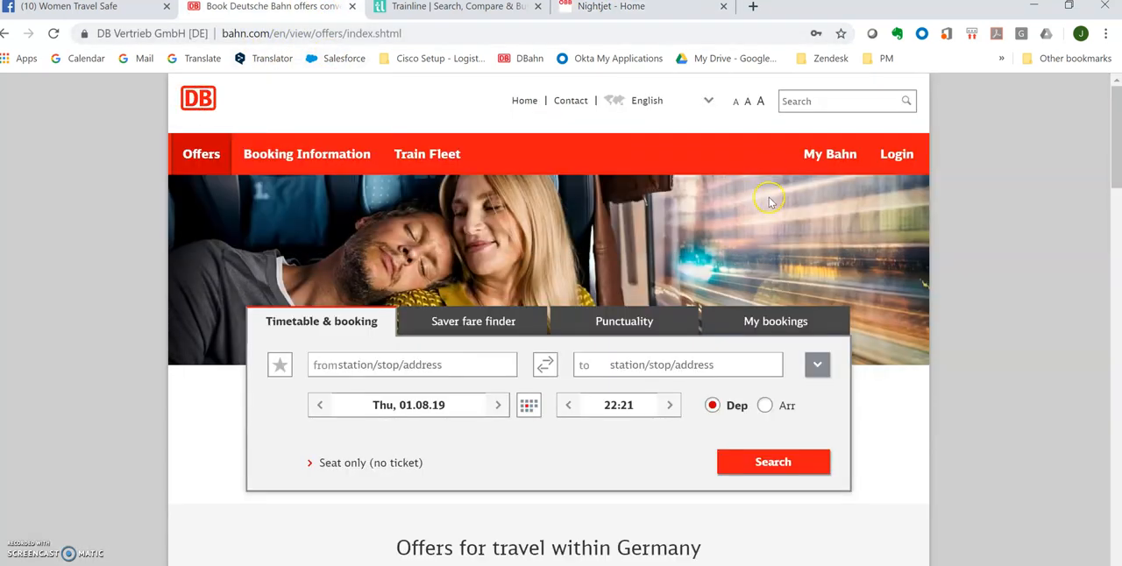
- Set the Deutsche Bahn route from Munich to Rome Termini
click(412, 365)
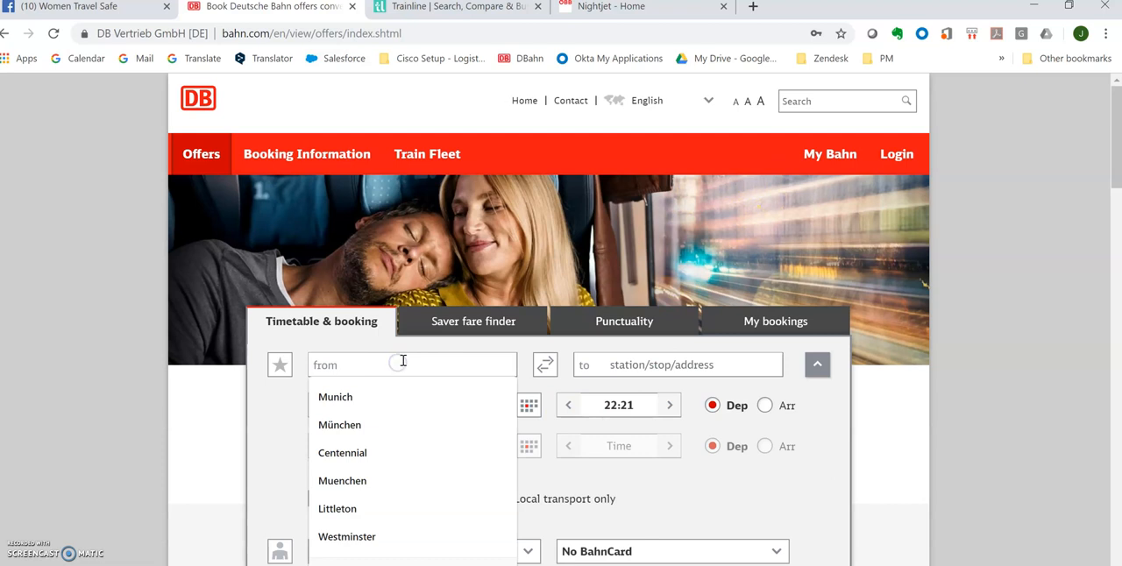
text(munich)
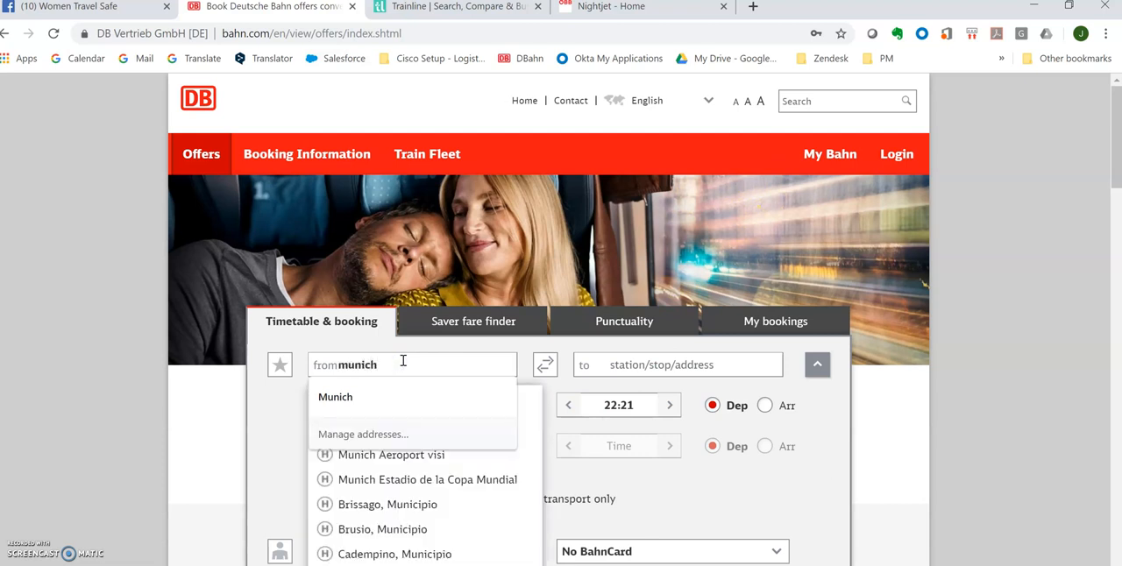
click(335, 397)
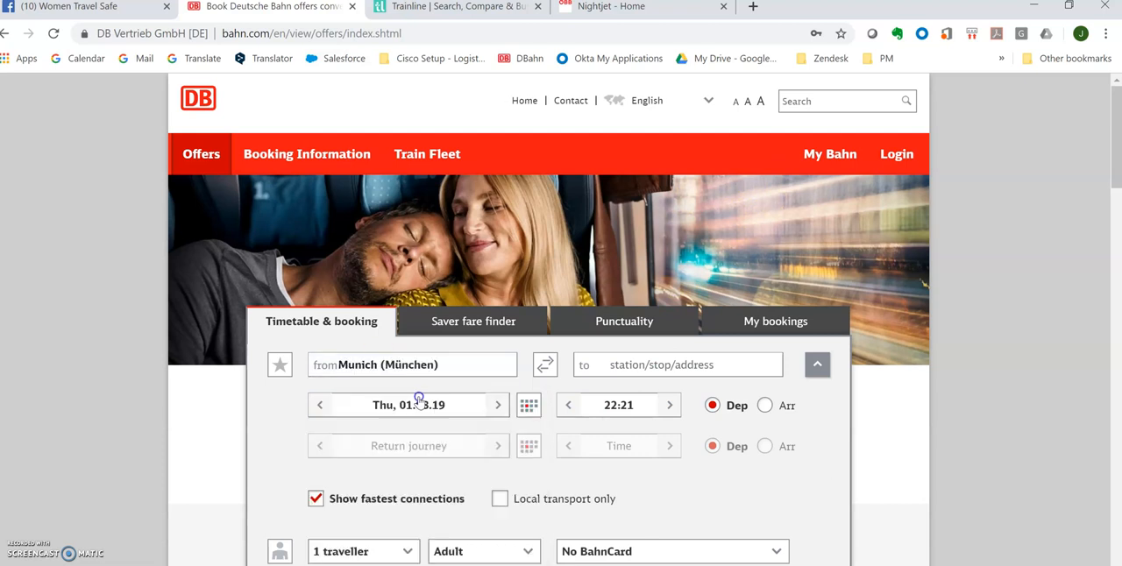
text(rome te)
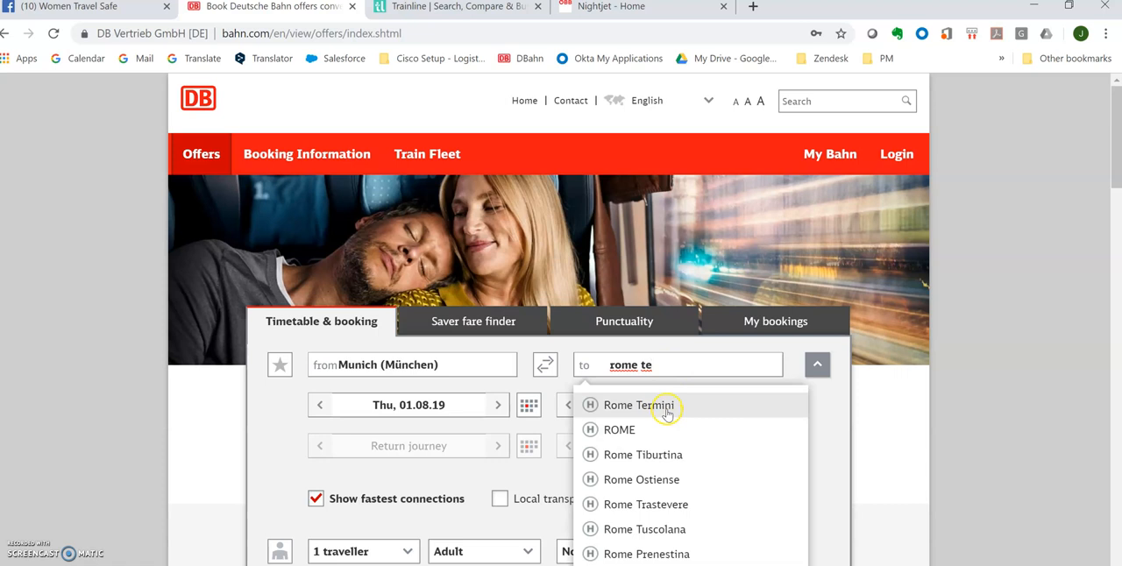
mouse_move(627, 529)
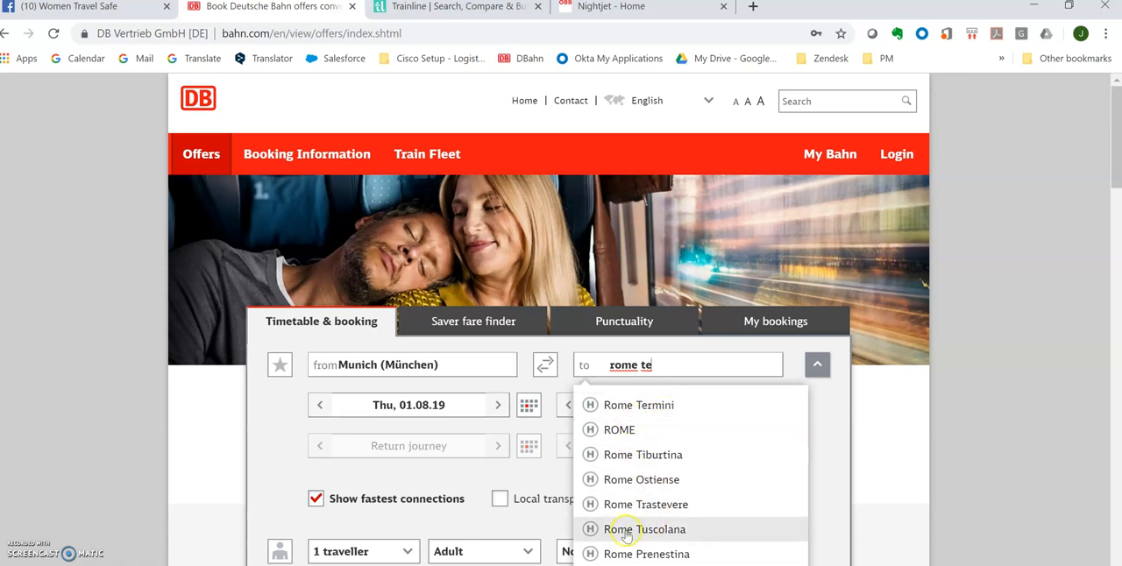
click(638, 405)
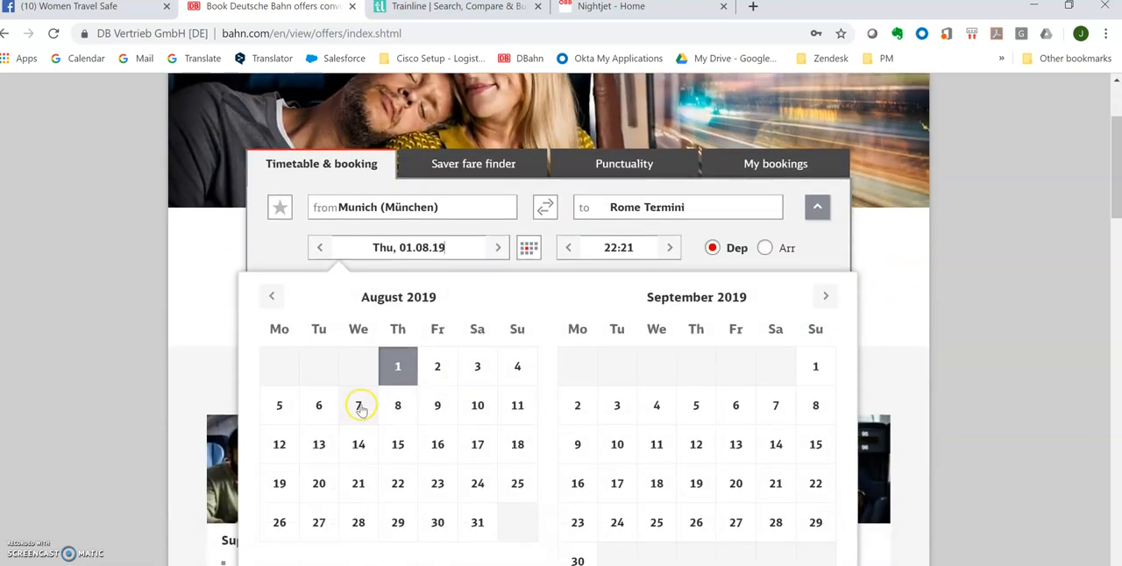
- Set 7 August at 09:00, BahnCard 50 1st class, and first-class travel
click(358, 404)
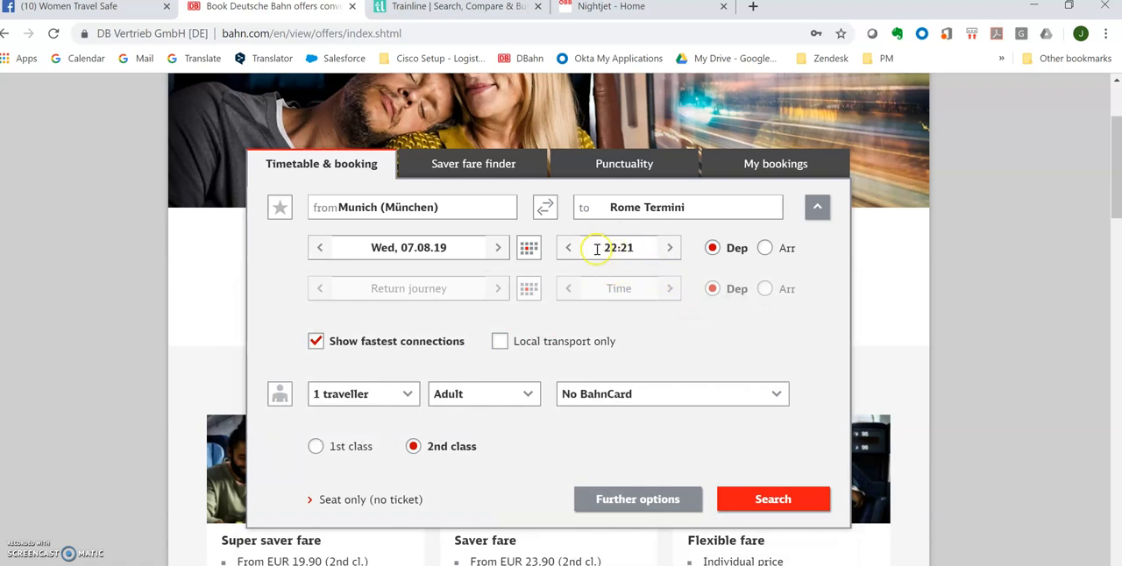
text(09:00)
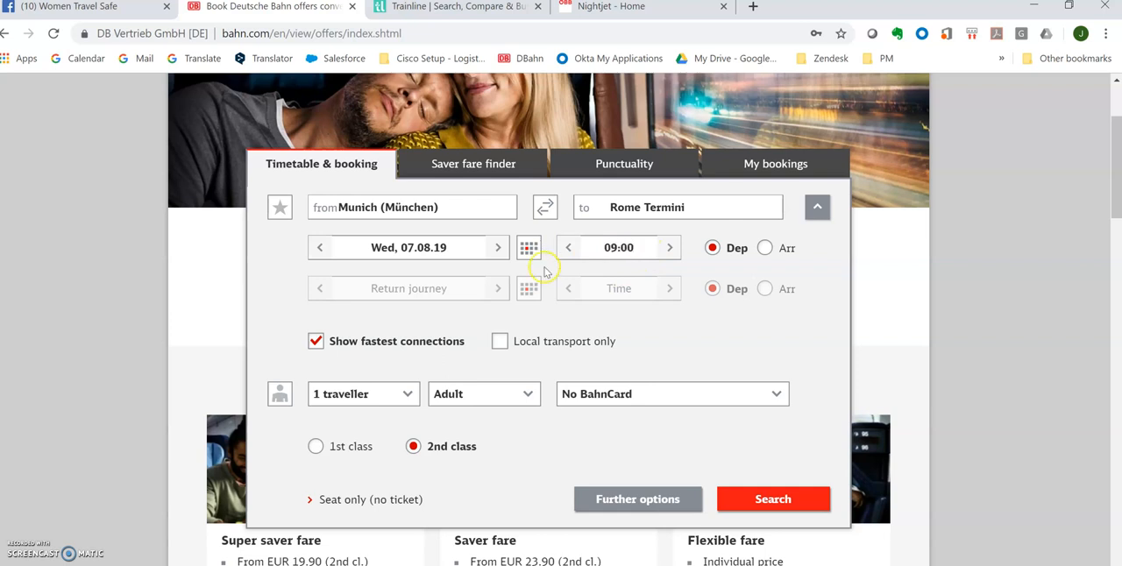
click(672, 393)
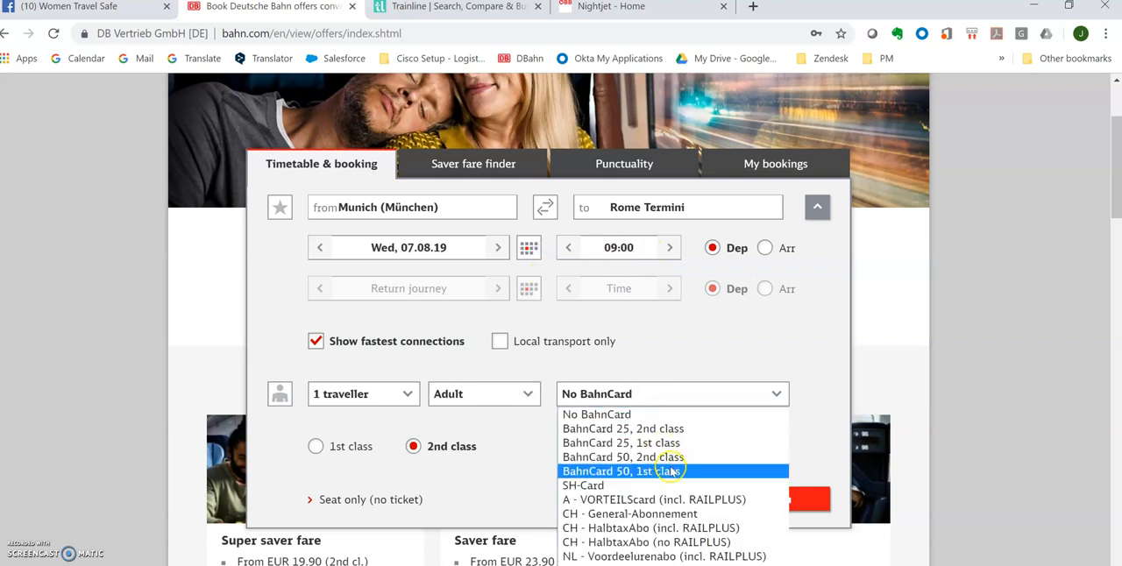
click(623, 471)
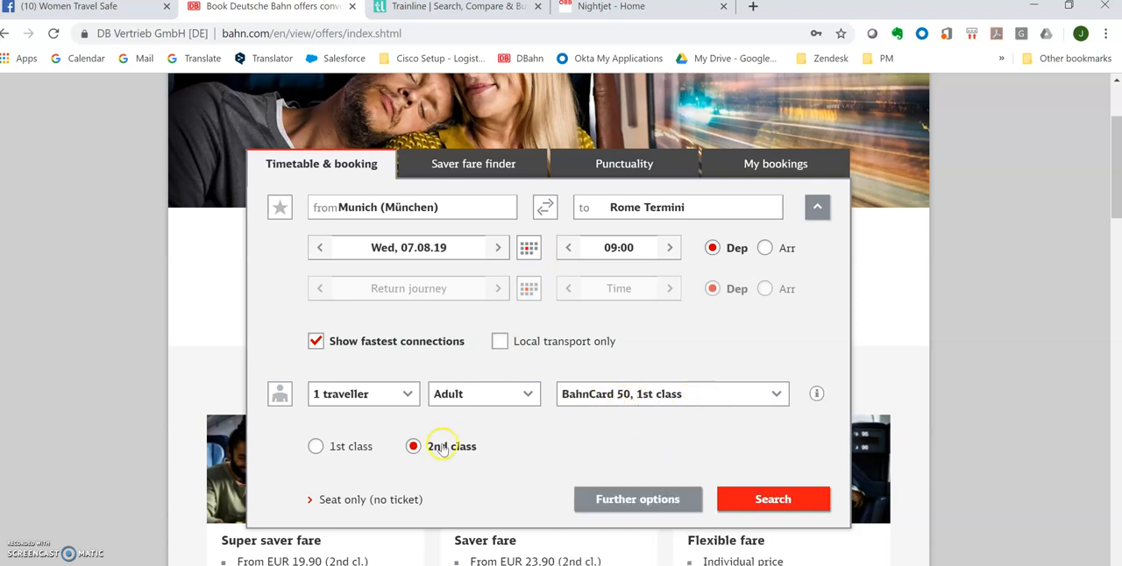
click(316, 446)
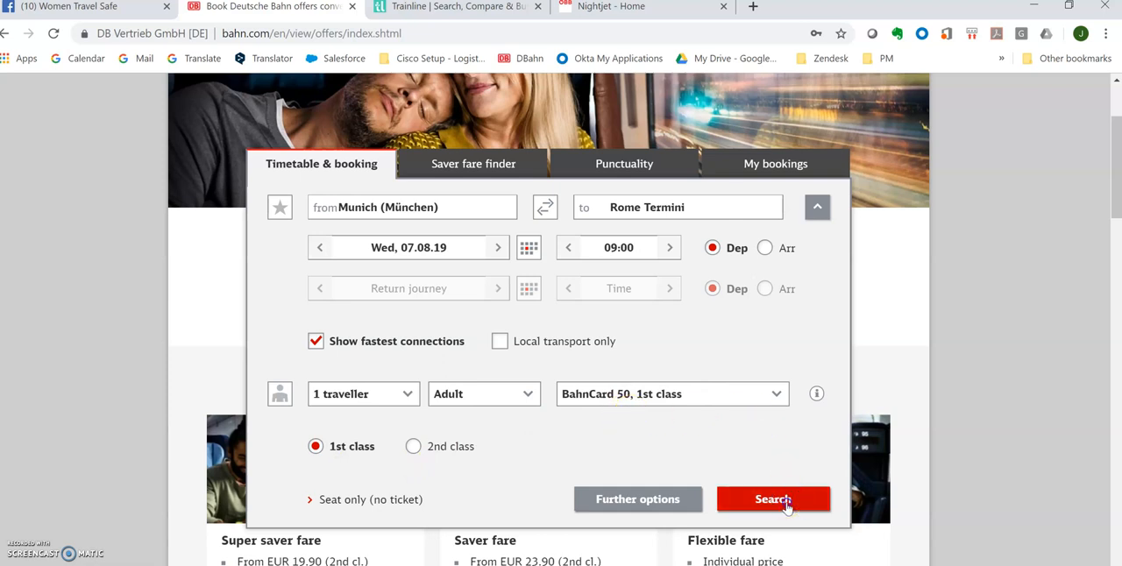
- Search Munich–Roma Termini and browse the 09:34, 09:43 and 11:34 connections
click(772, 498)
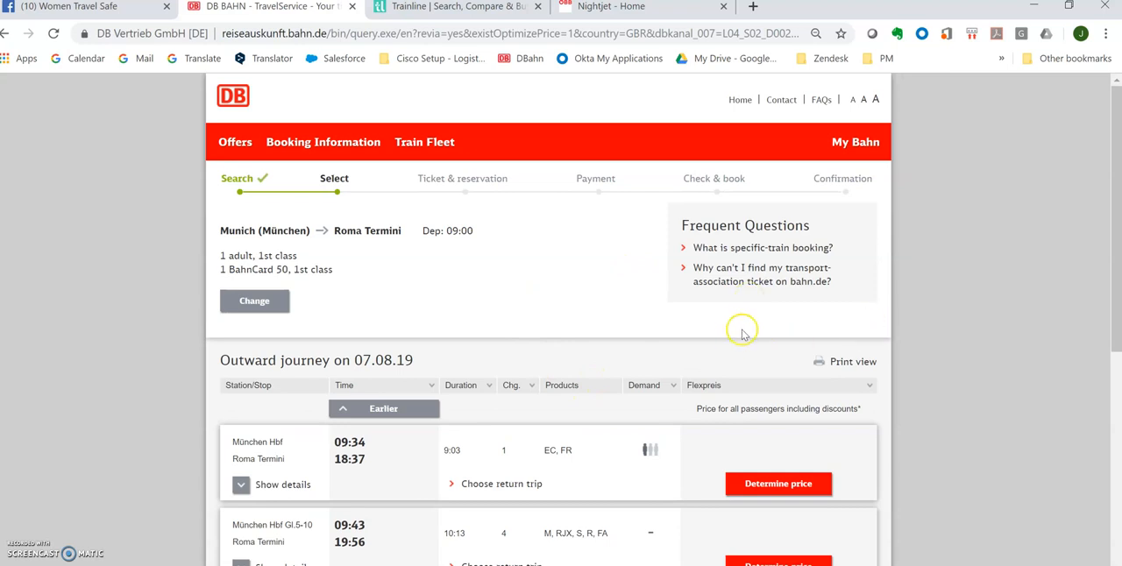
scroll(down, 3)
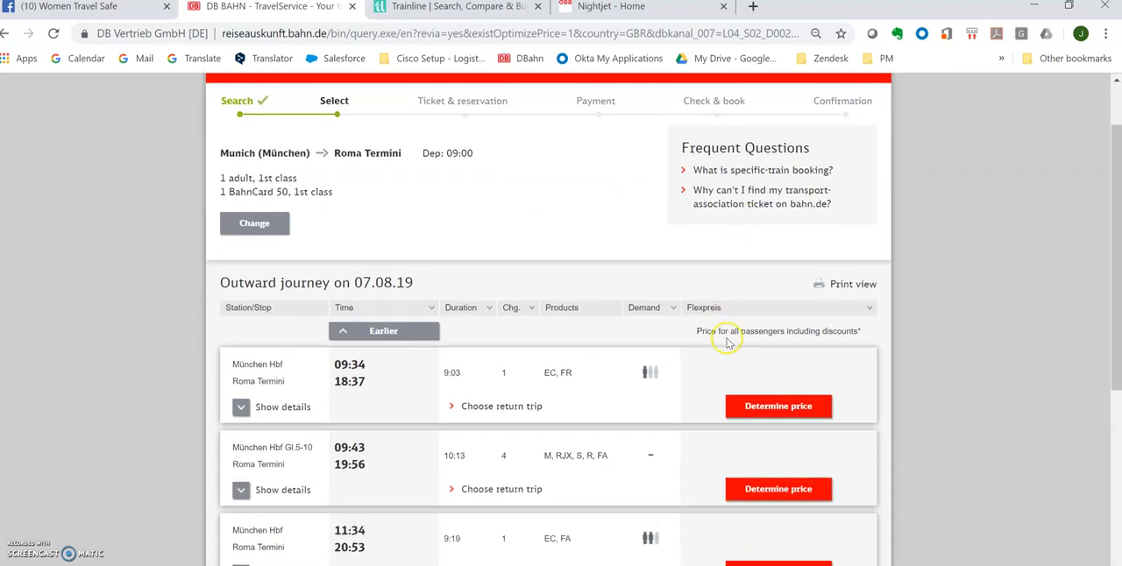
scroll(down, 3)
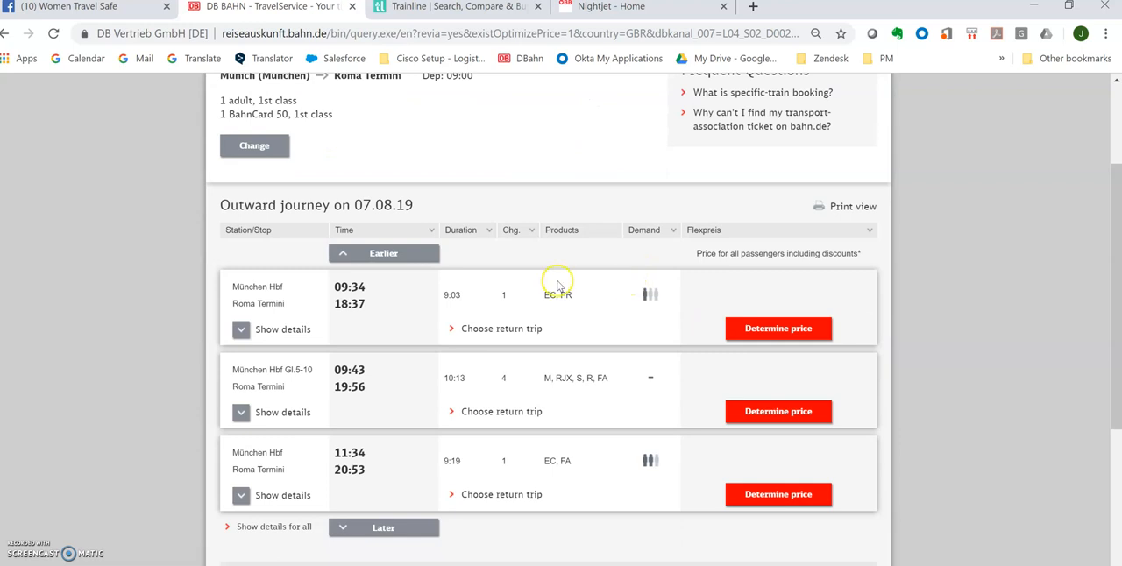
mouse_move(323, 247)
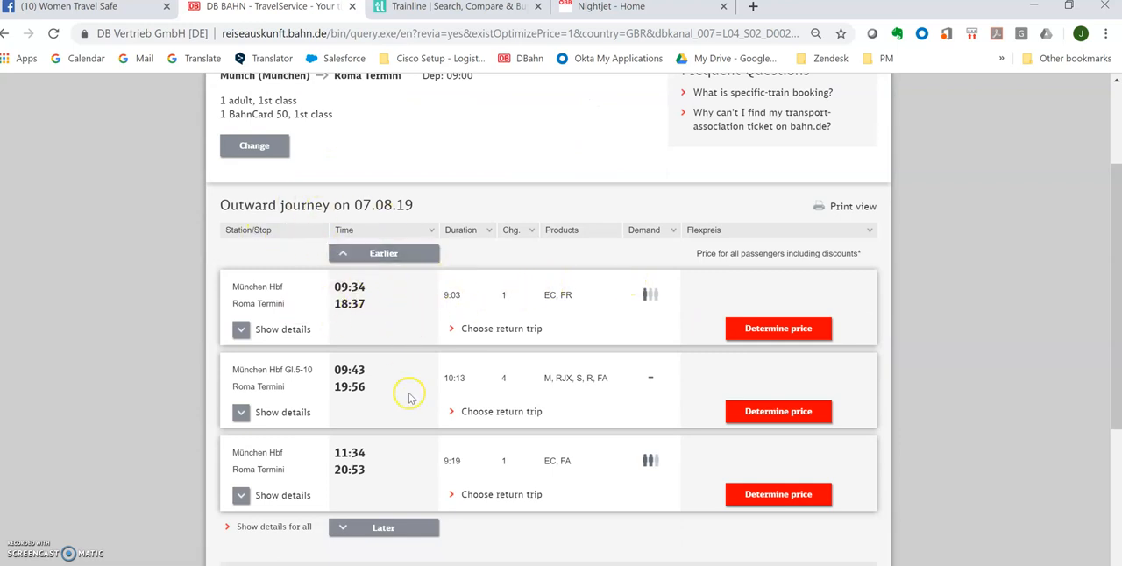
mouse_move(438, 303)
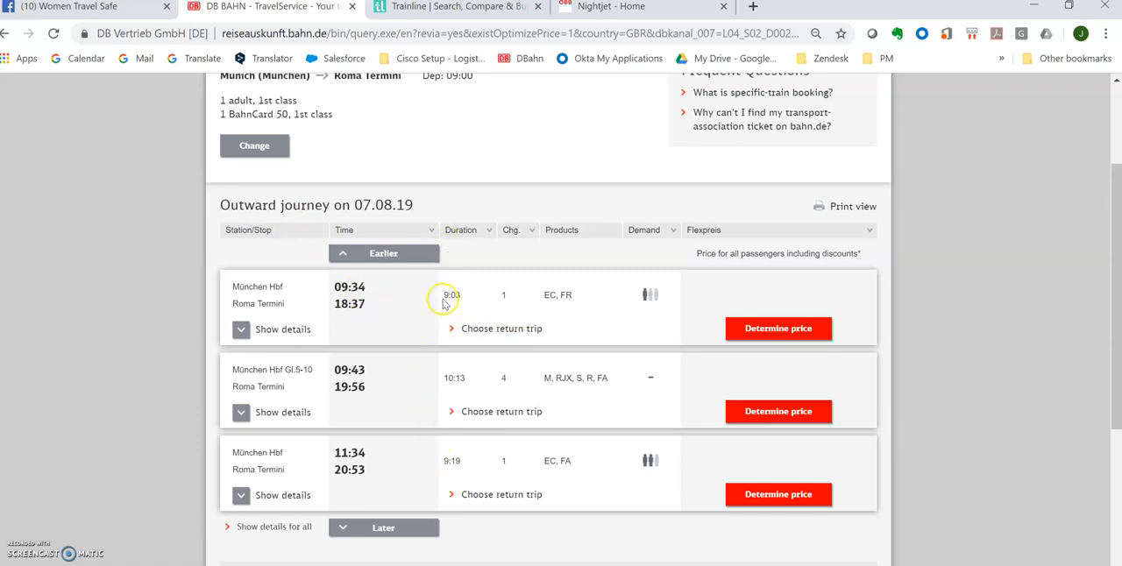
mouse_move(522, 308)
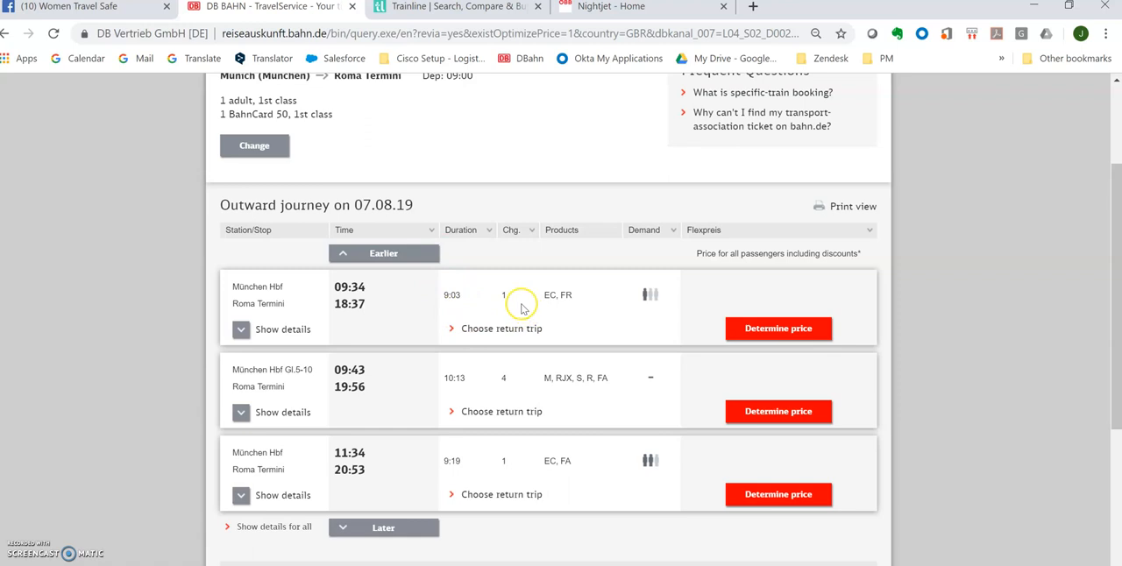
mouse_move(517, 295)
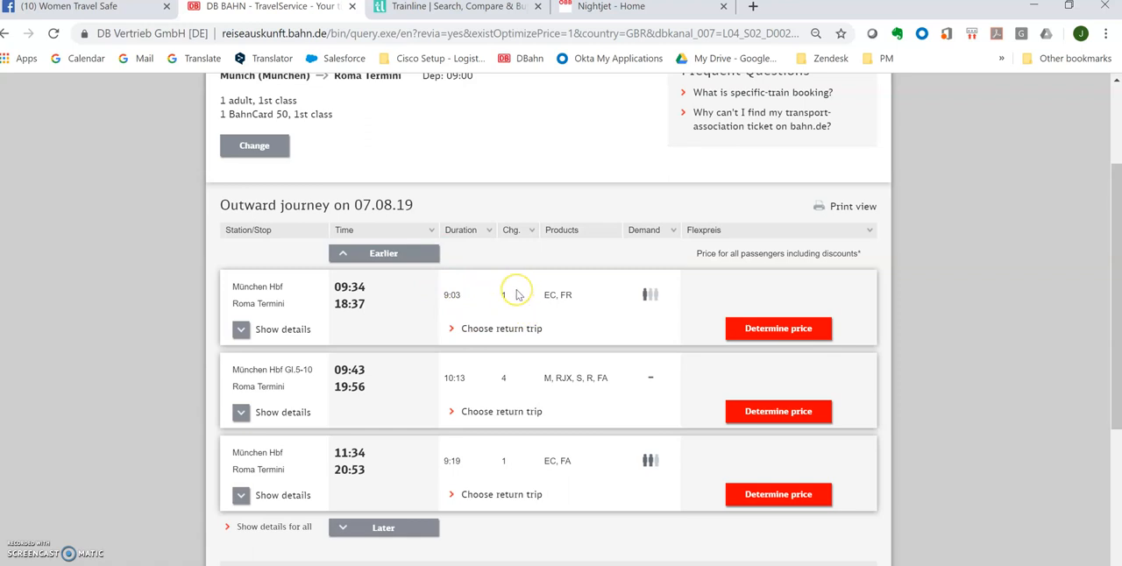
mouse_move(381, 292)
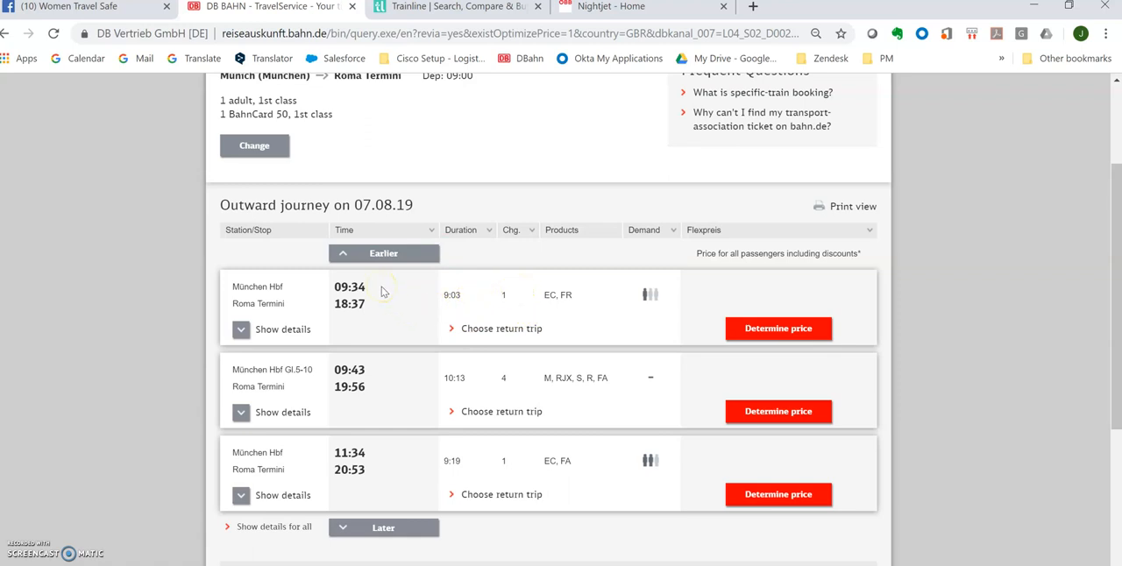
mouse_move(372, 315)
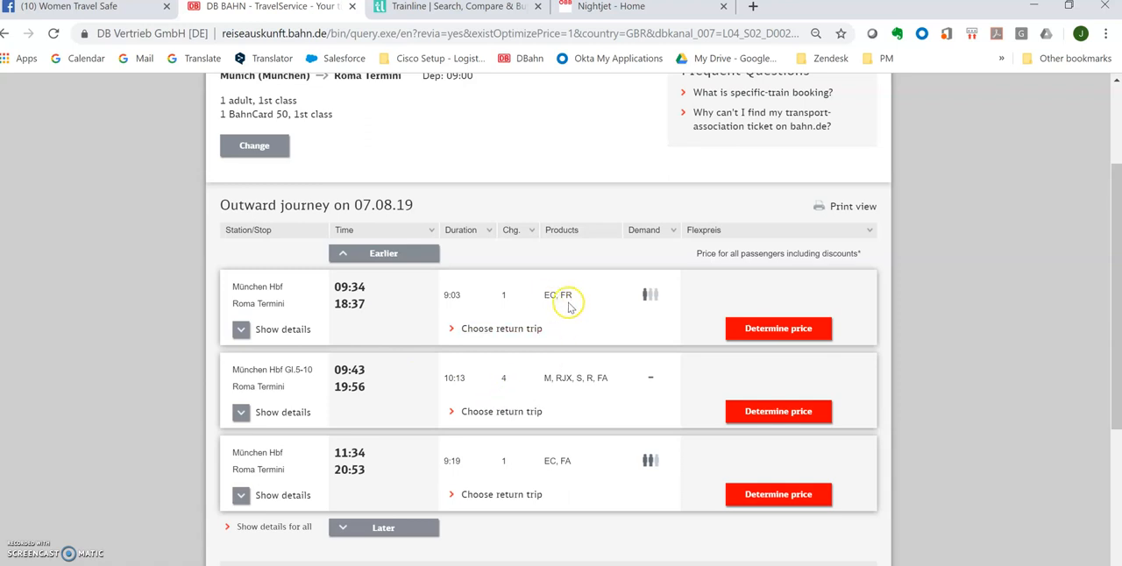
mouse_move(370, 399)
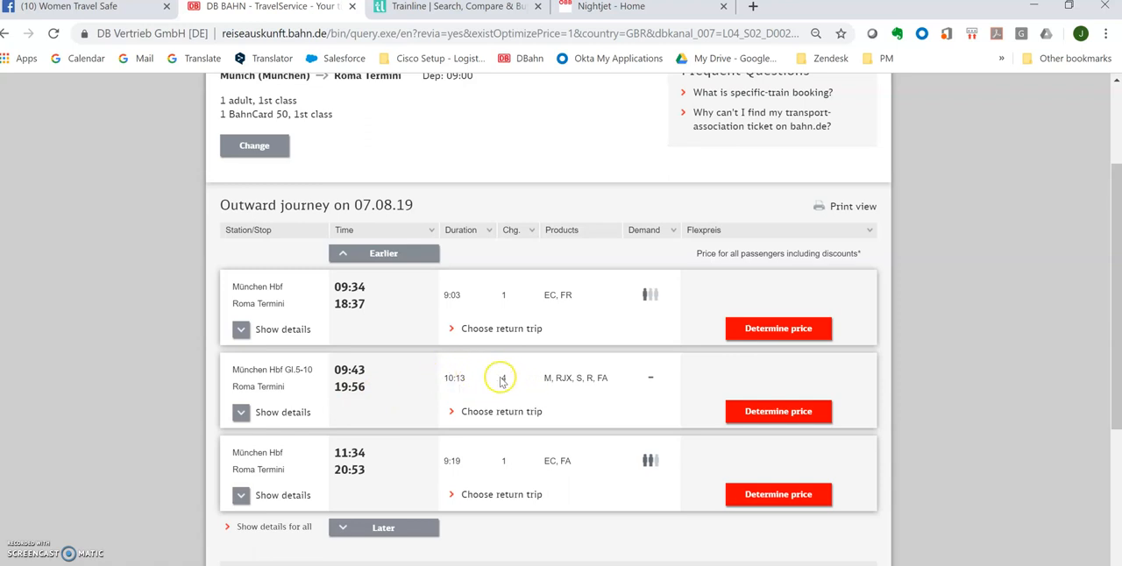
mouse_move(504, 379)
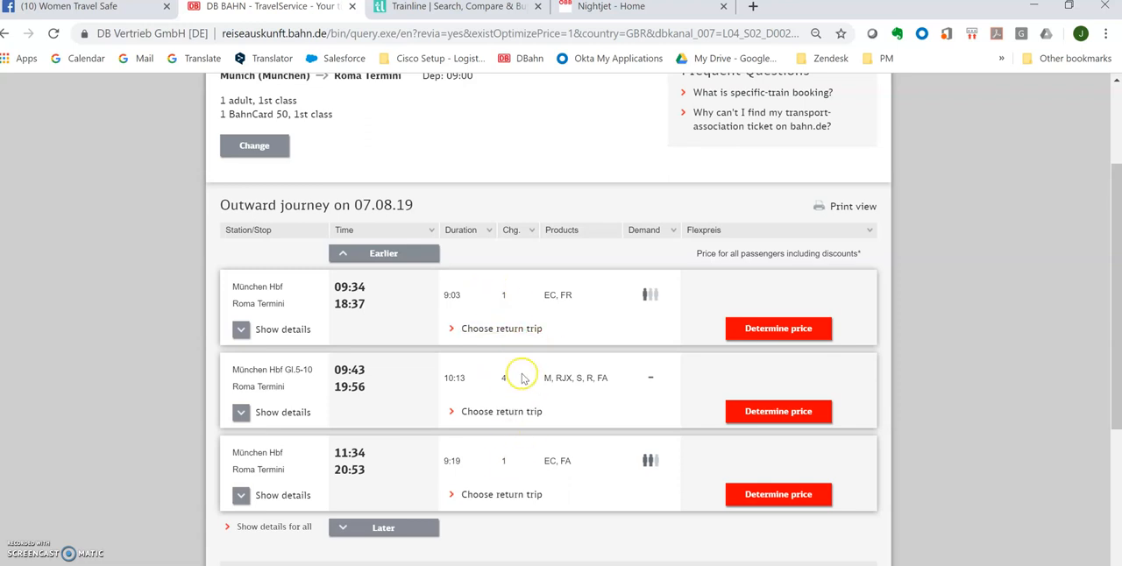
mouse_move(497, 468)
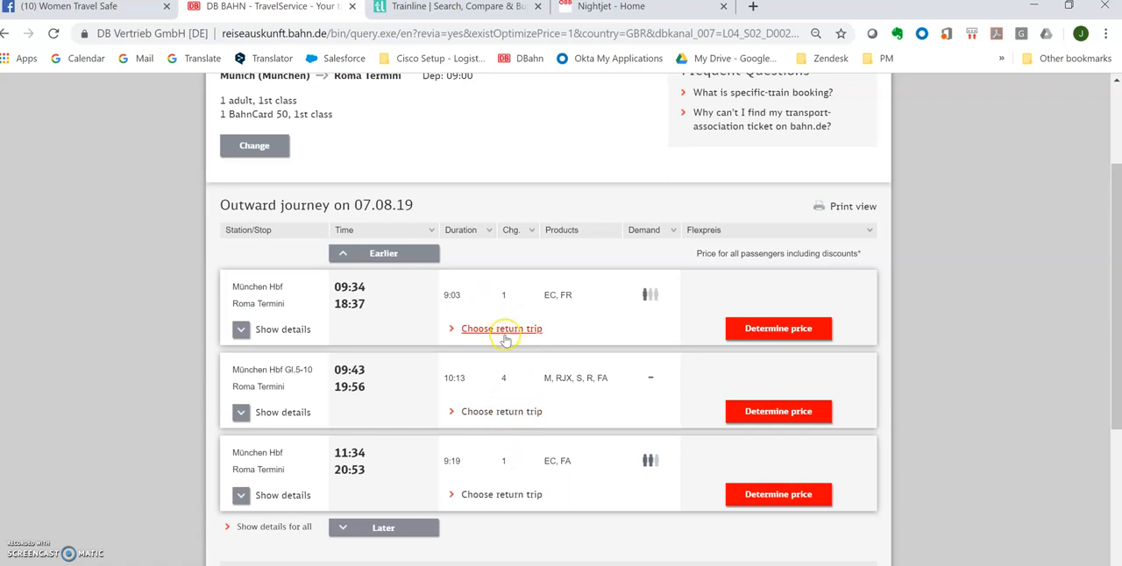
mouse_move(507, 378)
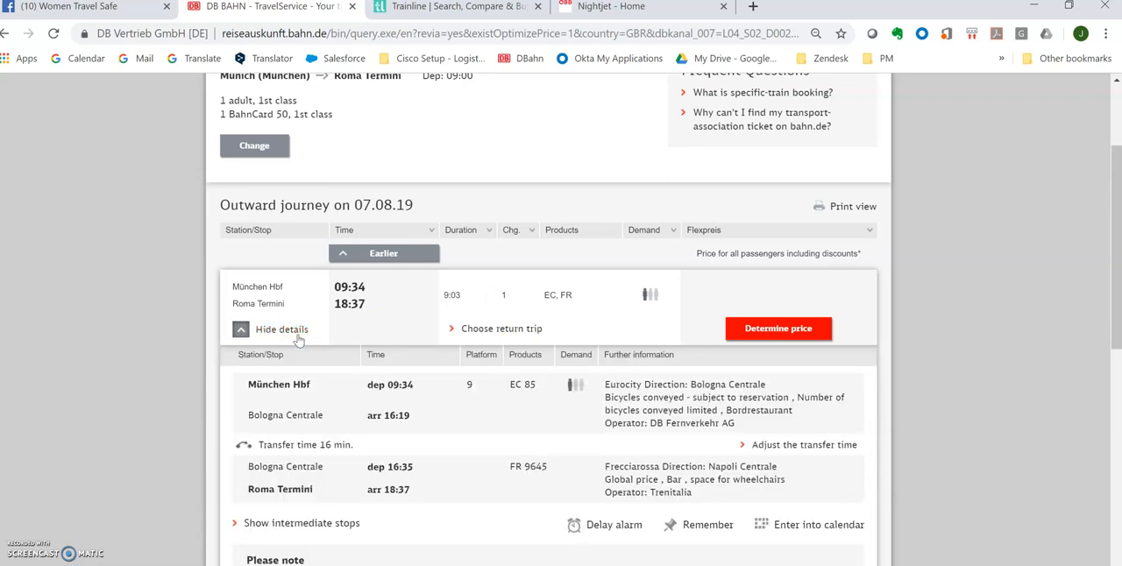
- Read the 09:34 legs: EC 85 to Bologna Centrale, then FR 9645 to Roma Termini
scroll(down, 3)
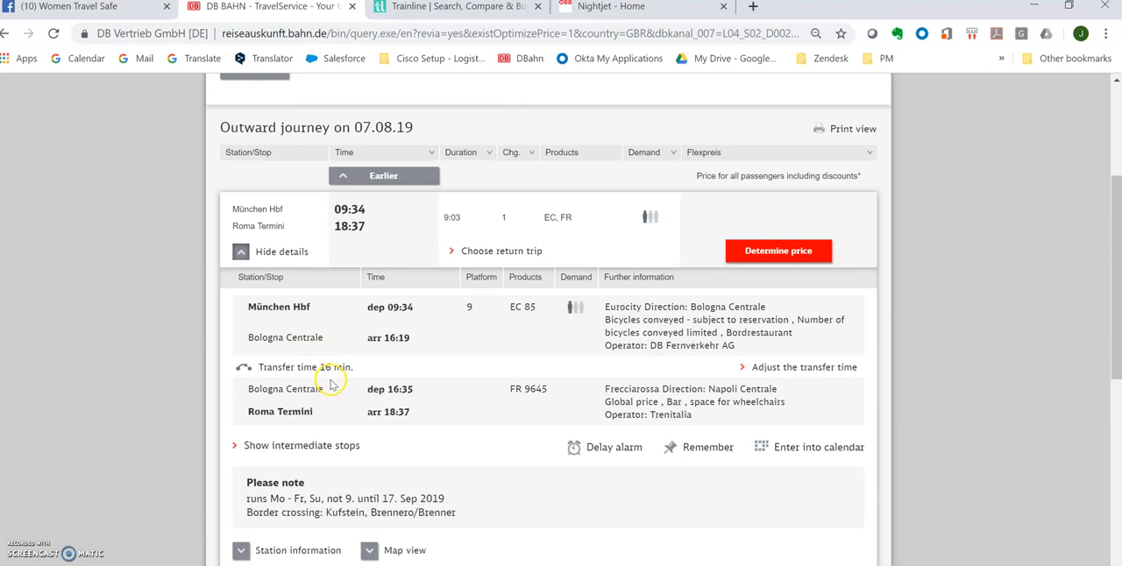
mouse_move(388, 410)
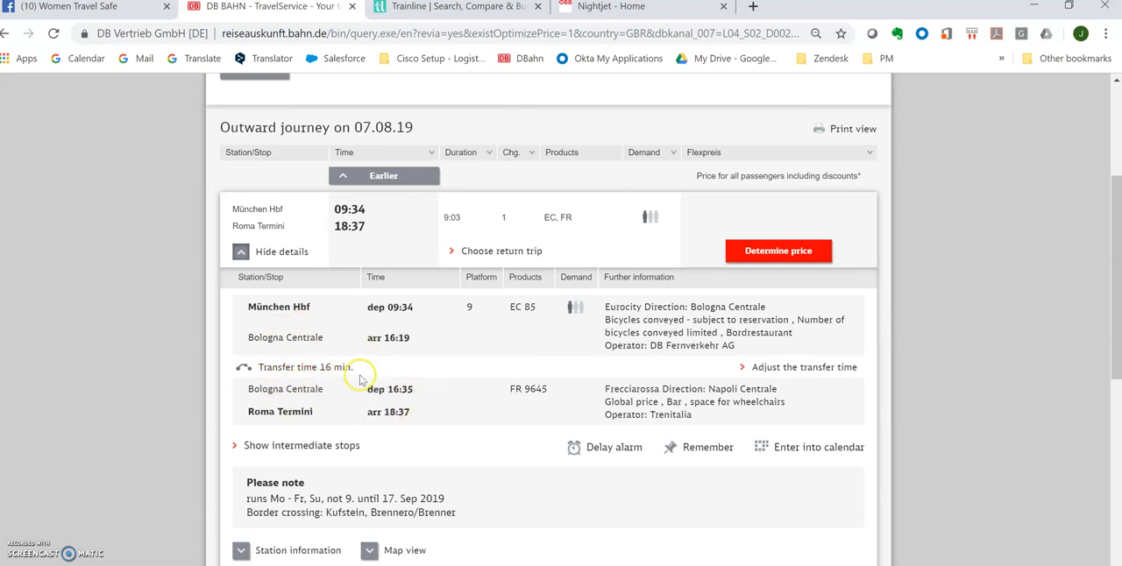
mouse_move(327, 362)
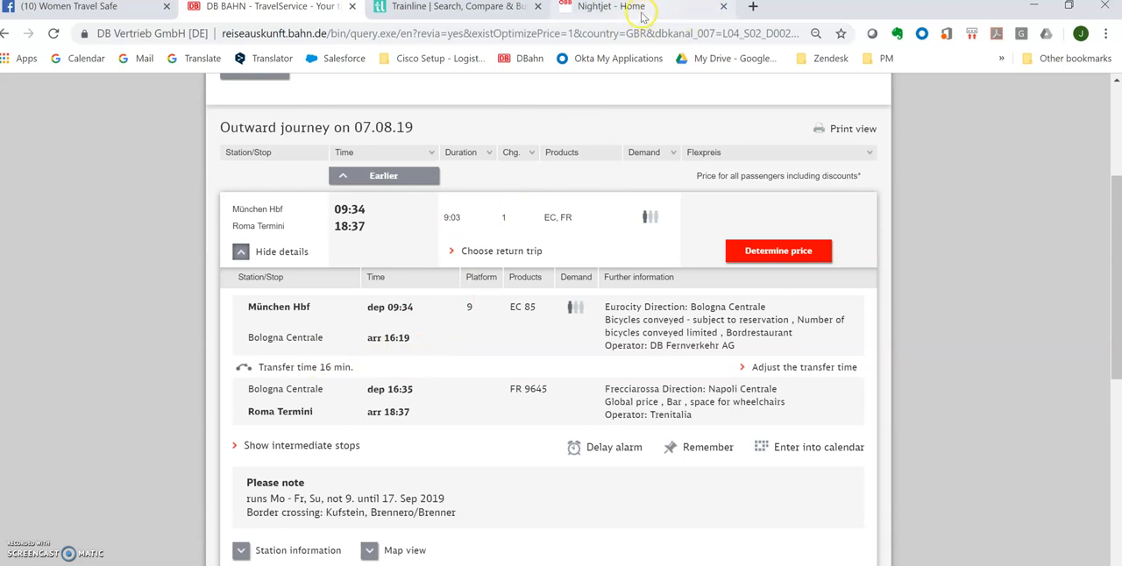
- Open the ÖBB Ticket Shop from the Nightjet site, then return to the DB details
click(622, 7)
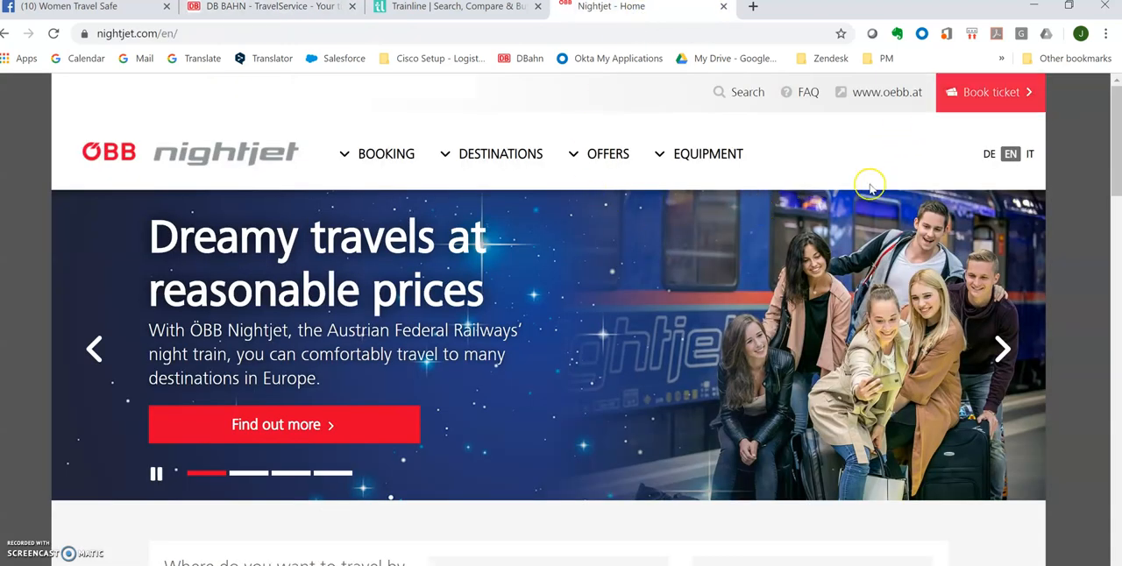
click(989, 92)
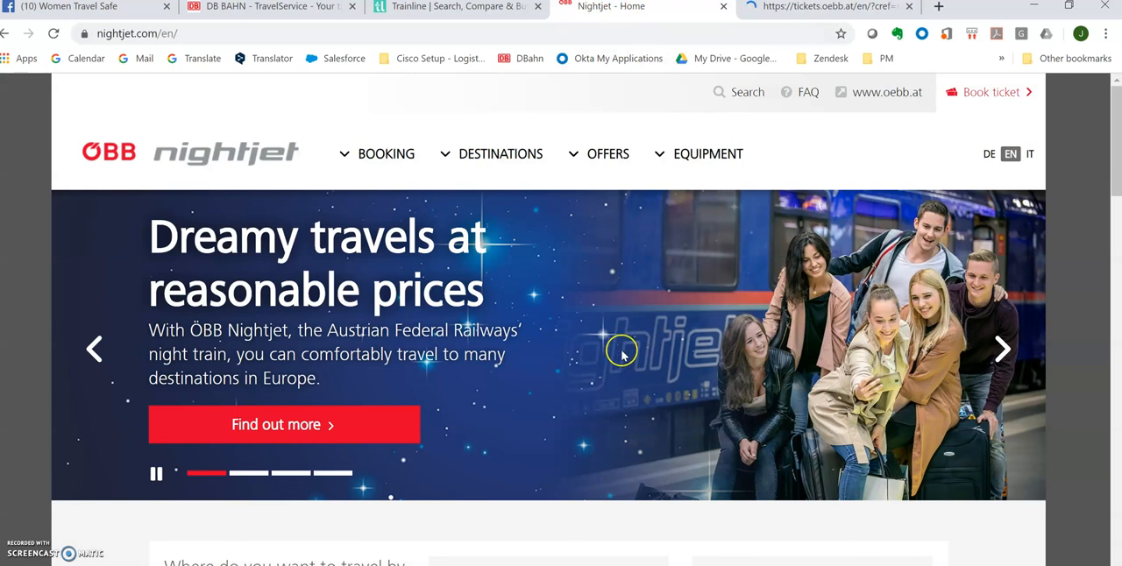
click(456, 7)
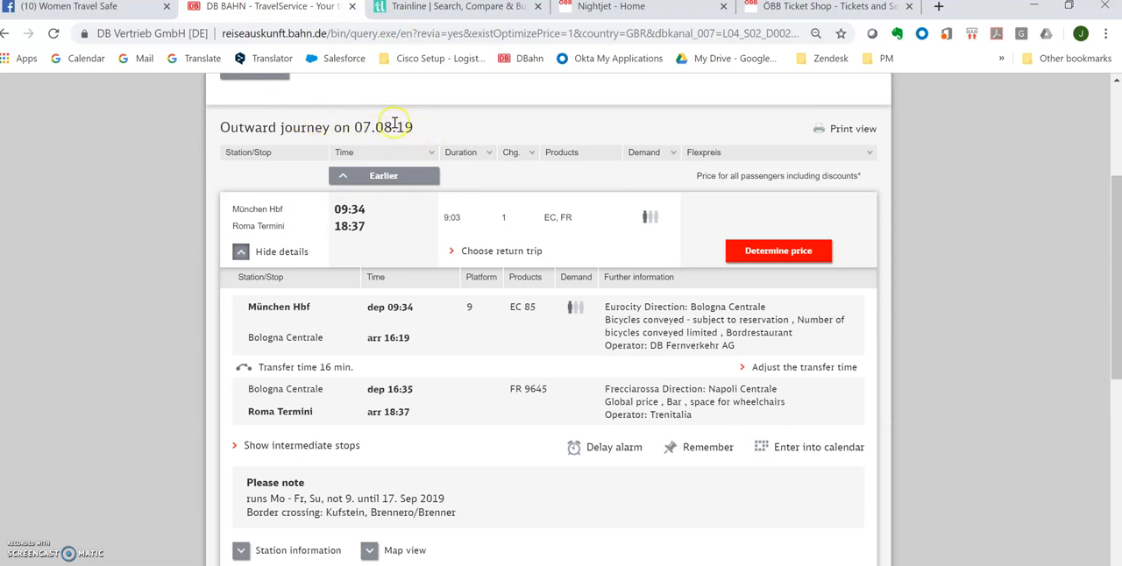
mouse_move(460, 33)
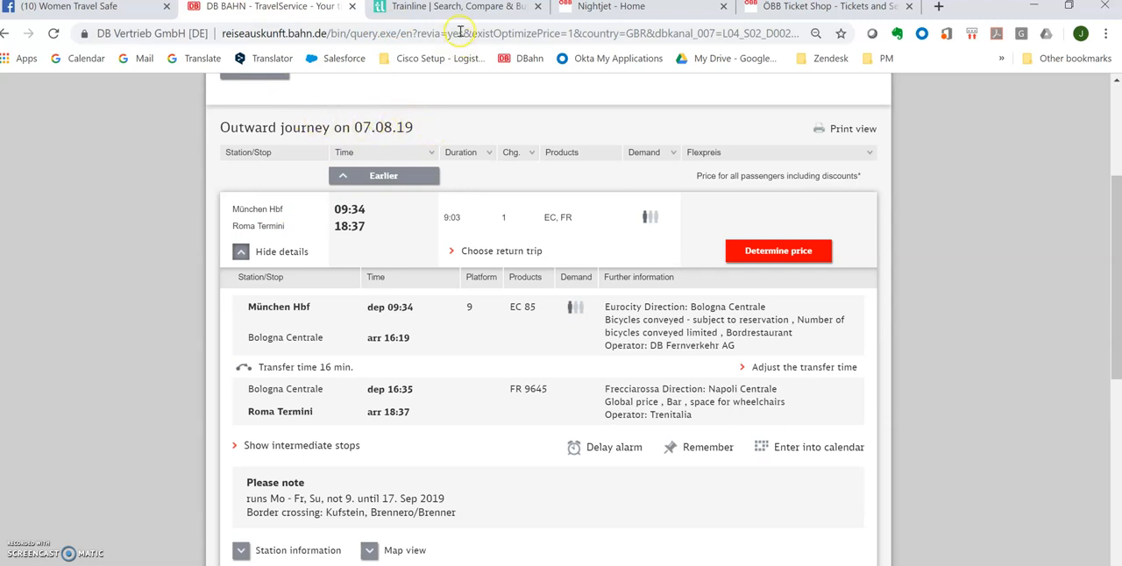
- Switch to the Trainline search holding München Hbf to Roma Termini on 07-Aug-19
click(456, 7)
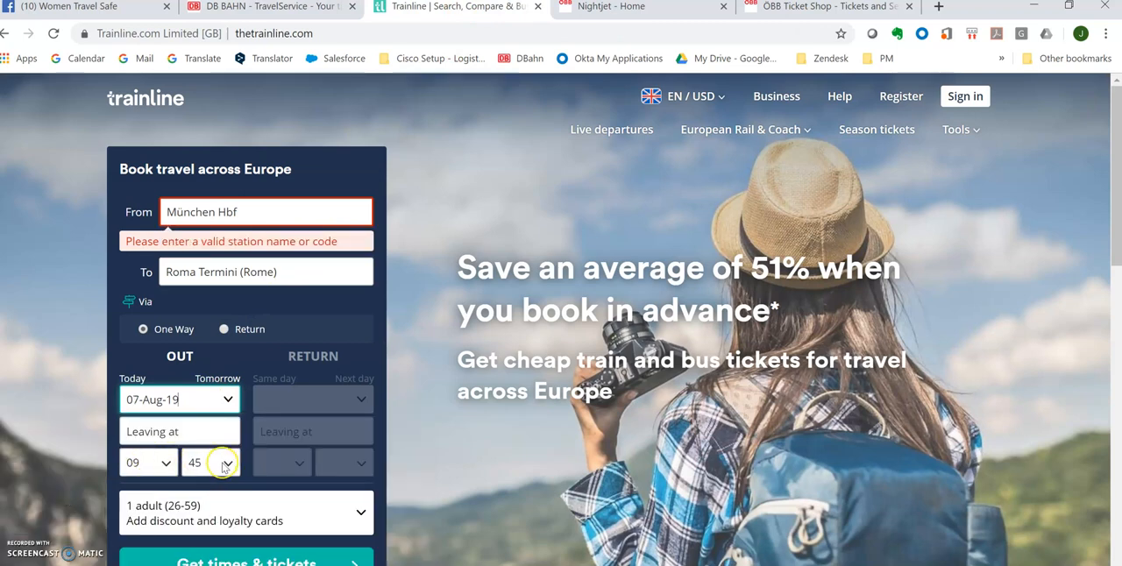
- Set Trainline to 09:30, München (Munich) to Roma Termini (Rome), then move to the ÖBB shop
click(210, 462)
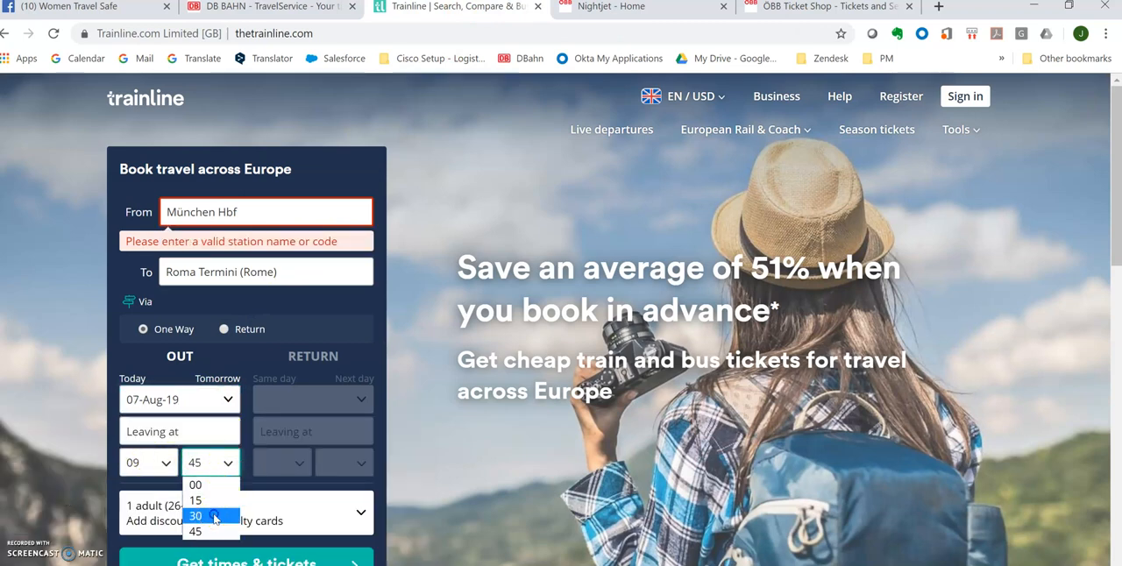
click(195, 515)
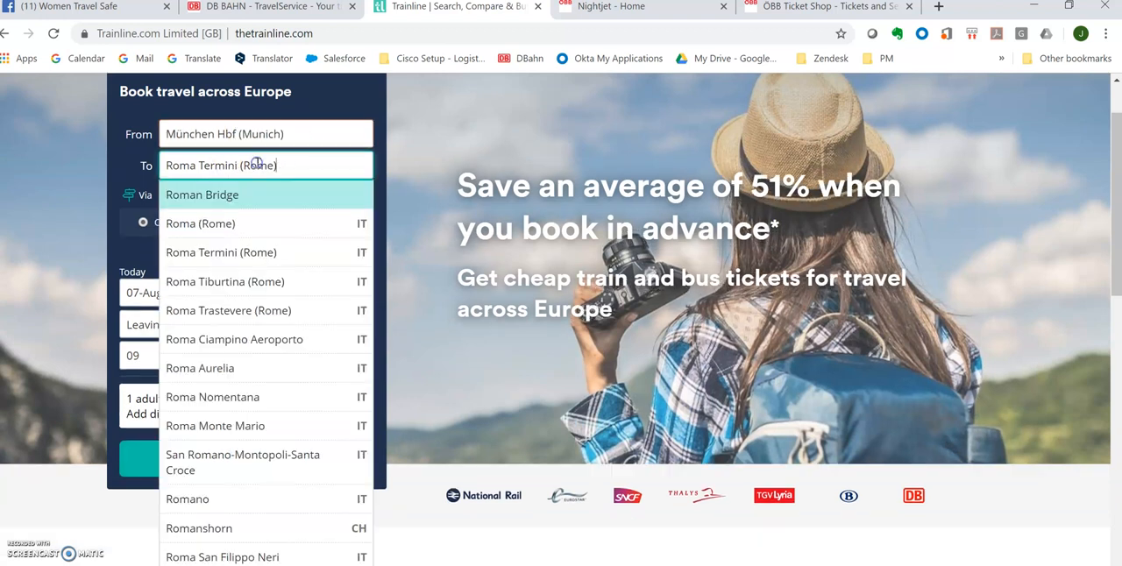
click(266, 133)
text(M)
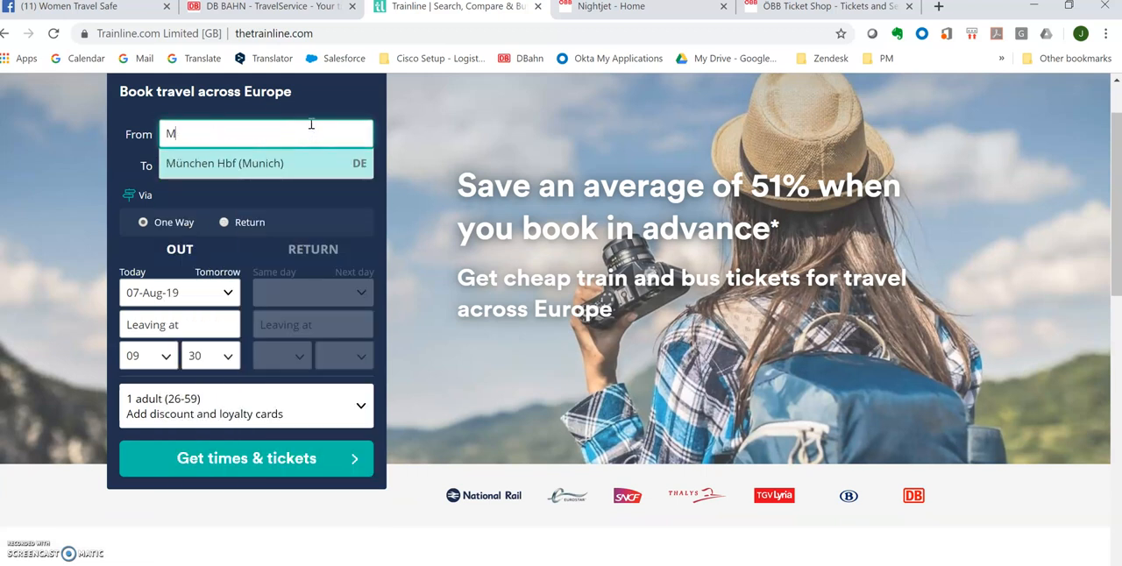
text(unich)
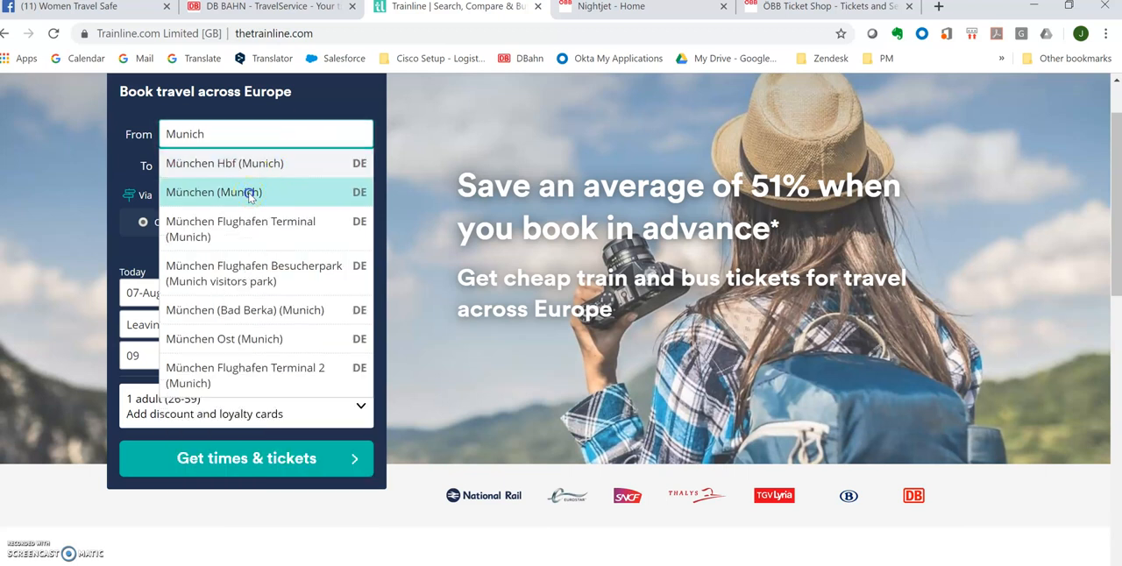
click(213, 192)
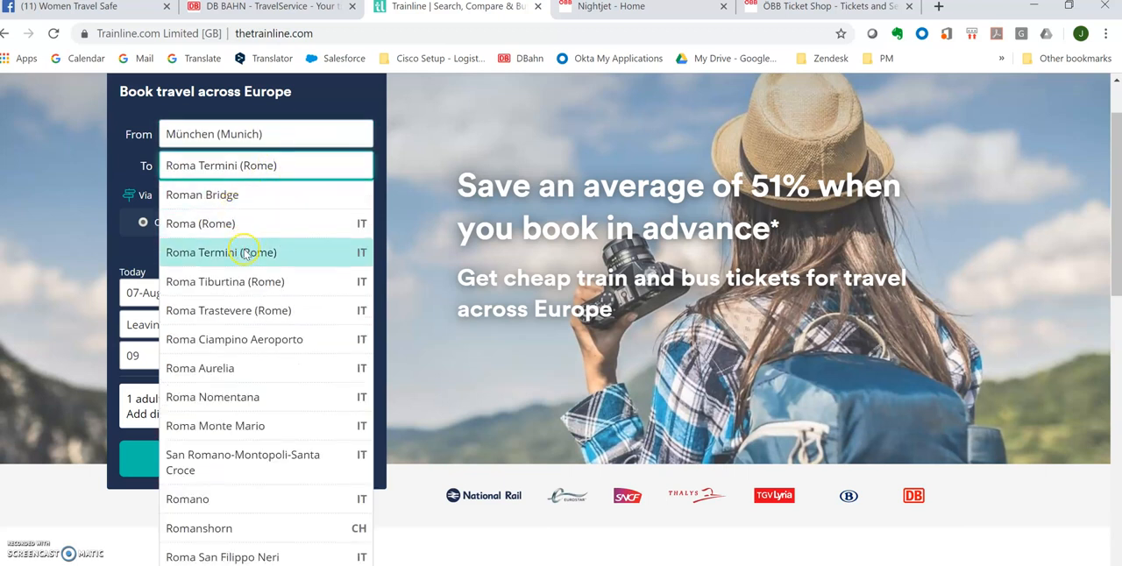
click(220, 252)
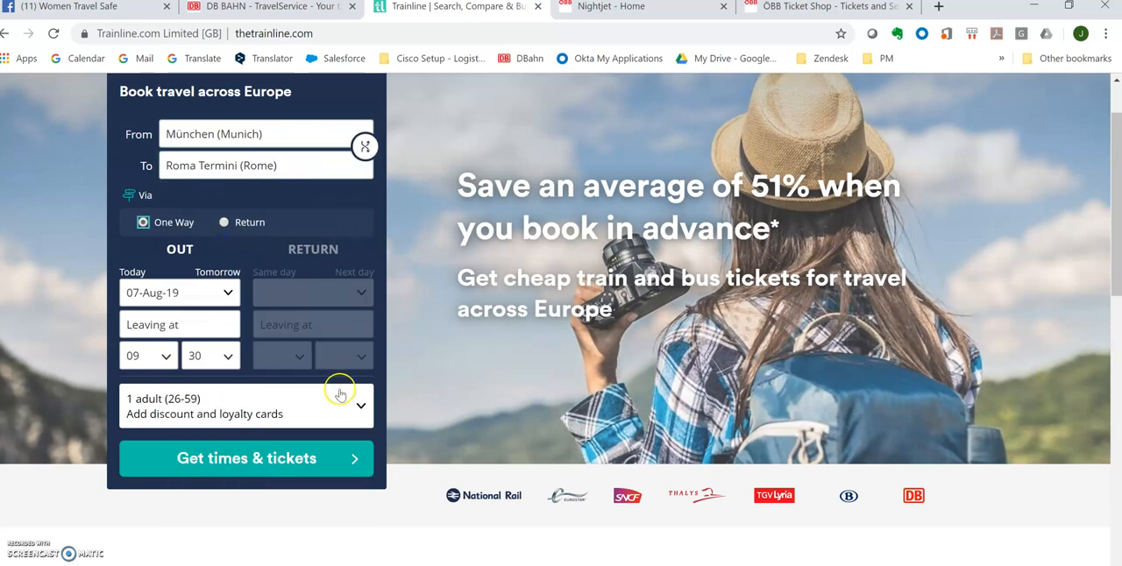
click(246, 458)
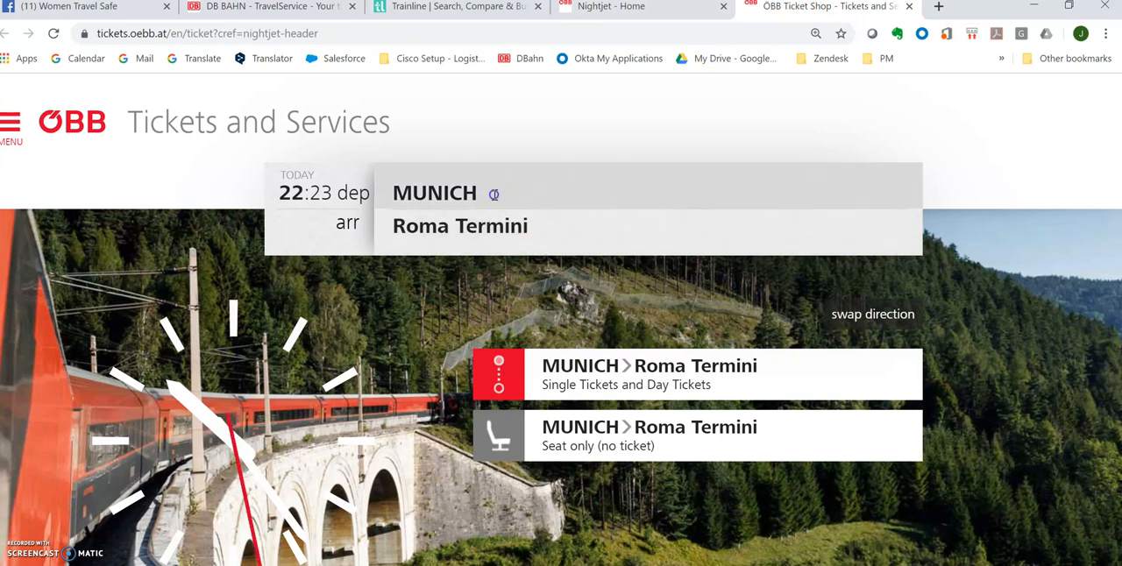
- Change the ÖBB Ticket Shop destination to Roma Termini
click(460, 225)
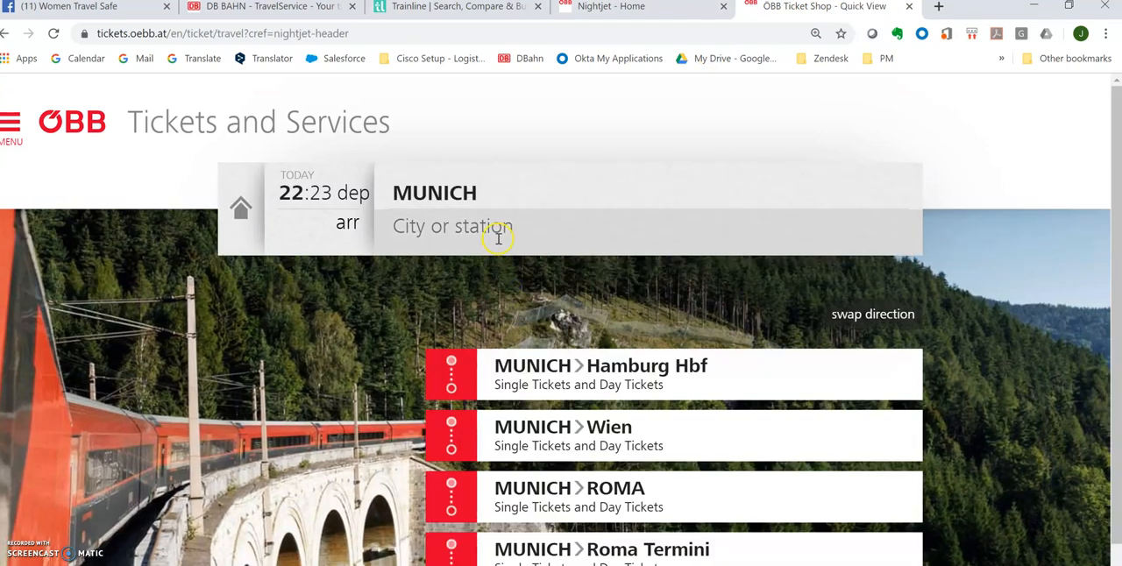
text(rom)
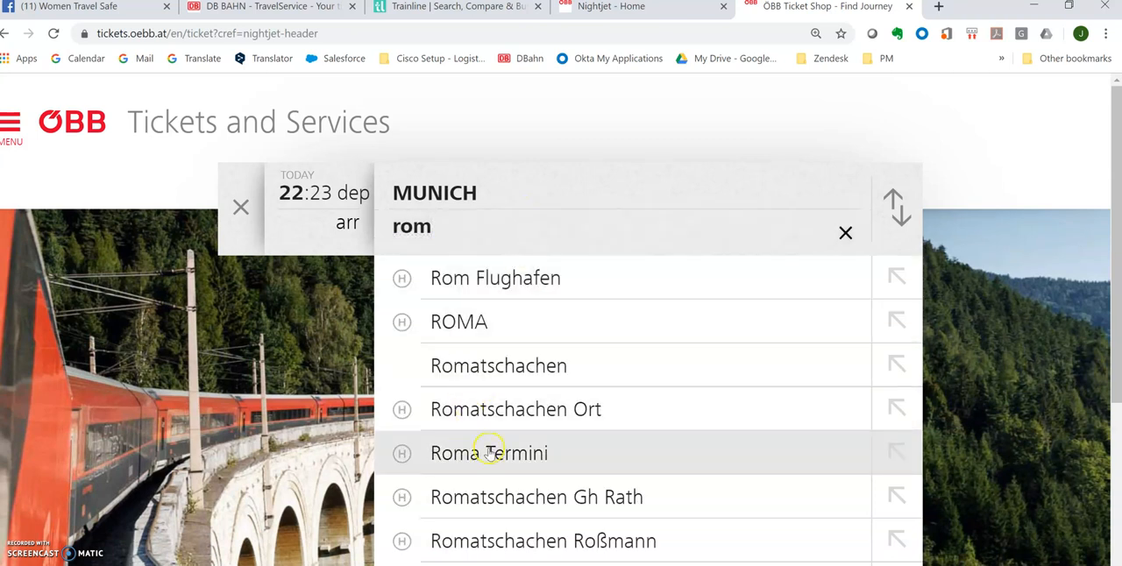
click(488, 453)
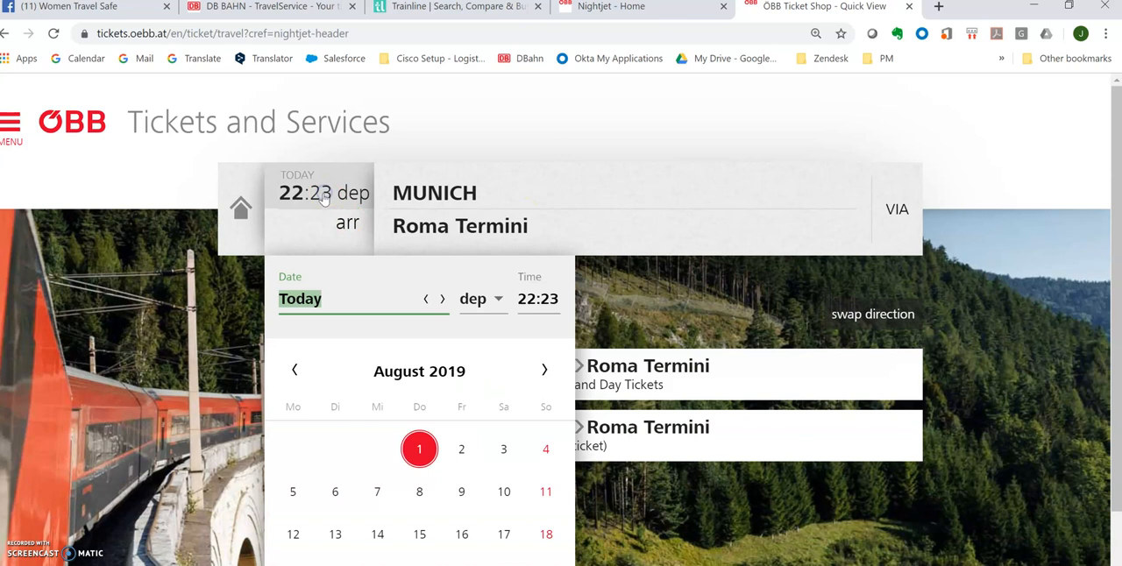
- Set departure to Wed 7 Aug 2019 at 20:00 and open single tickets
click(377, 490)
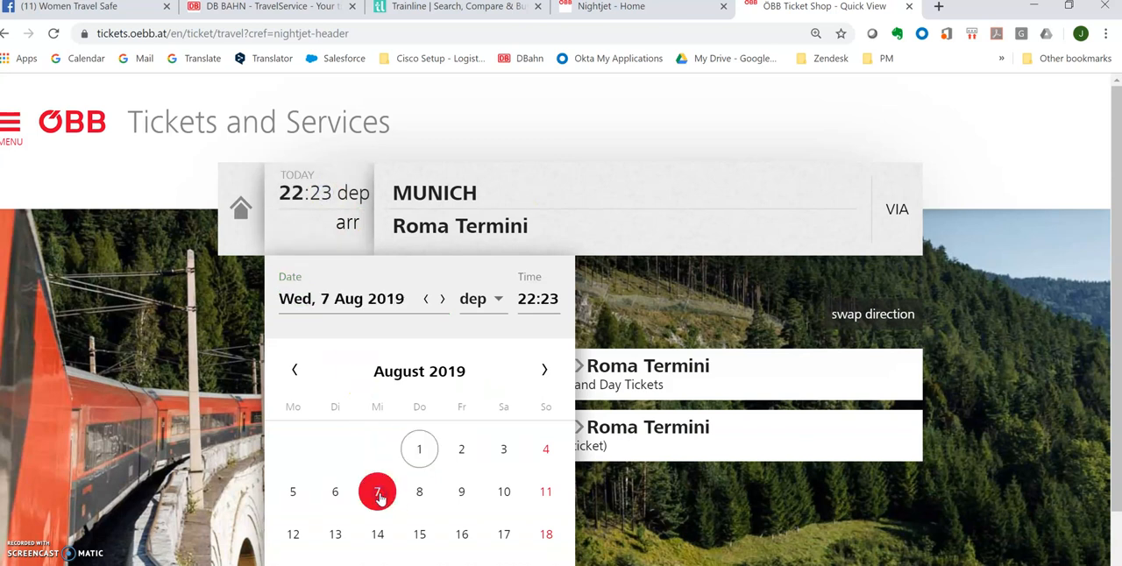
click(537, 298)
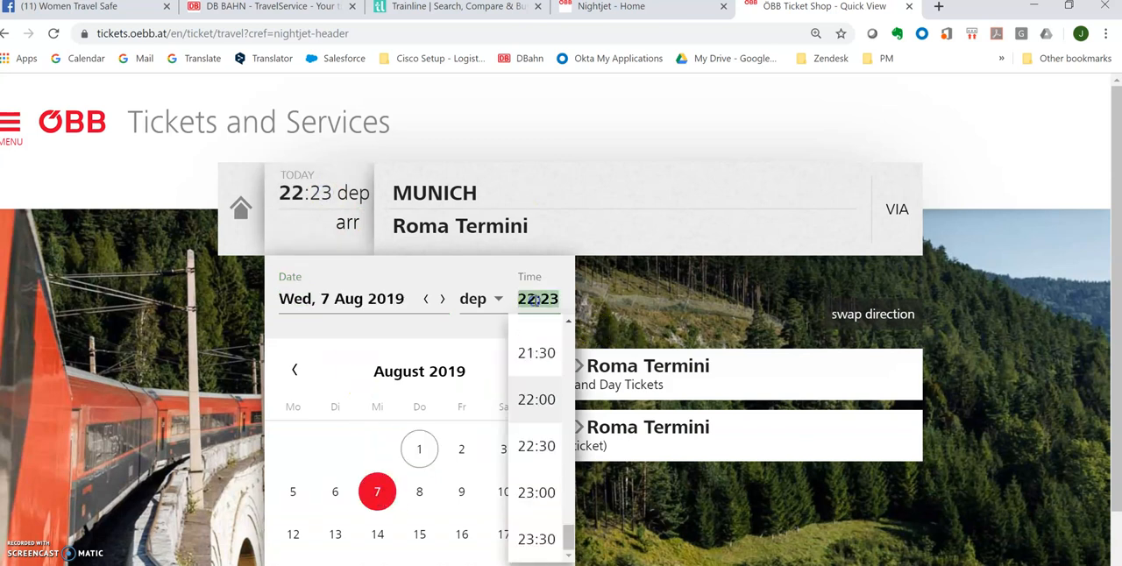
scroll(up, 3)
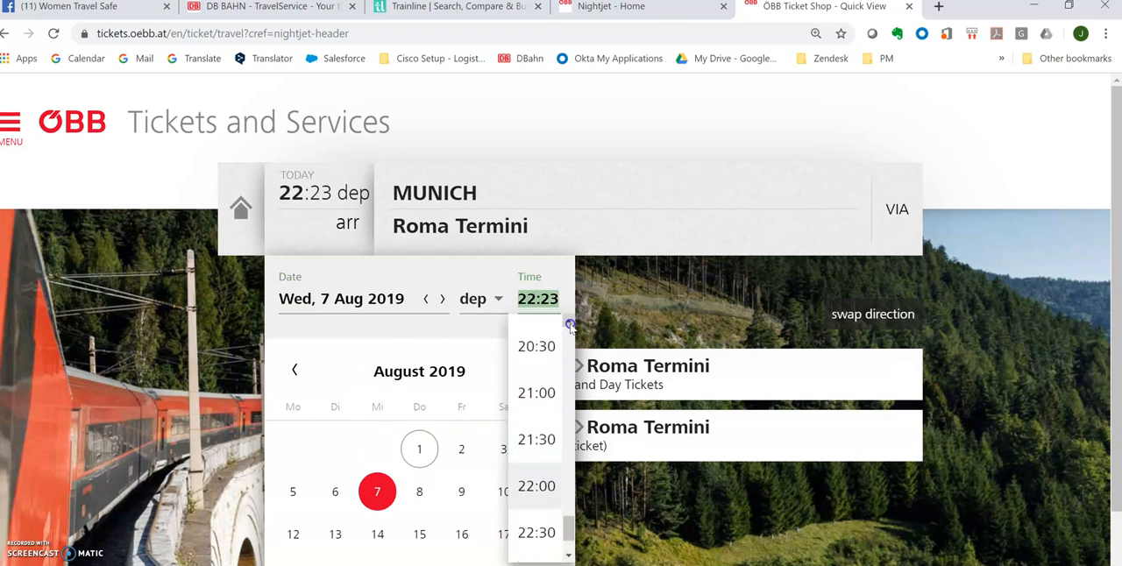
click(535, 347)
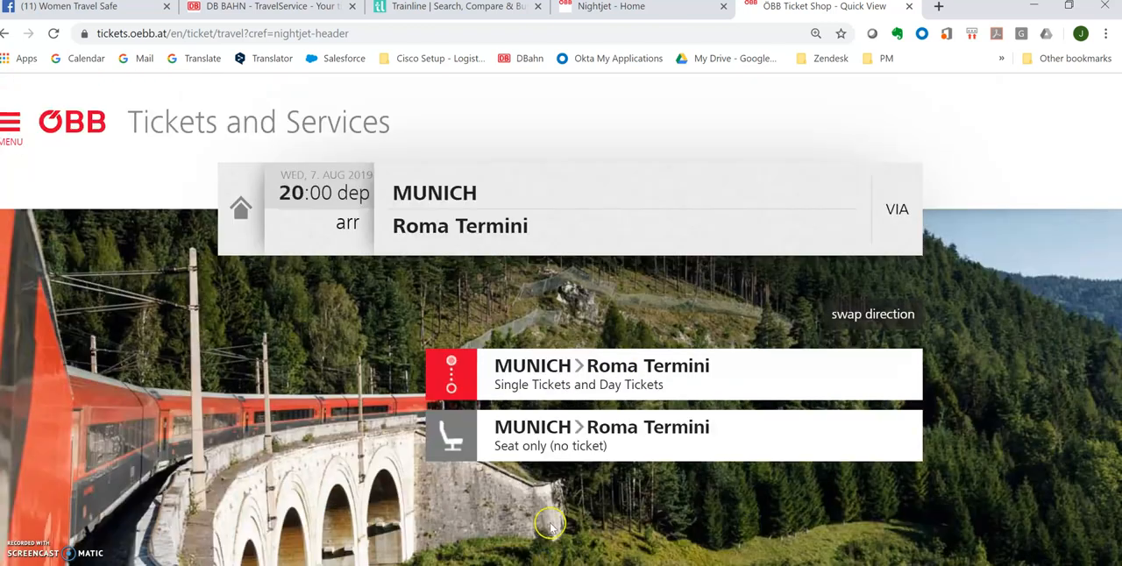
mouse_move(574, 385)
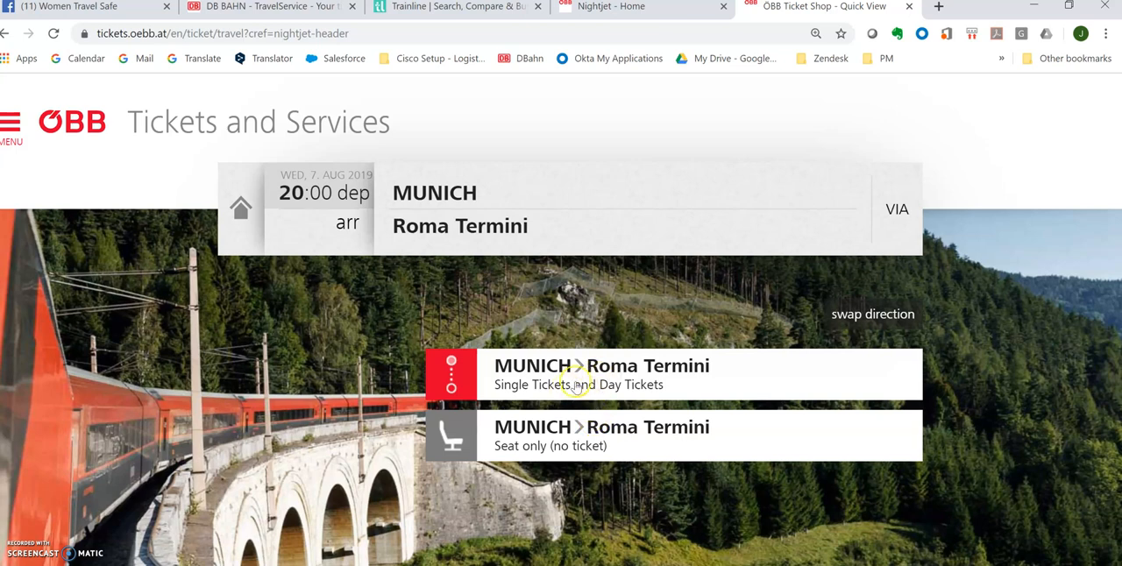
mouse_move(556, 438)
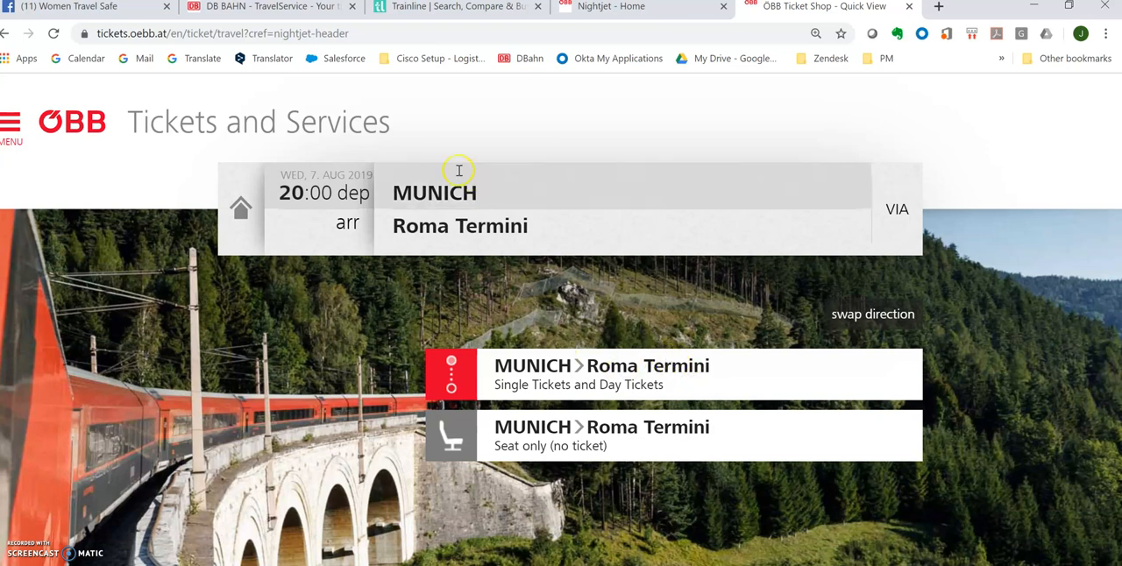
mouse_move(665, 251)
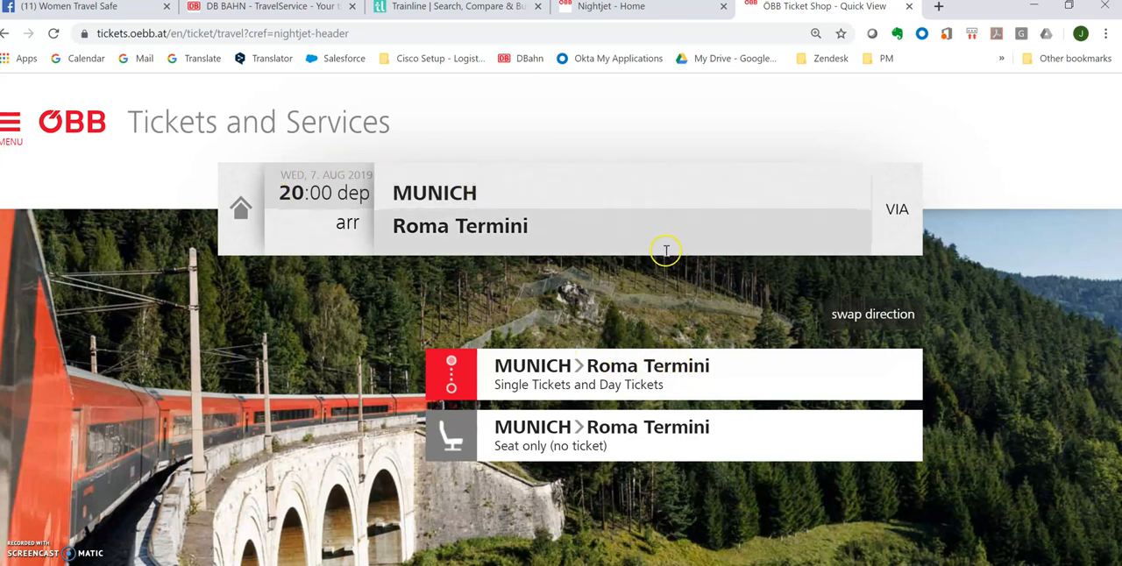
mouse_move(516, 368)
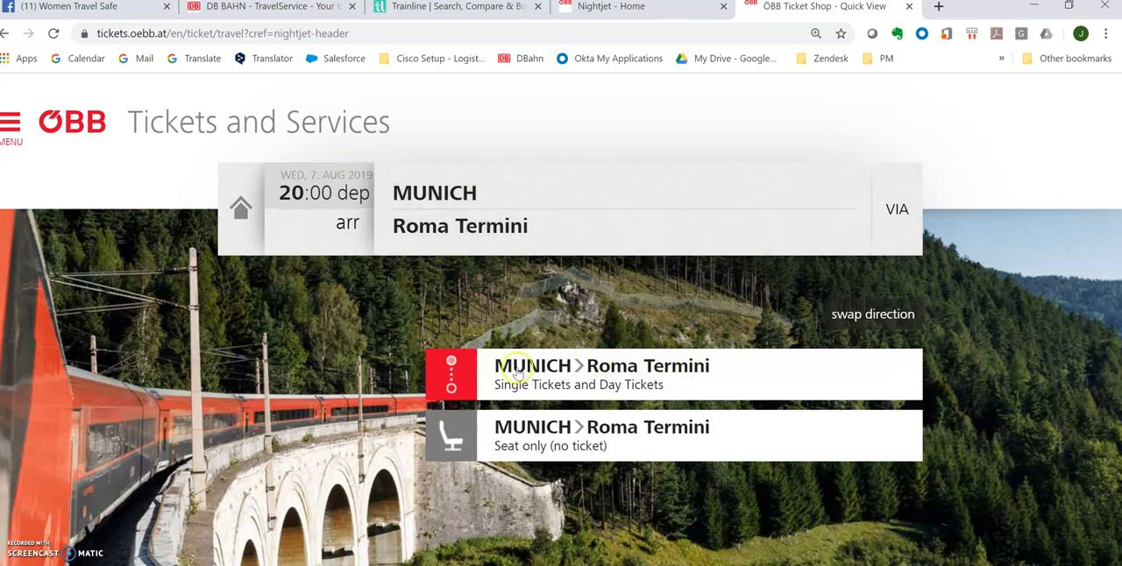
click(460, 225)
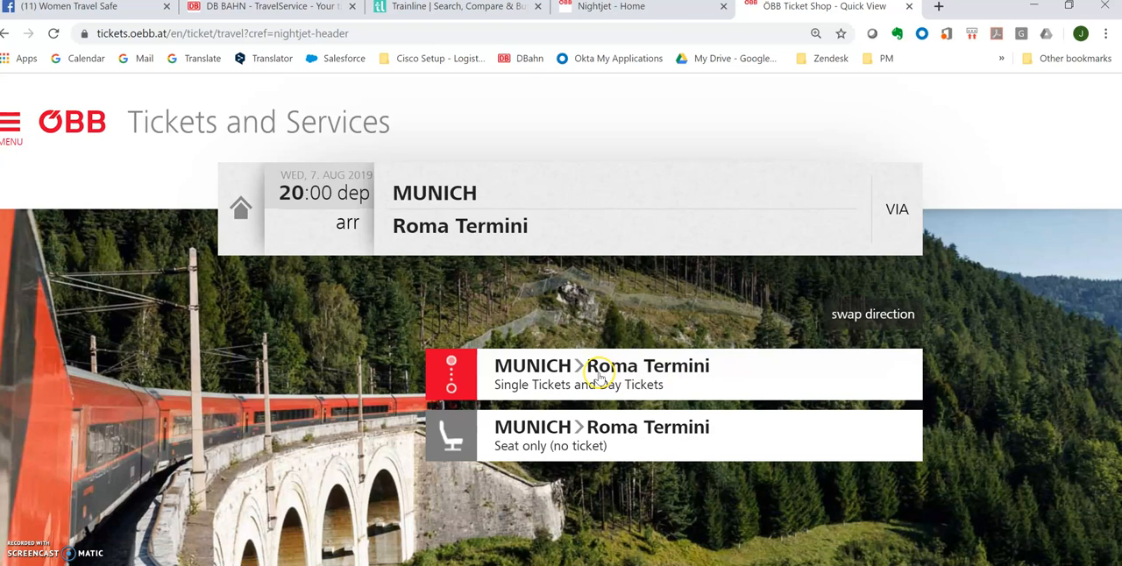
- Browse the 7 Aug timetable to the direct 20:10 Nightjet arriving 09:22 for €69,90
click(601, 374)
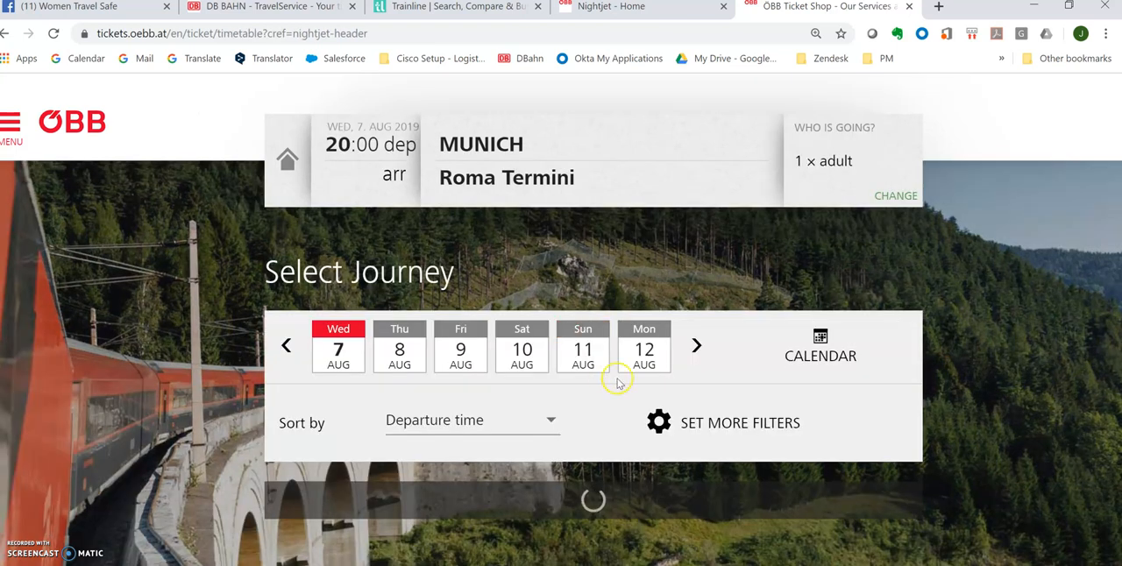
scroll(down, 3)
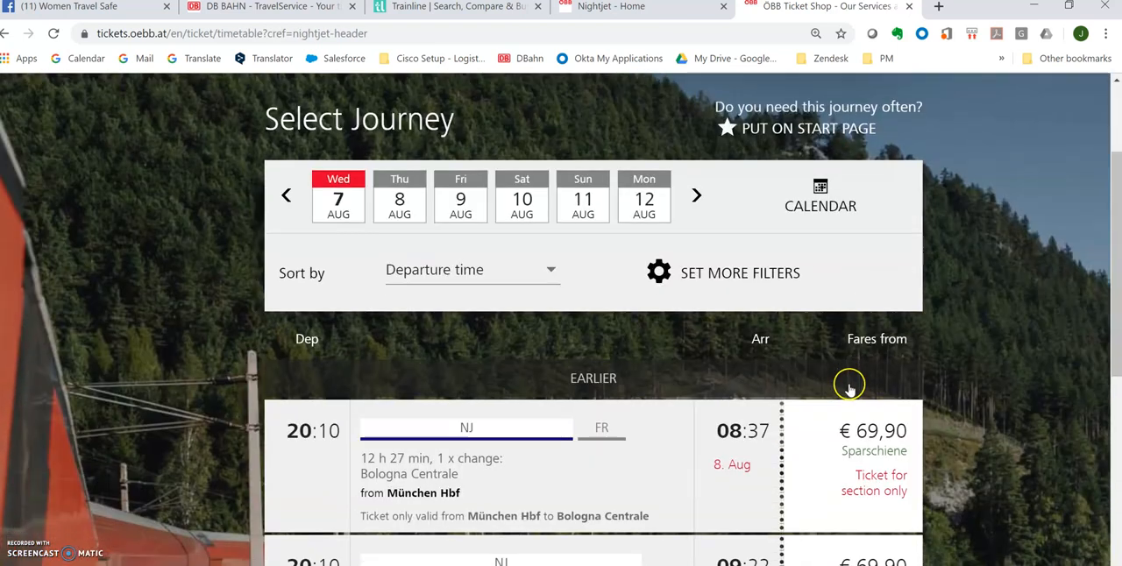
scroll(down, 3)
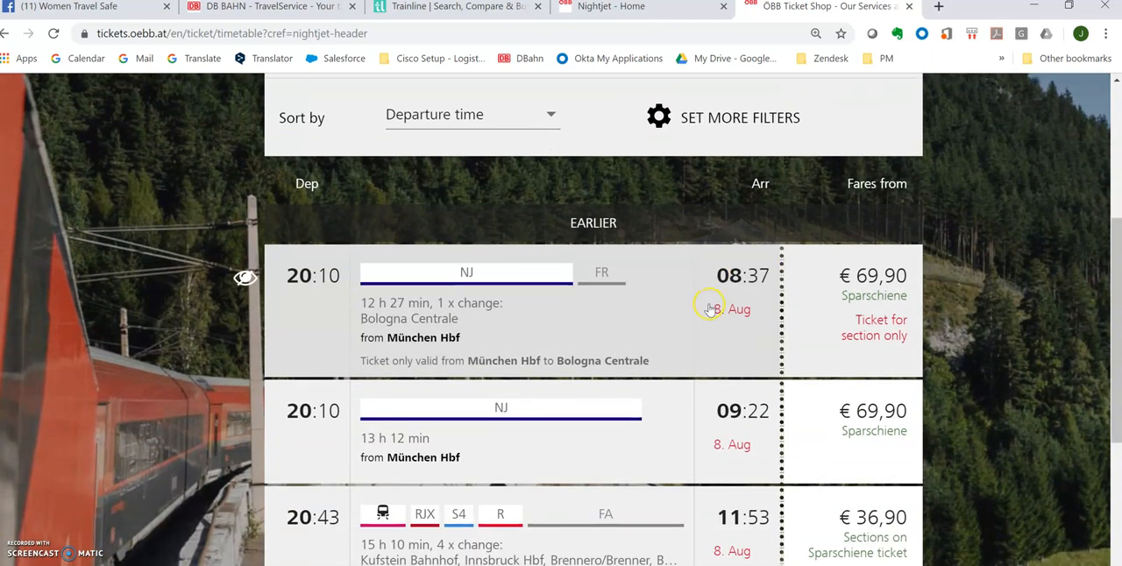
scroll(down, 3)
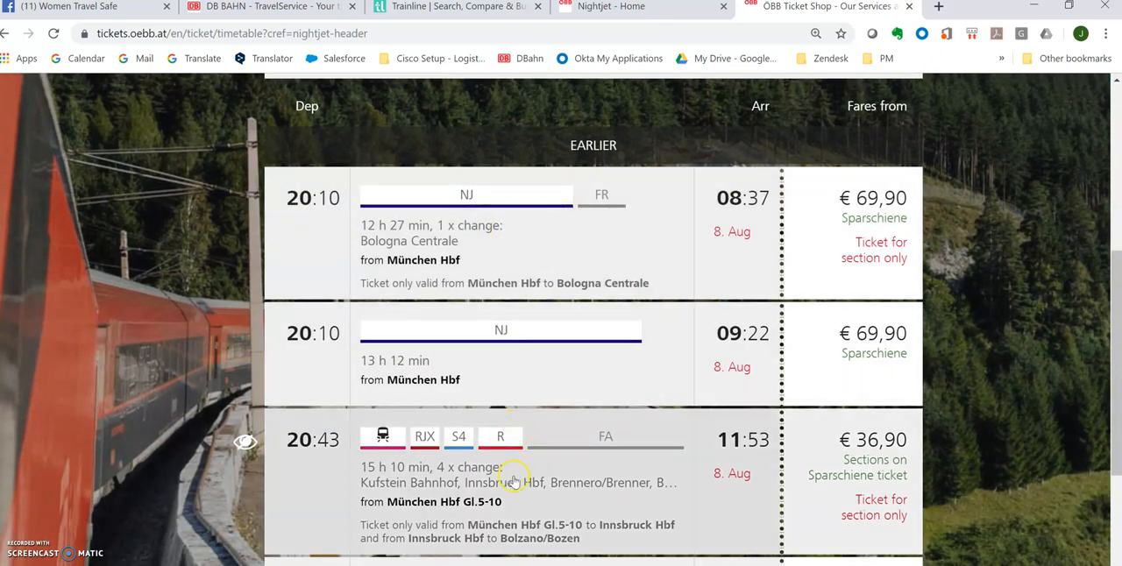
mouse_move(361, 215)
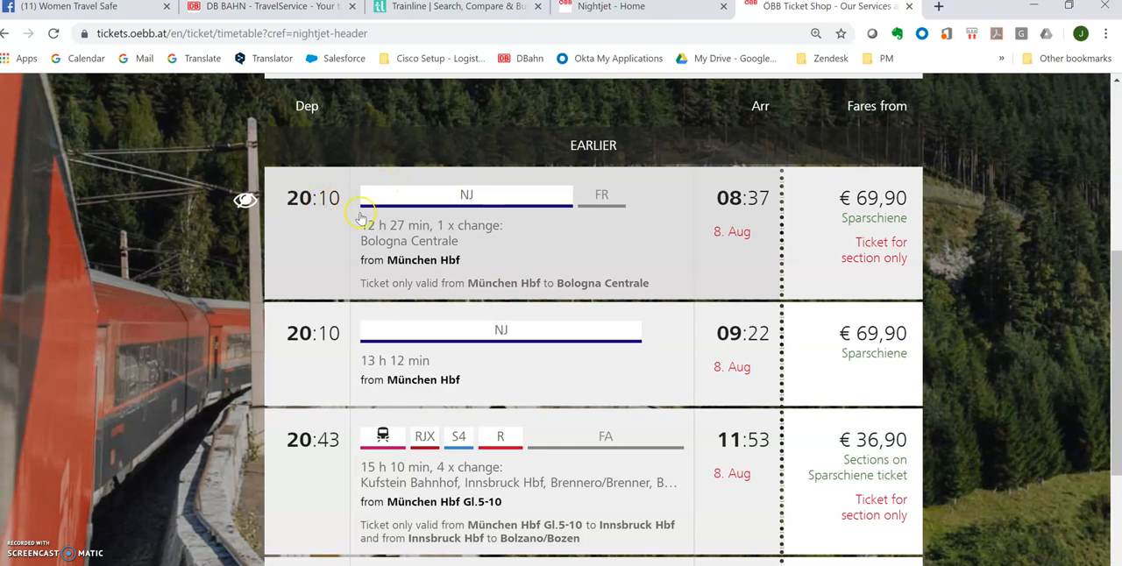
mouse_move(618, 192)
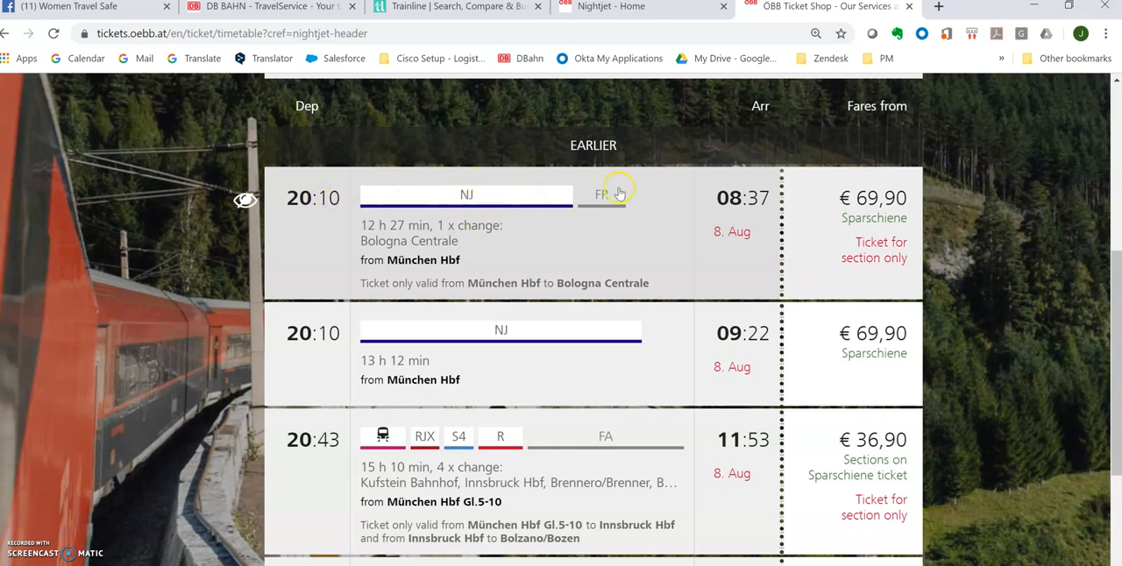
mouse_move(570, 200)
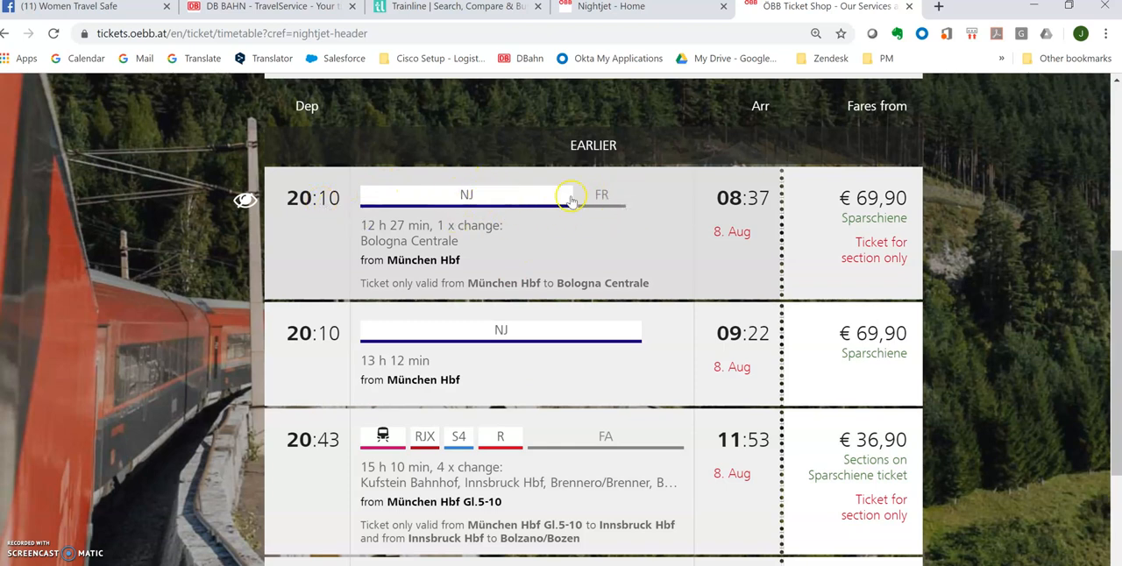
scroll(down, 3)
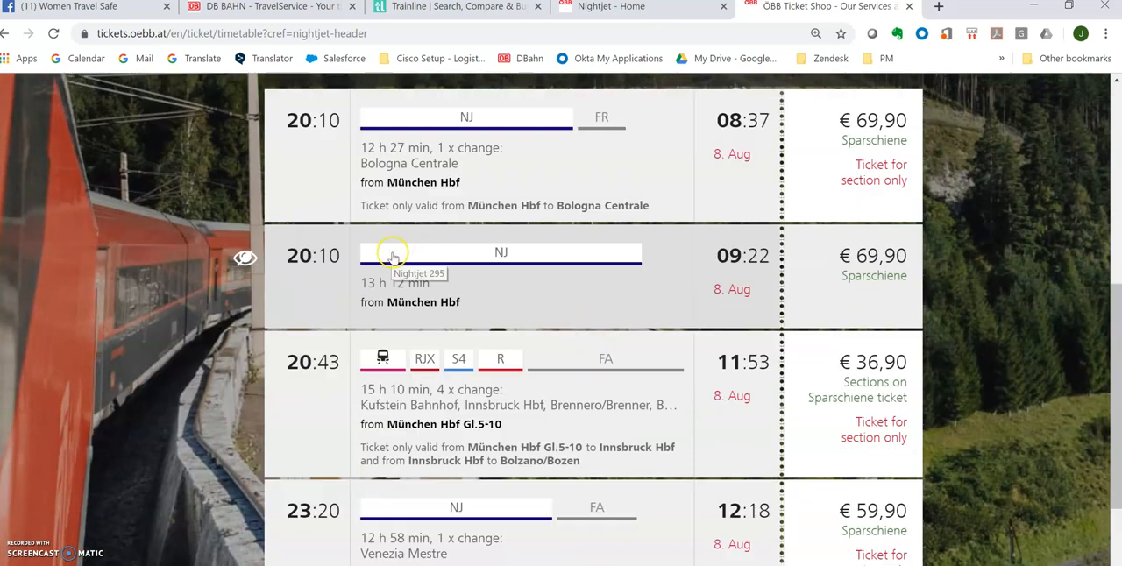
mouse_move(515, 260)
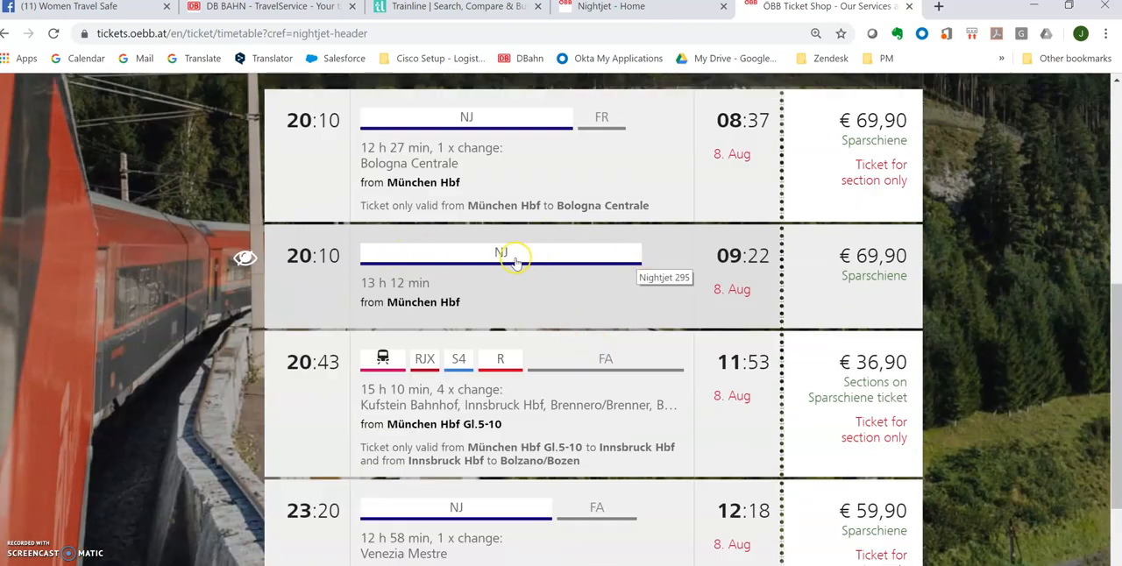
mouse_move(501, 256)
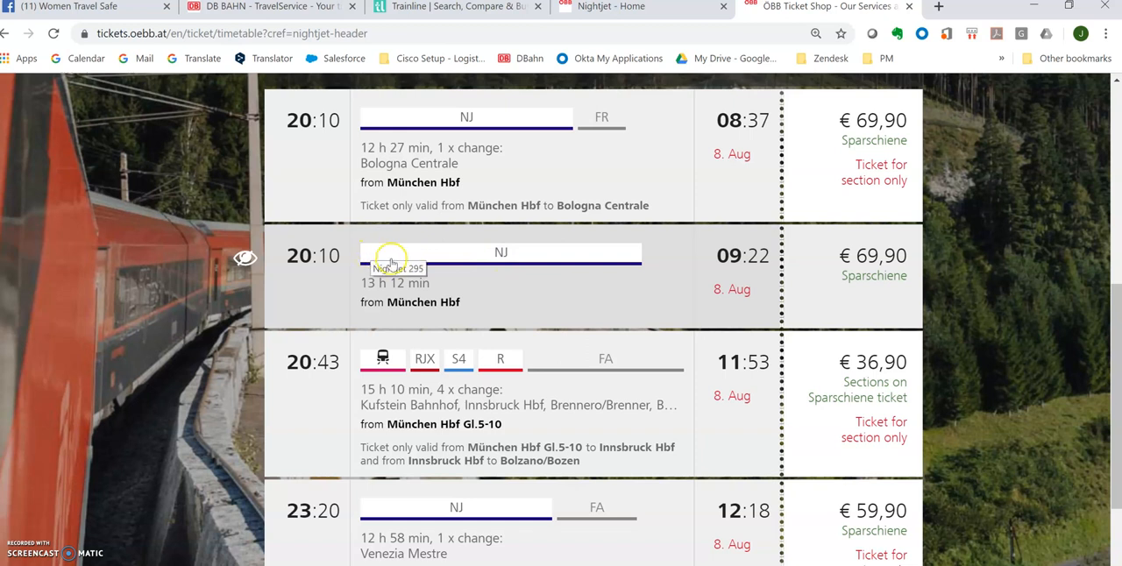
mouse_move(363, 280)
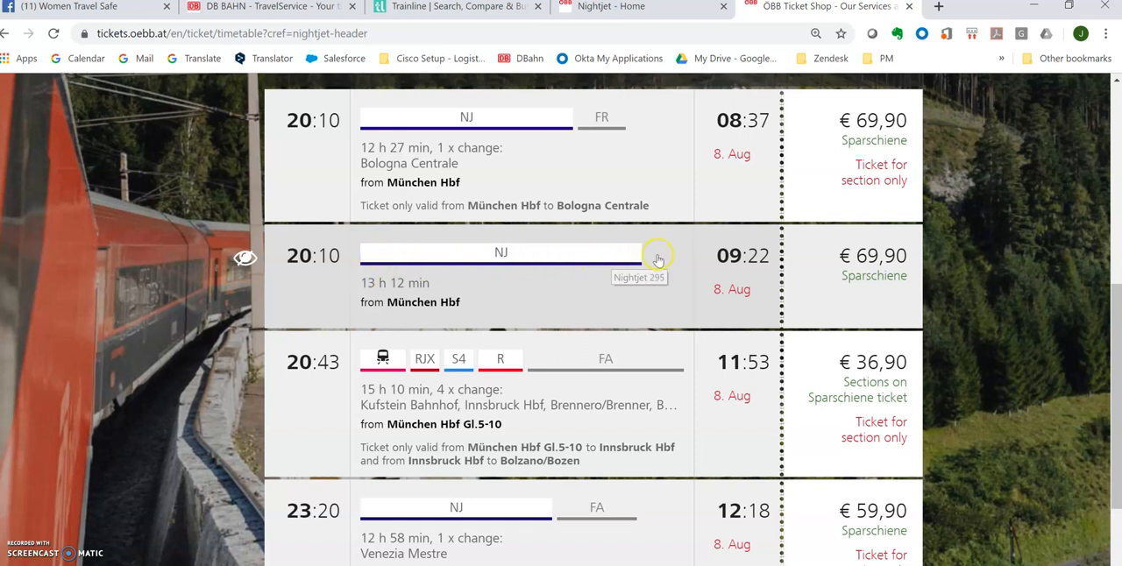
mouse_move(626, 254)
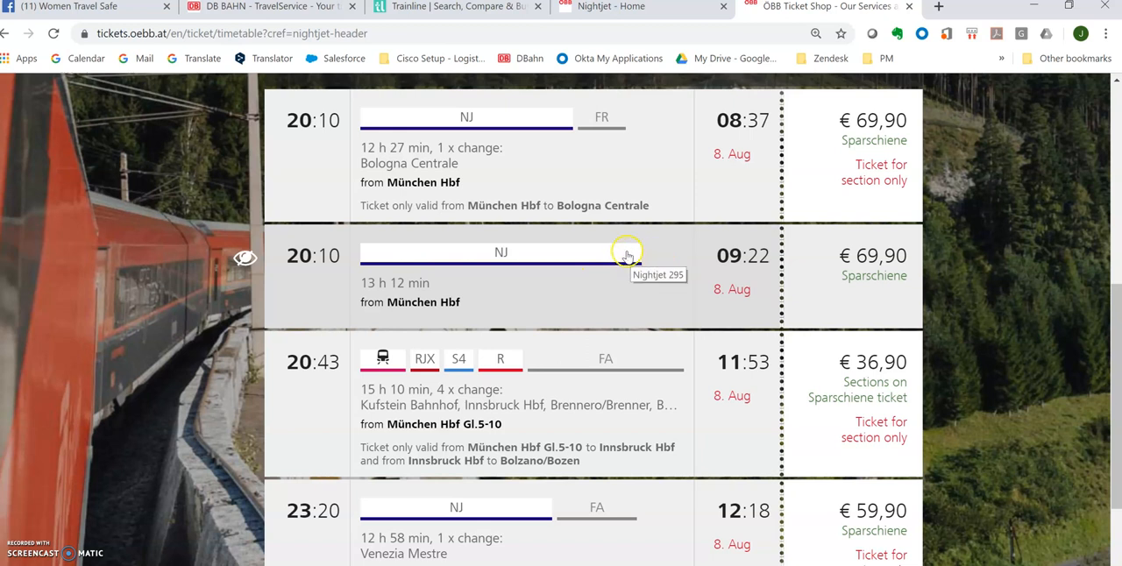
mouse_move(624, 268)
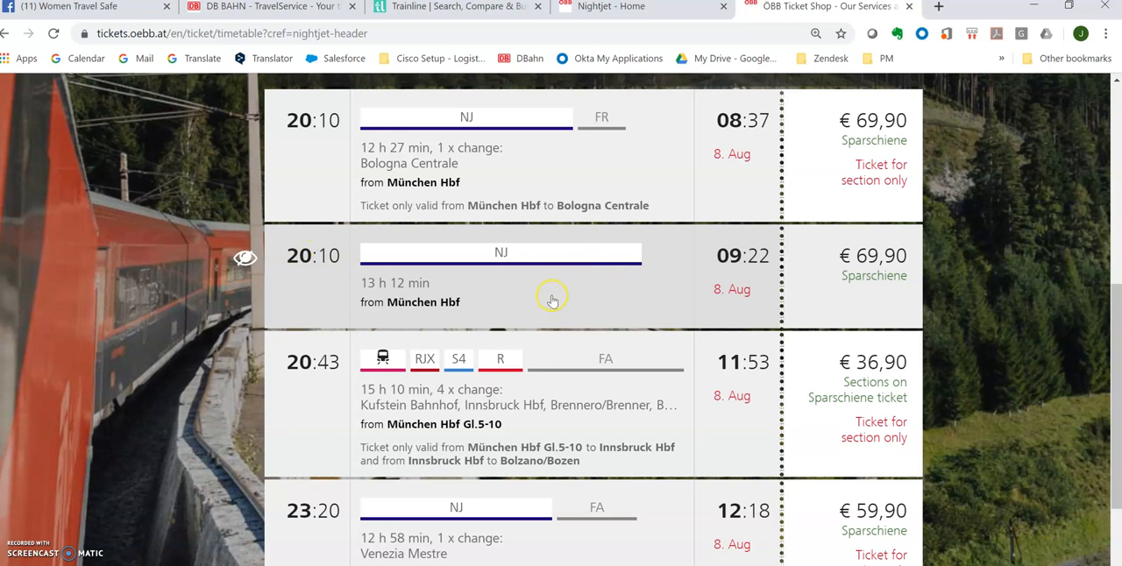
mouse_move(375, 296)
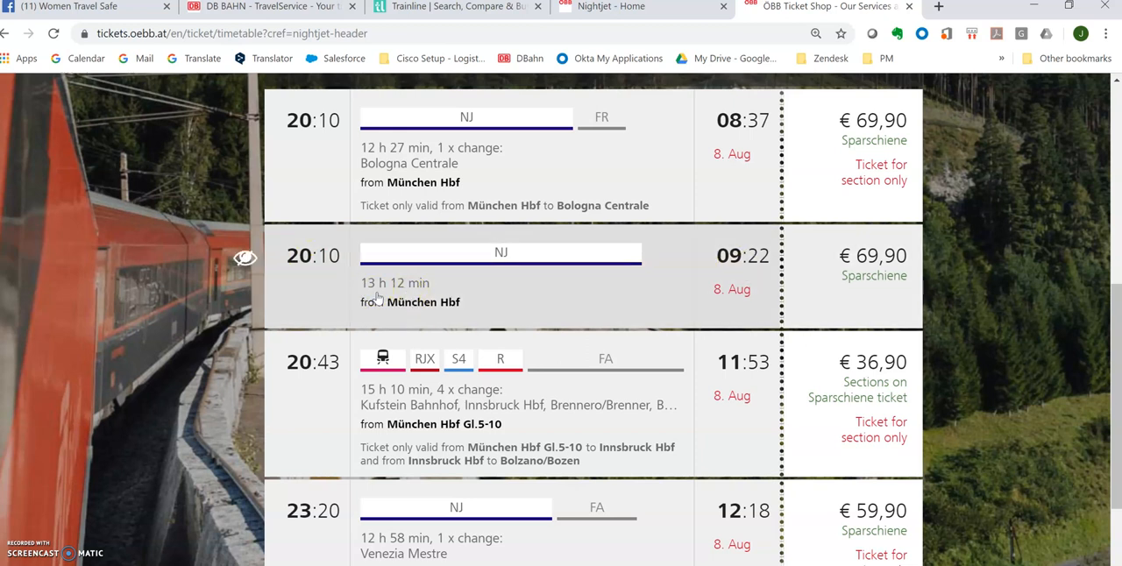
mouse_move(424, 256)
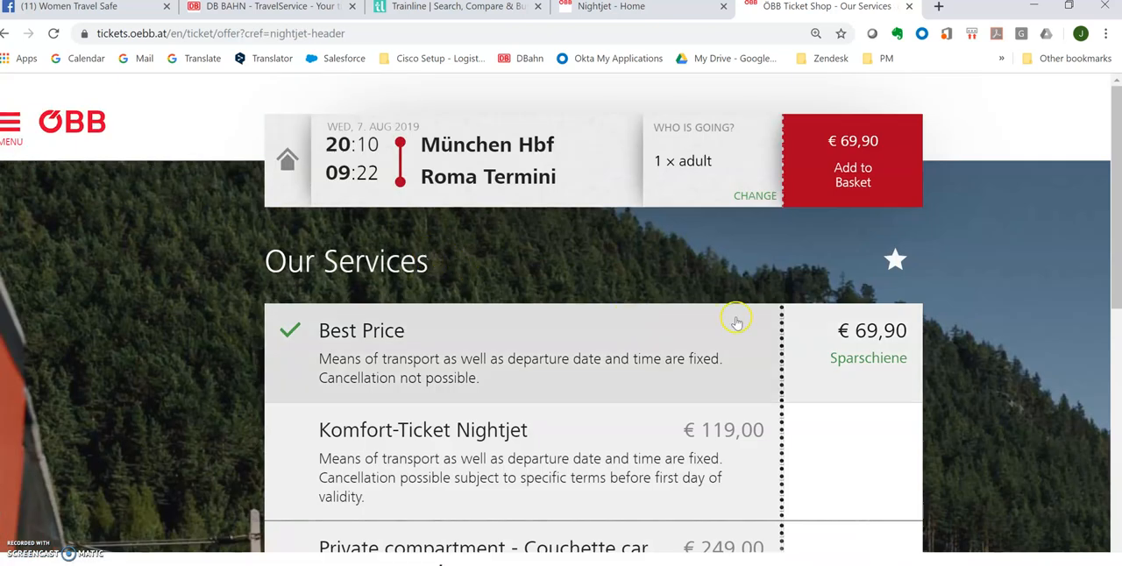
- Select the €119,00 Komfort-Ticket Nightjet fare and add a €40,00 Sleeper Cabin
scroll(down, 3)
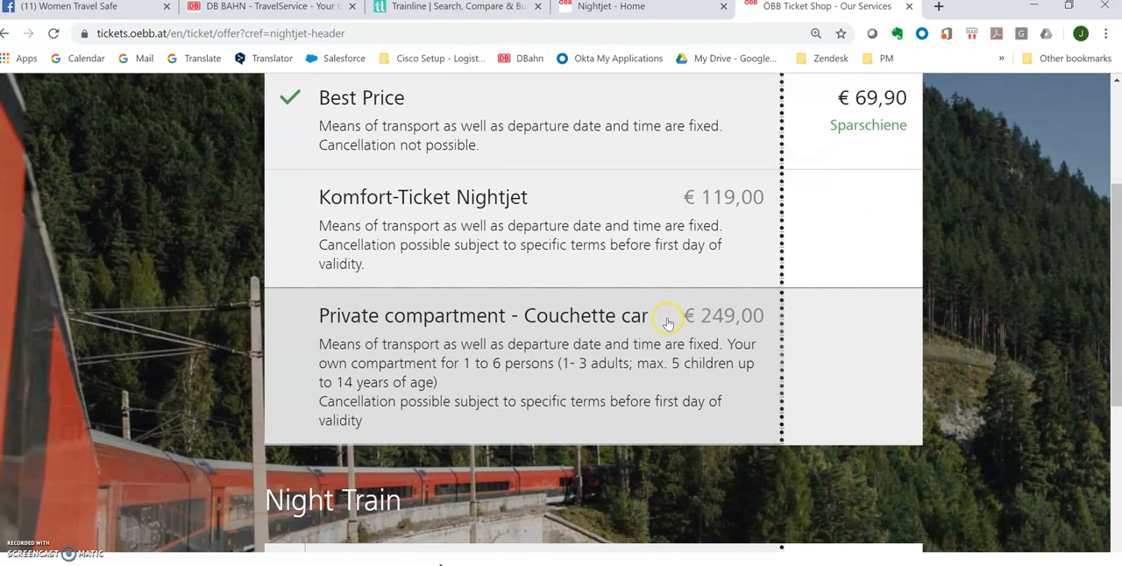
scroll(up, 3)
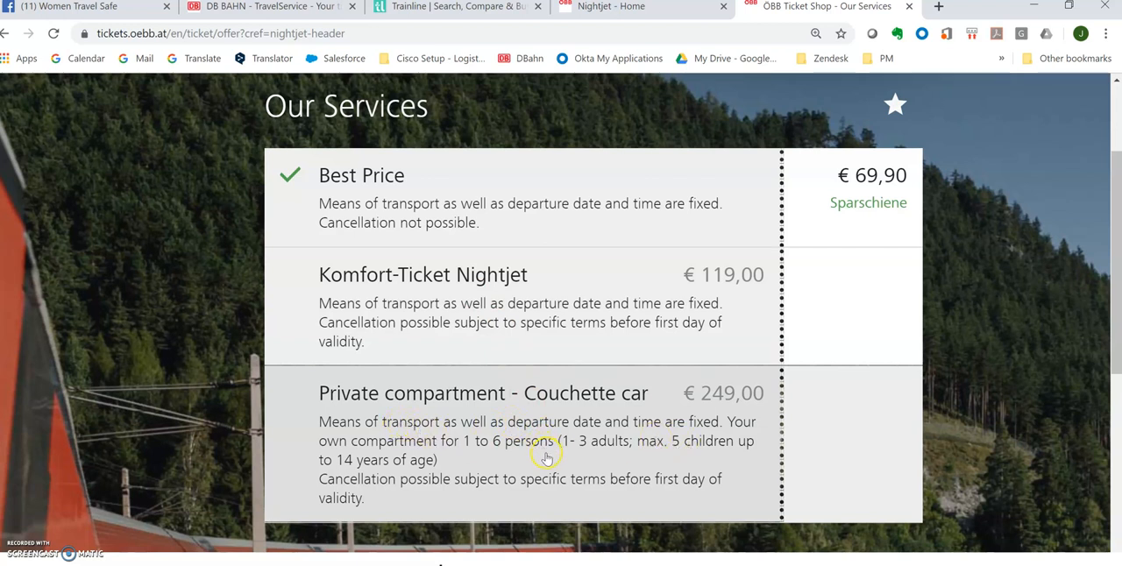
mouse_move(541, 457)
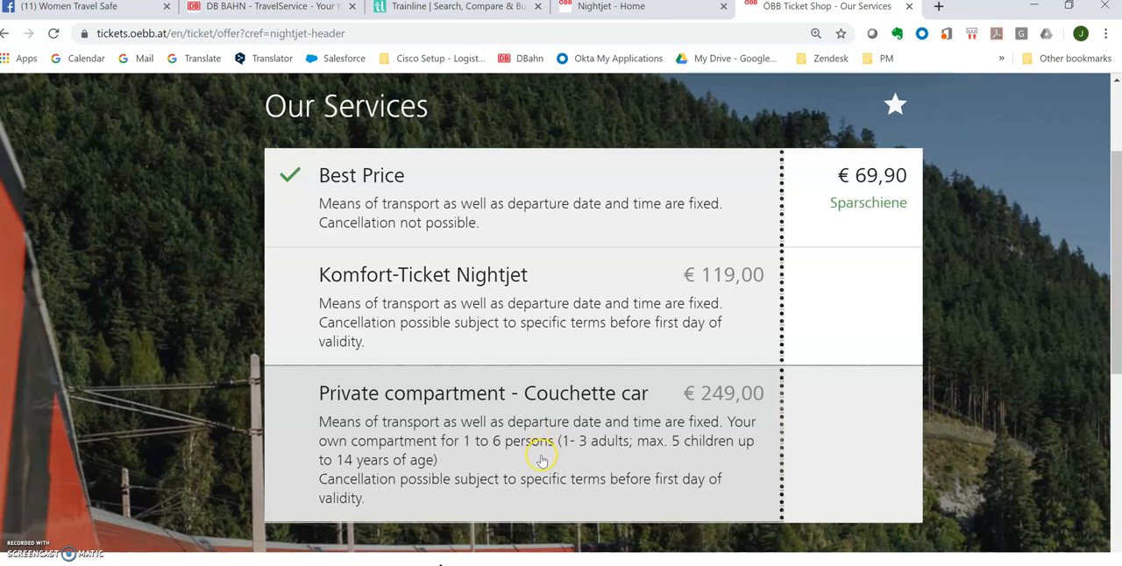
click(422, 274)
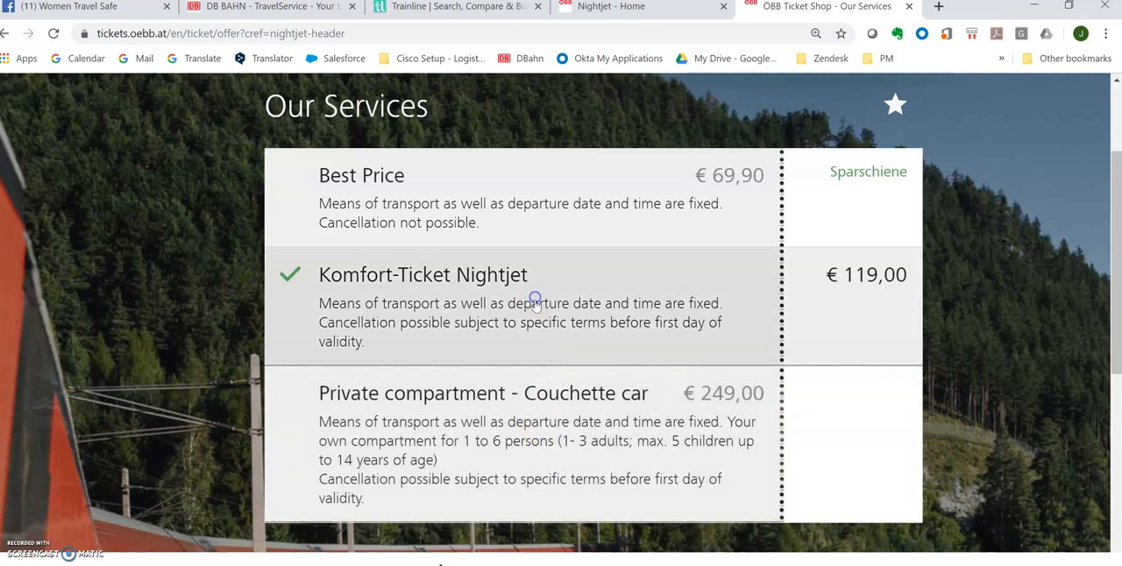
scroll(down, 3)
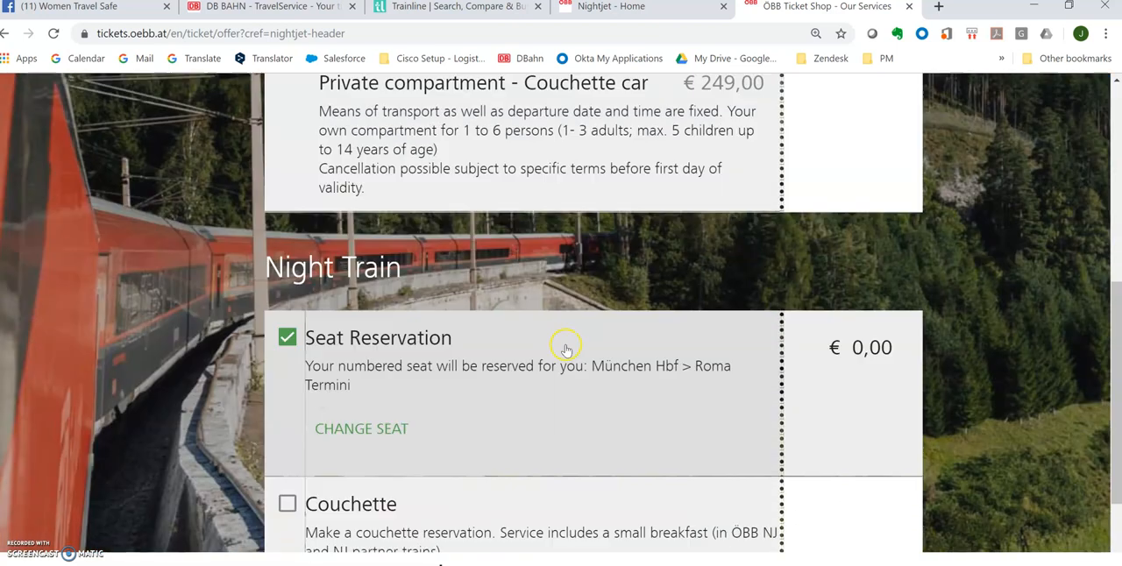
scroll(down, 3)
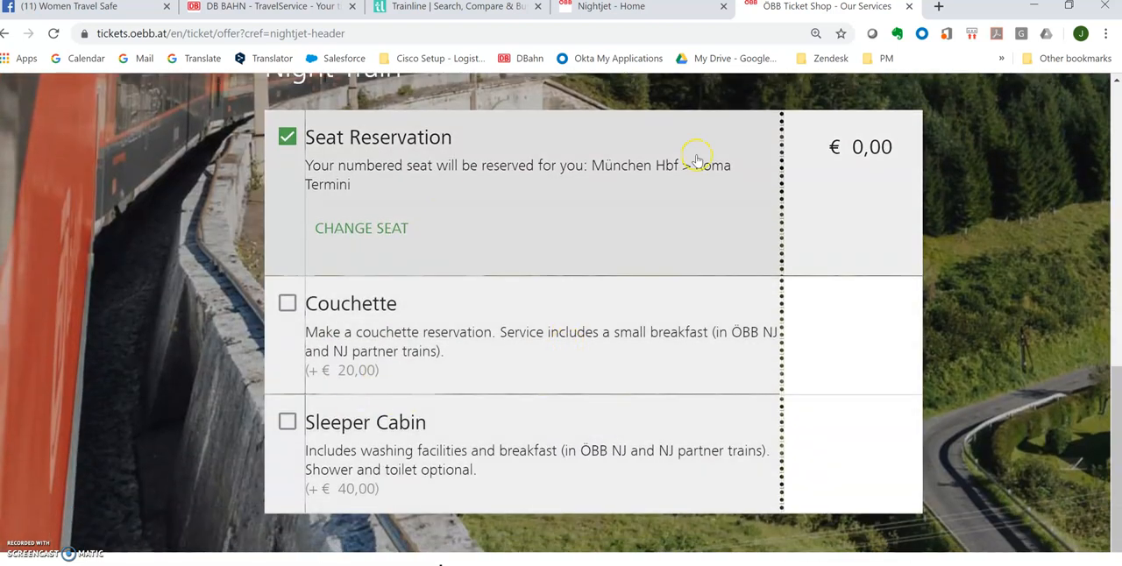
mouse_move(854, 342)
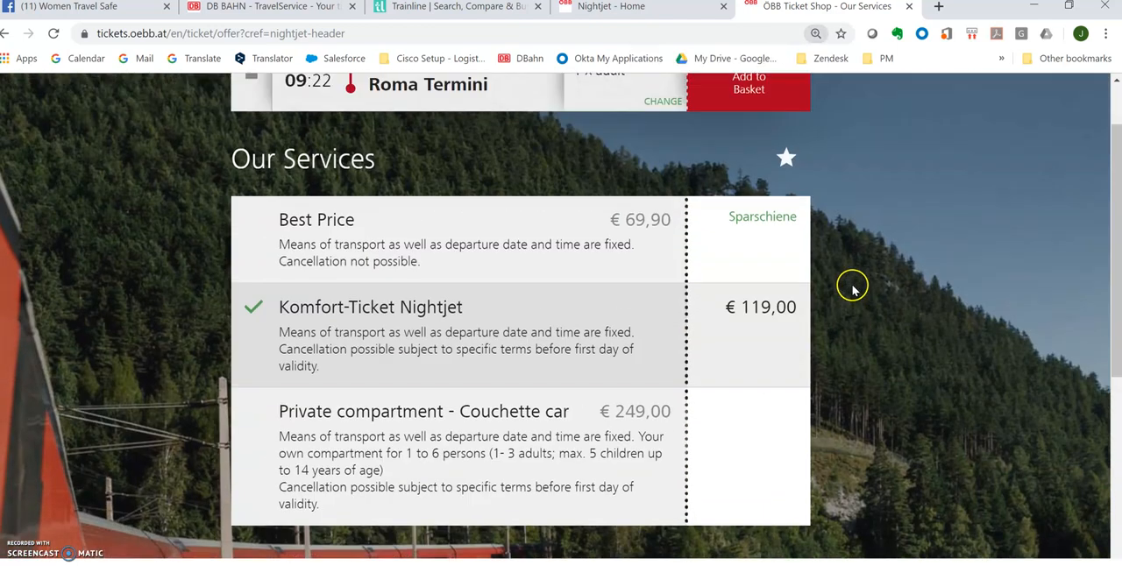
scroll(down, 3)
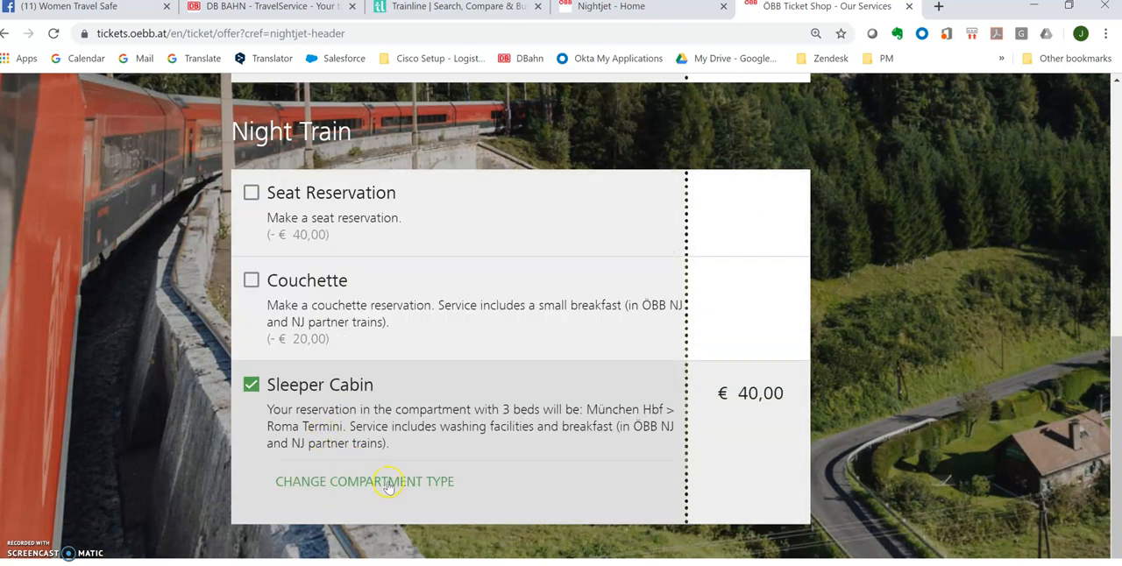
- Change to a €110,00 single-bed compartment and check the €229,00 journey total
click(386, 482)
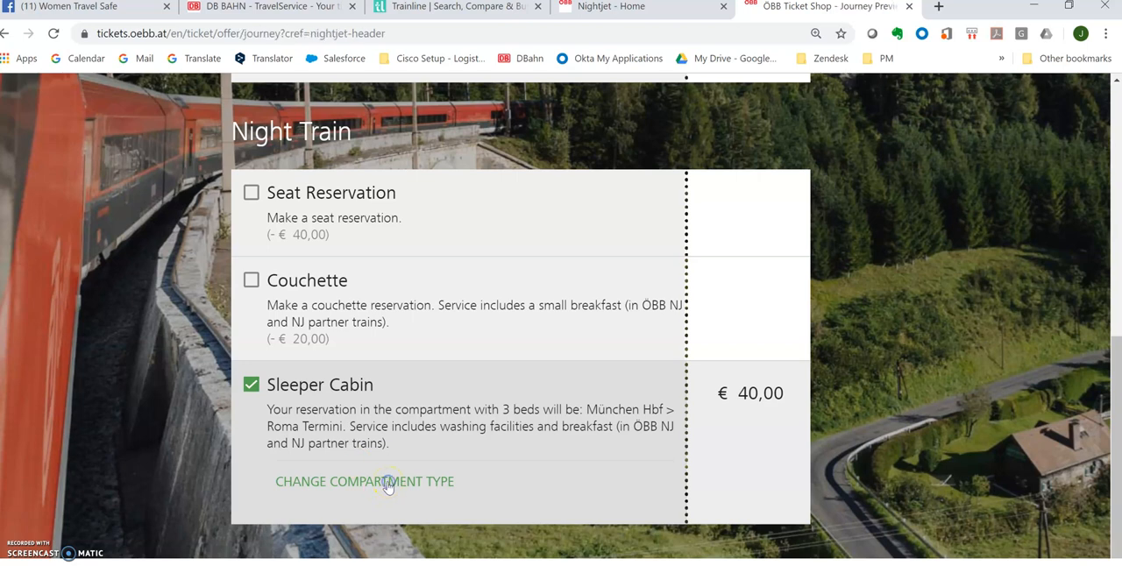
click(364, 481)
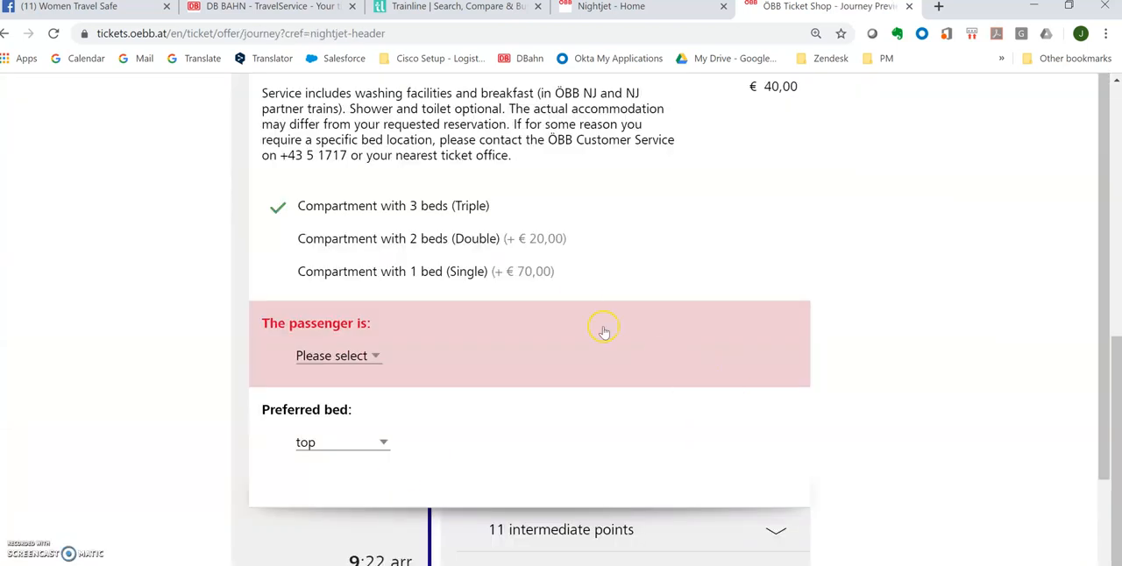
click(392, 271)
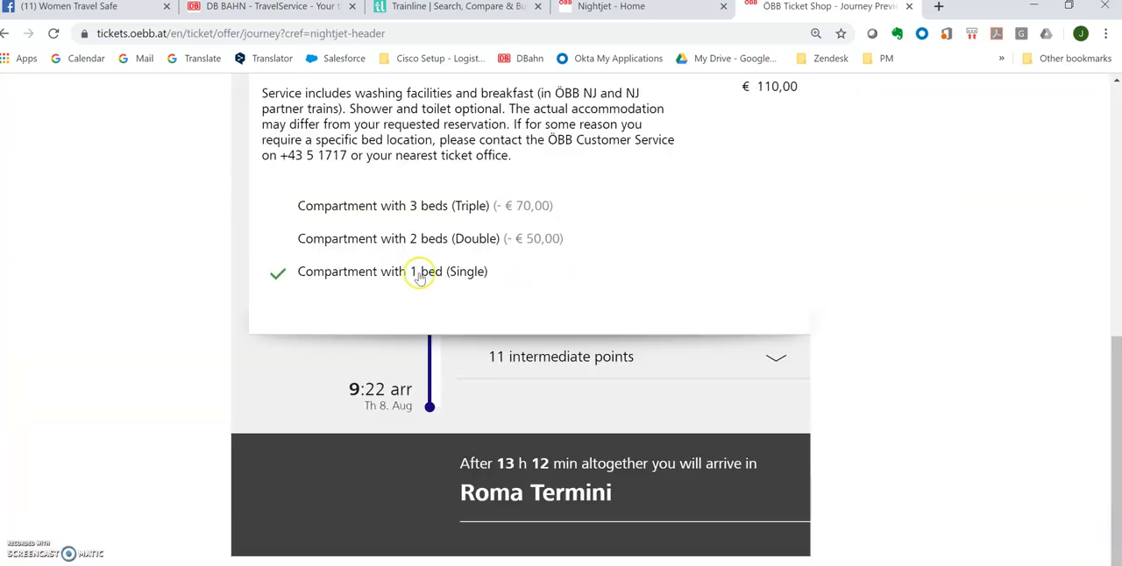
mouse_move(469, 279)
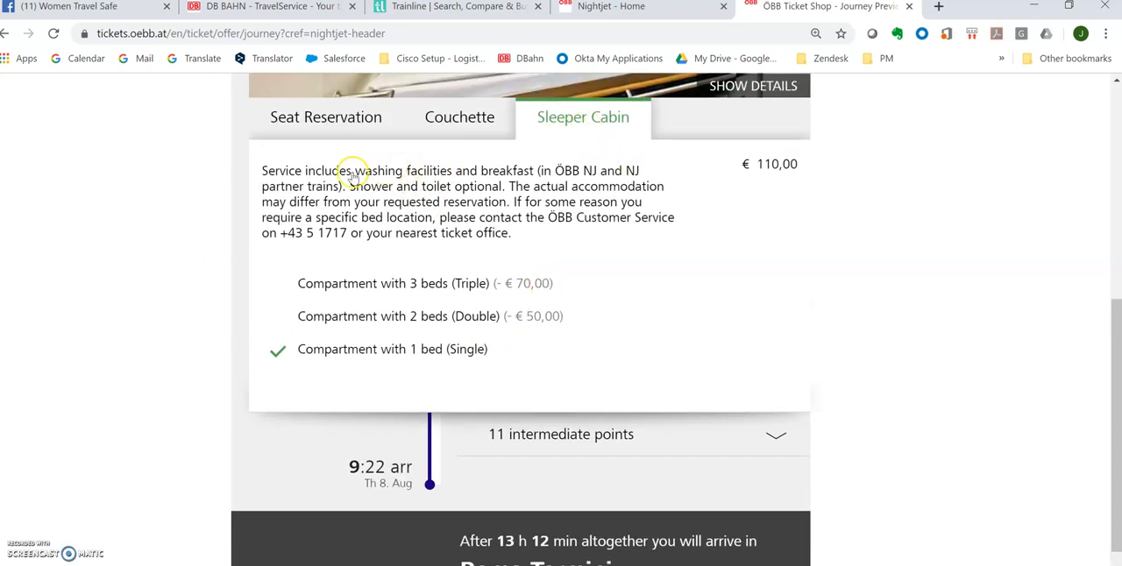
mouse_move(544, 181)
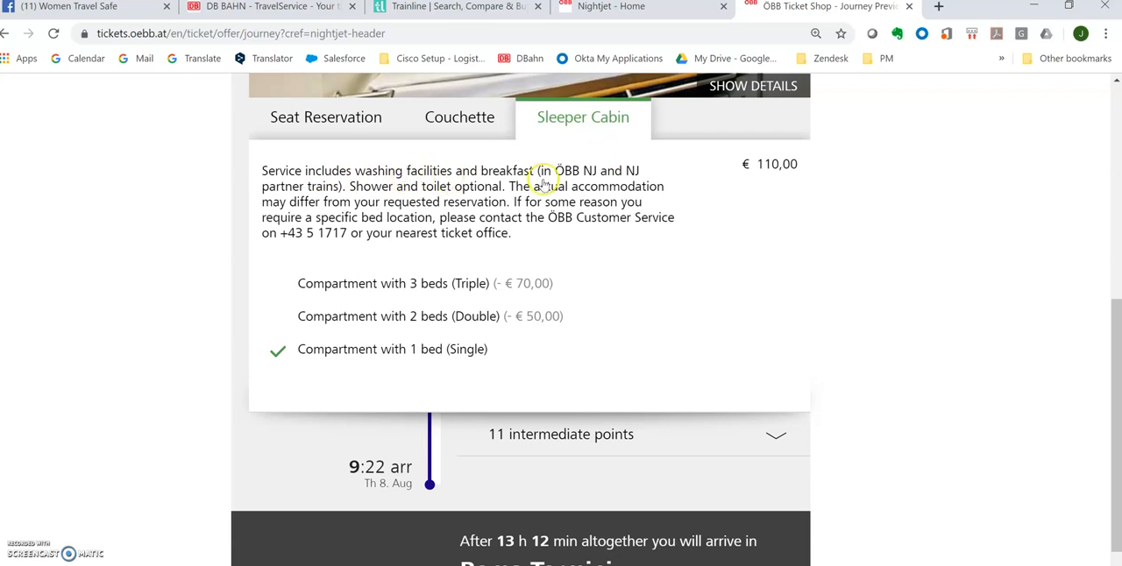
mouse_move(410, 195)
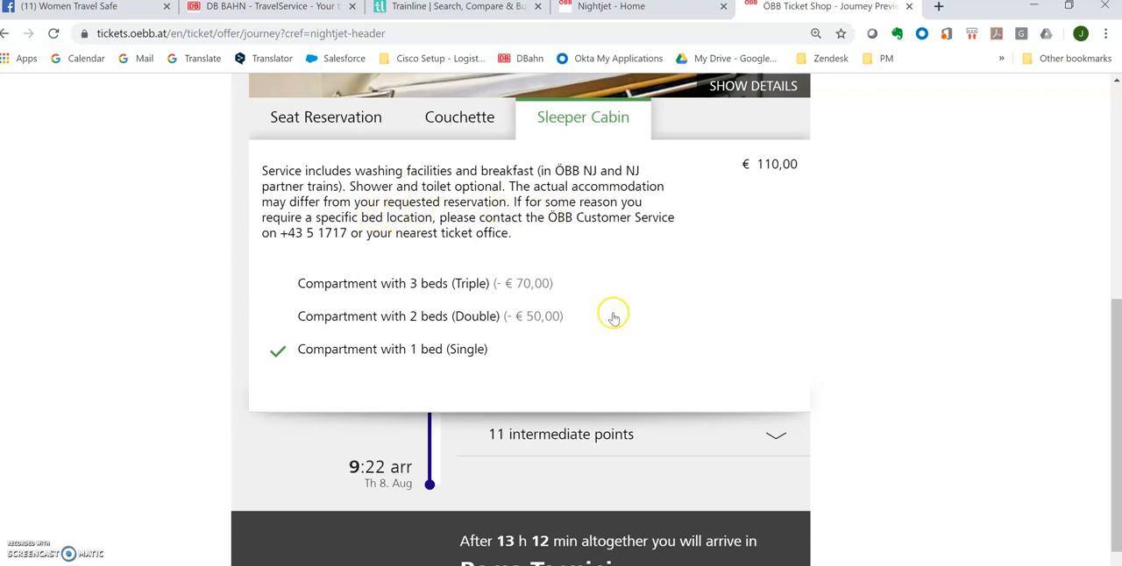
mouse_move(456, 349)
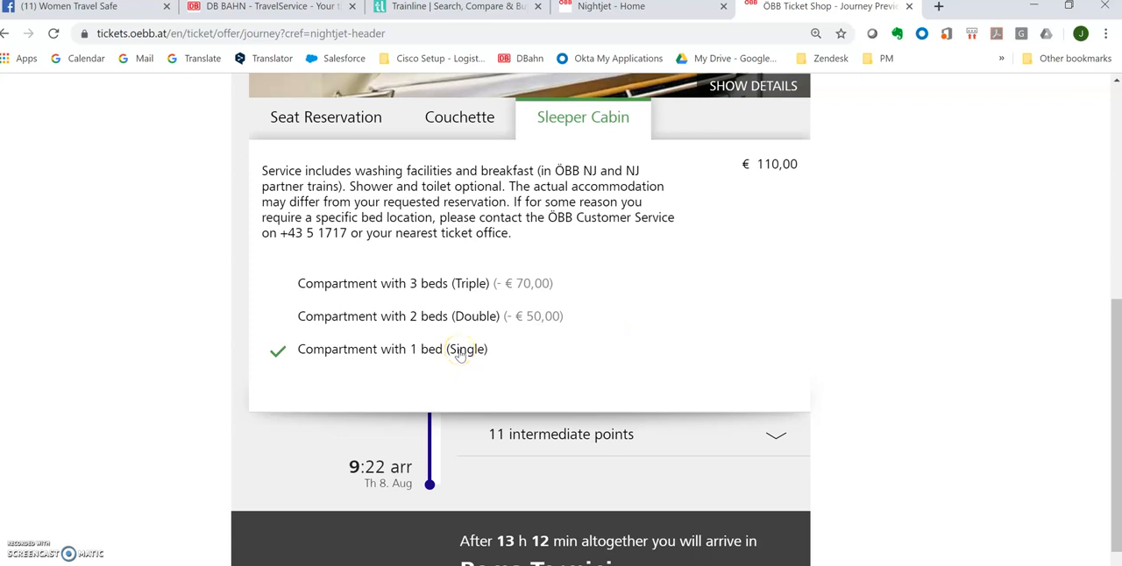
scroll(down, 3)
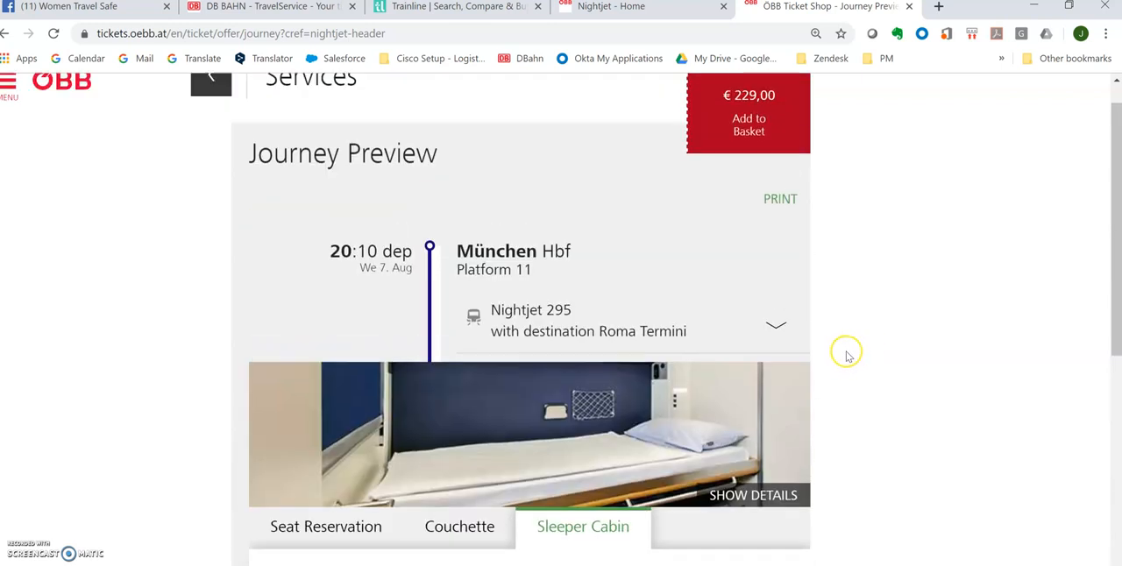
- Enter the adult passenger's first and last name and confirm on 'Who is going?'
click(748, 124)
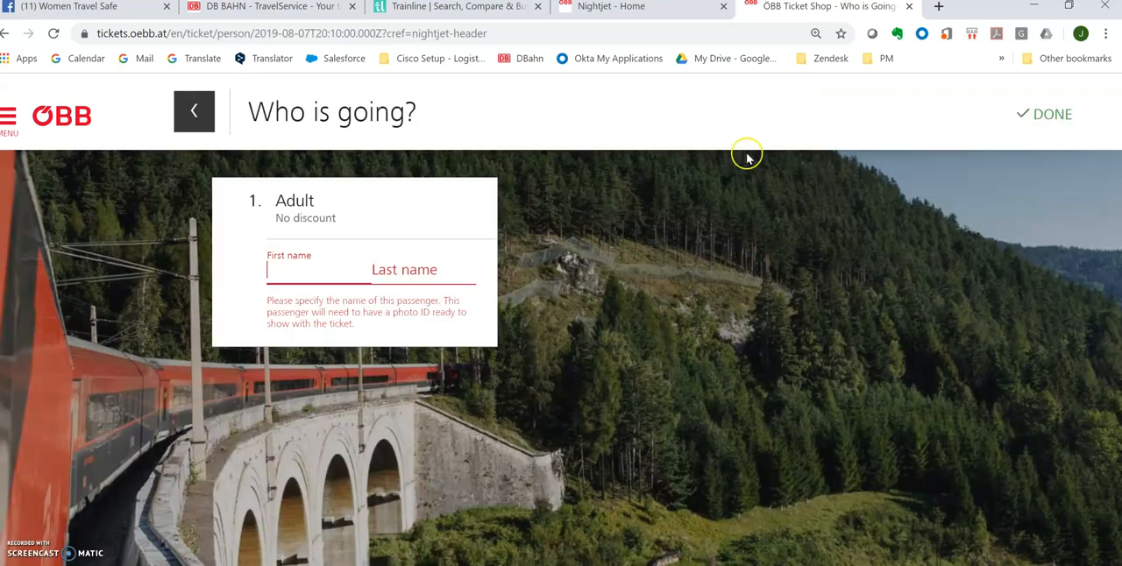
mouse_move(490, 291)
text(Ryan)
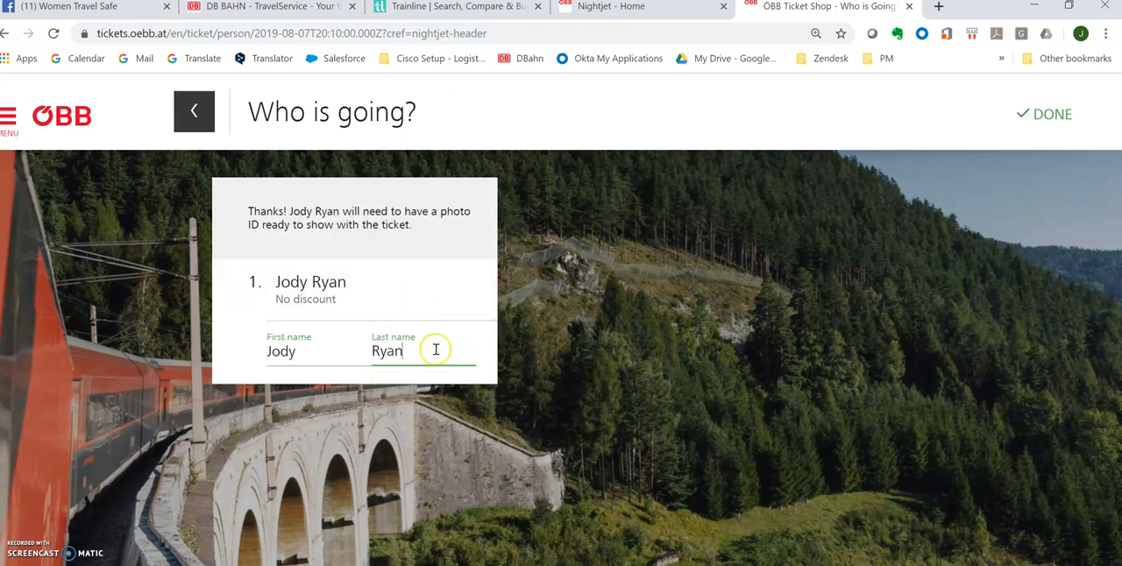
click(1050, 113)
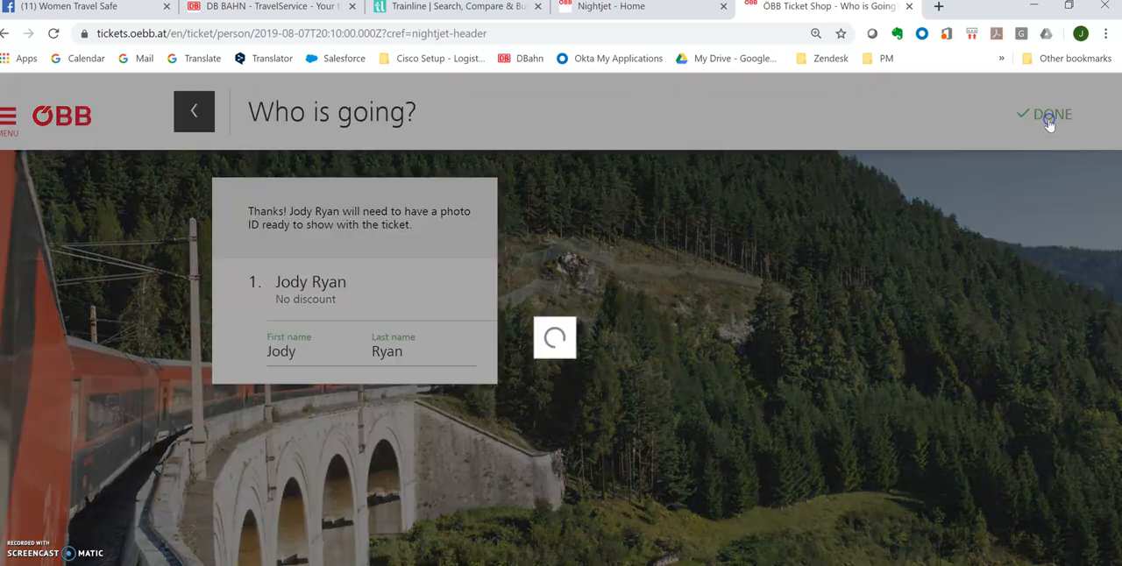
click(1050, 114)
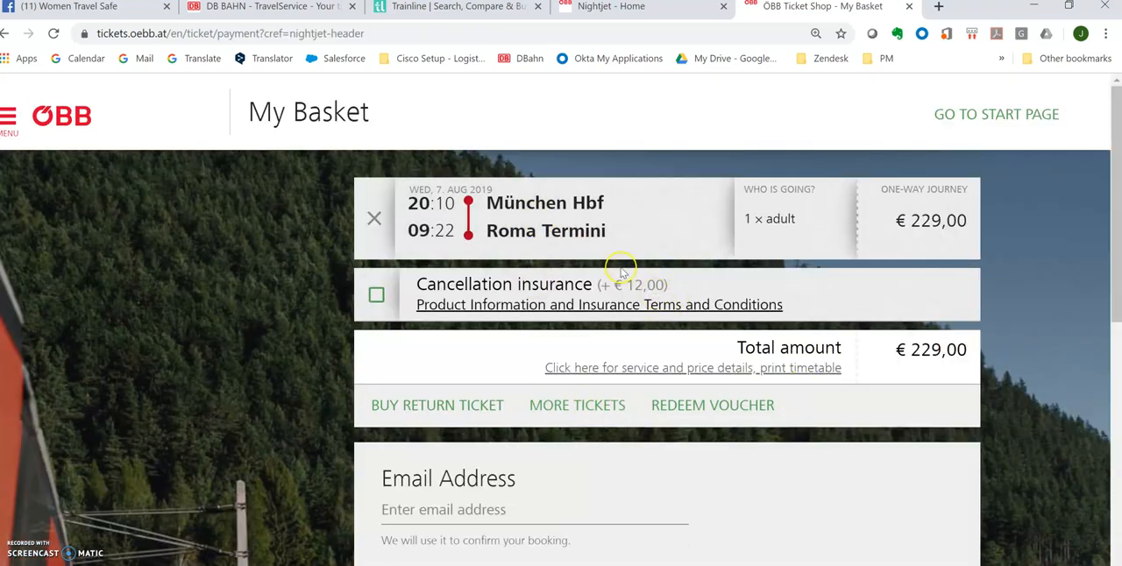
mouse_move(907, 375)
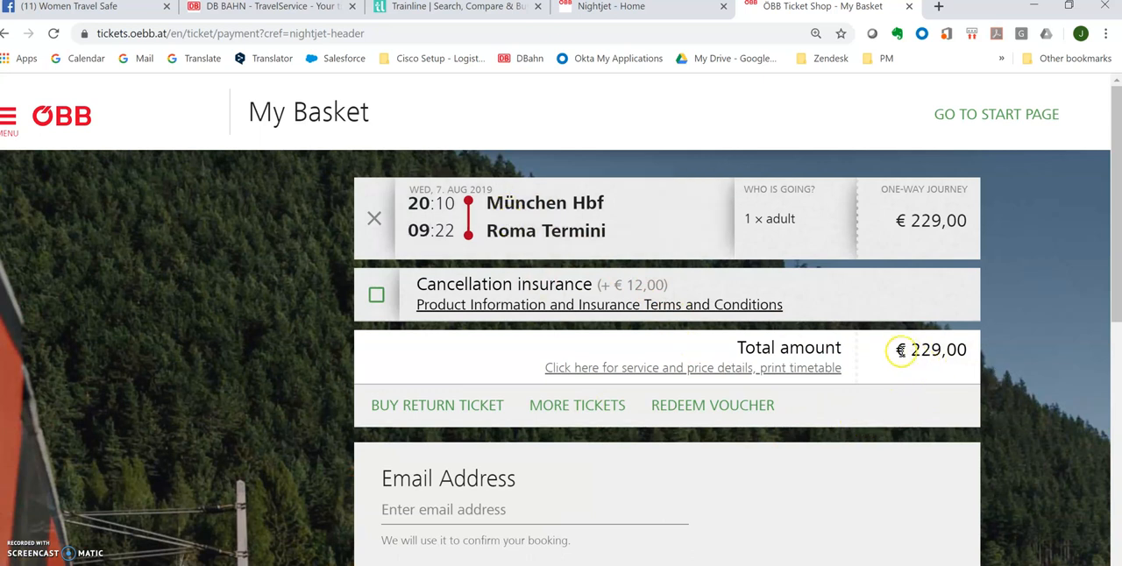
mouse_move(1008, 419)
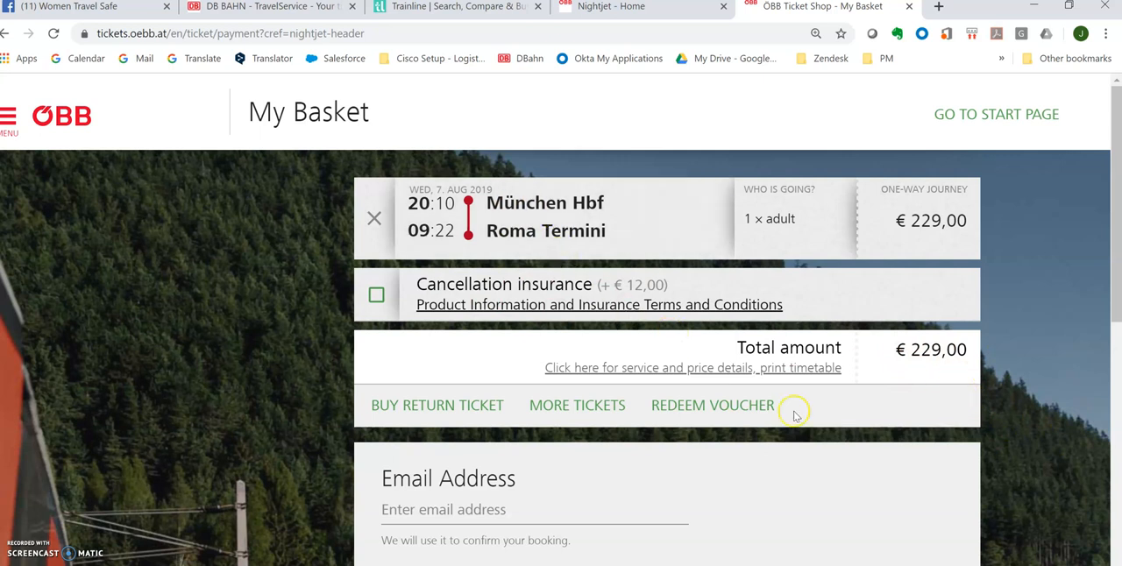
mouse_move(938, 384)
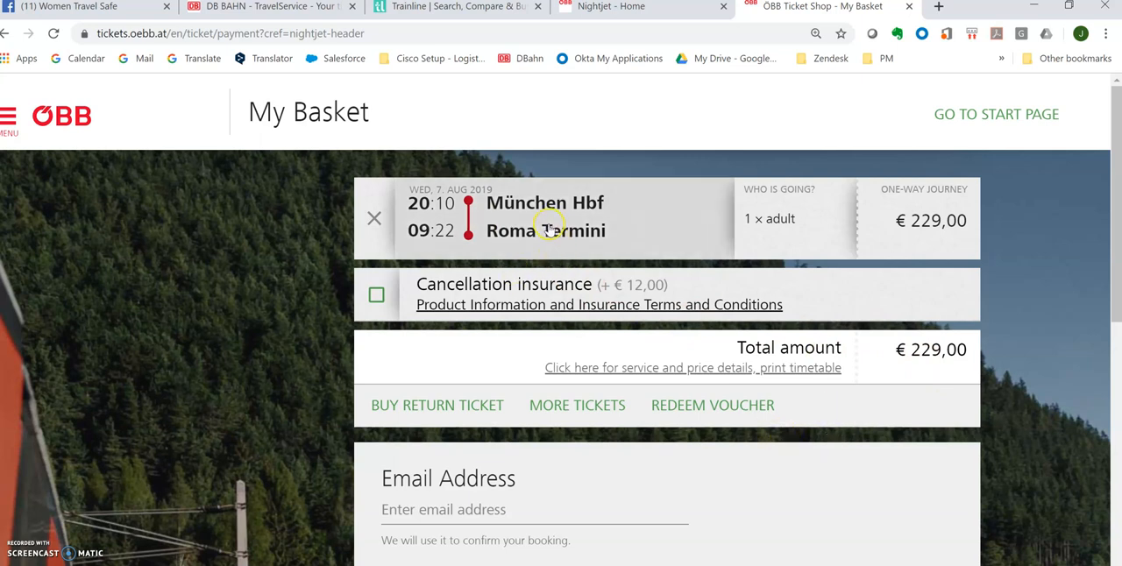
mouse_move(469, 11)
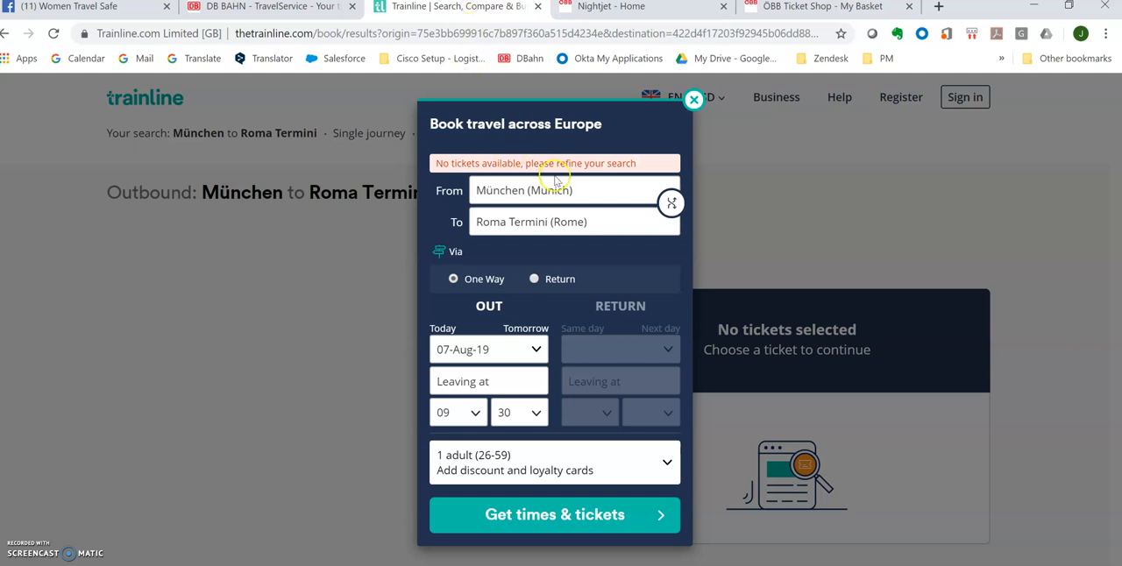
mouse_move(633, 234)
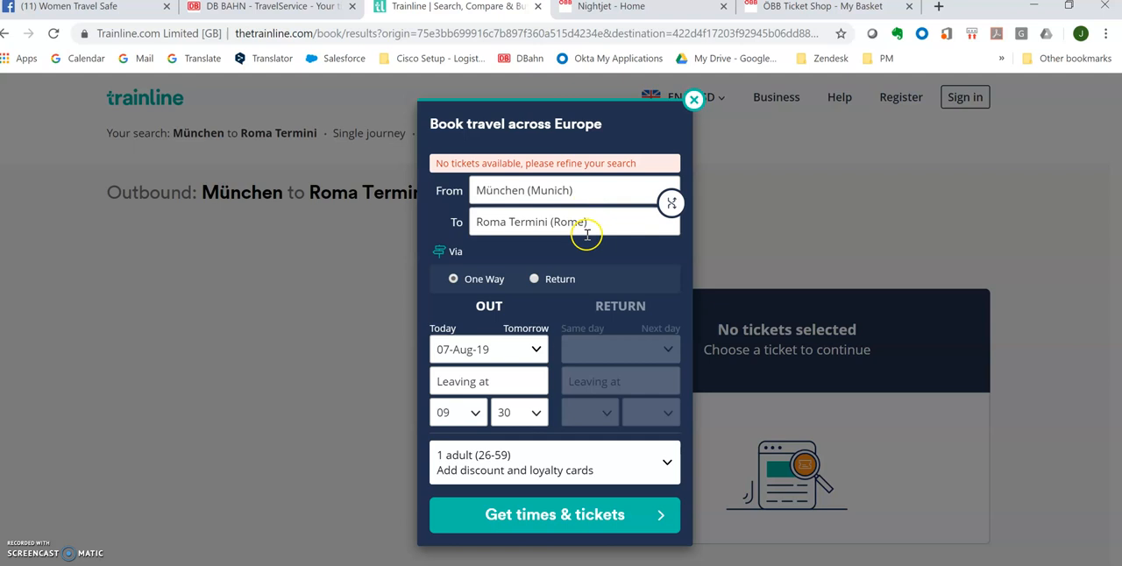
mouse_move(509, 381)
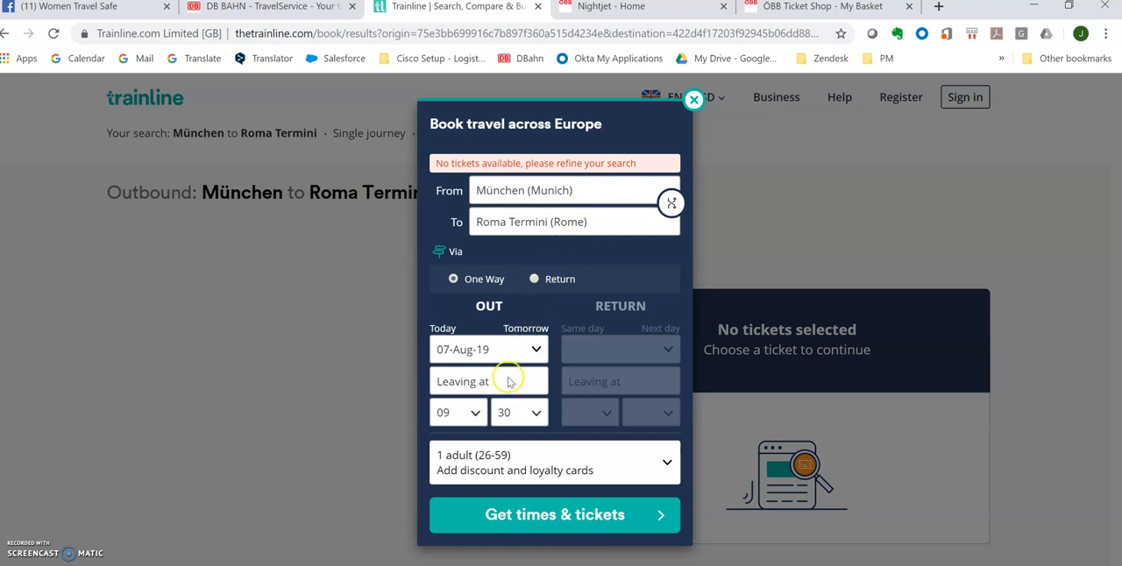
mouse_move(552, 471)
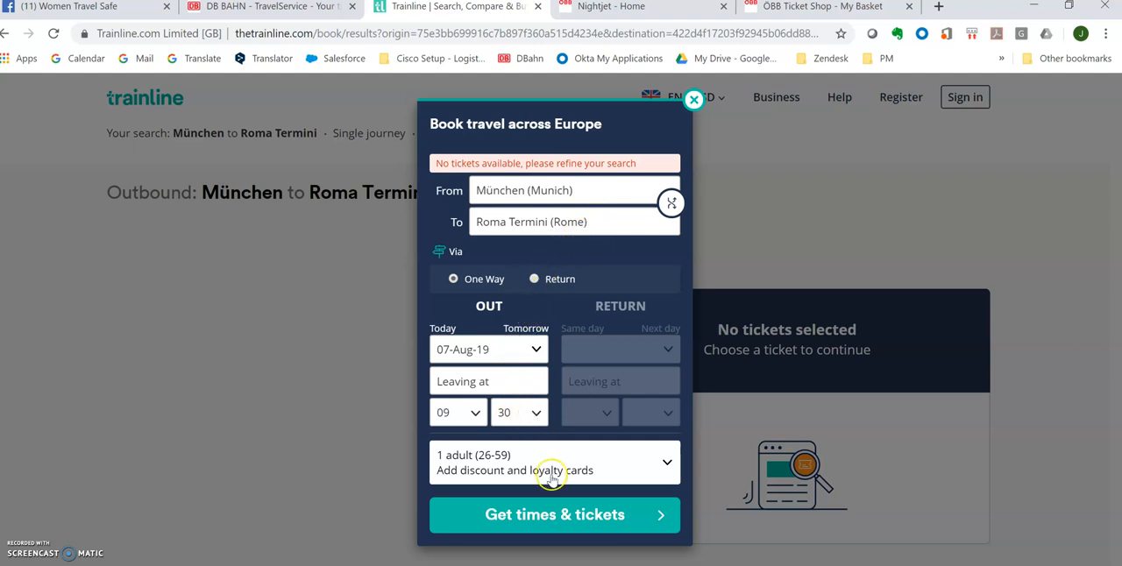
- Close the refine panel and change the origin to München Hbf
click(694, 99)
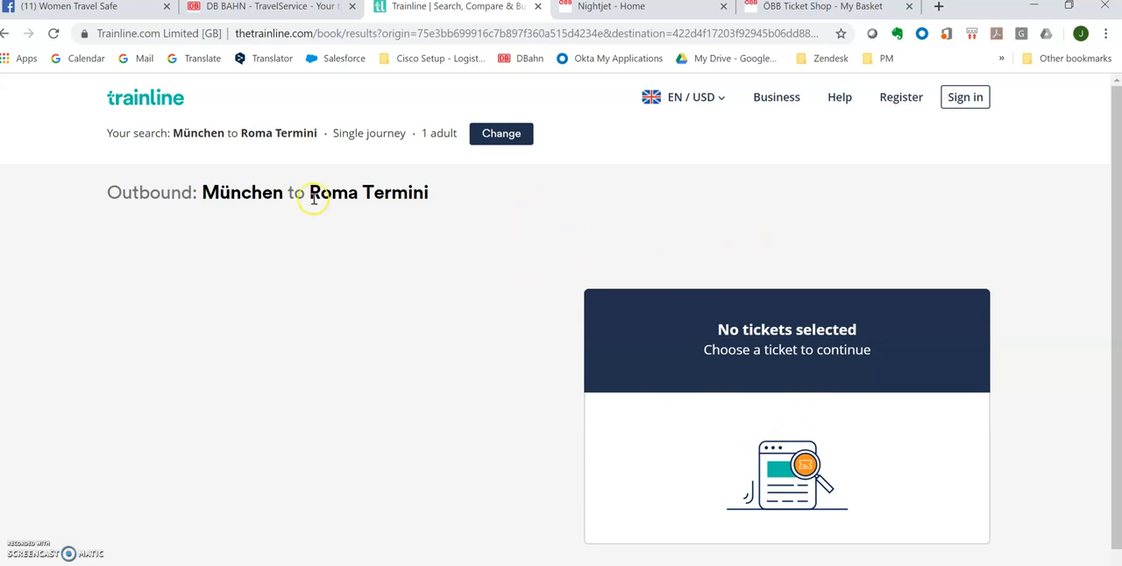
click(501, 134)
text(Munich)
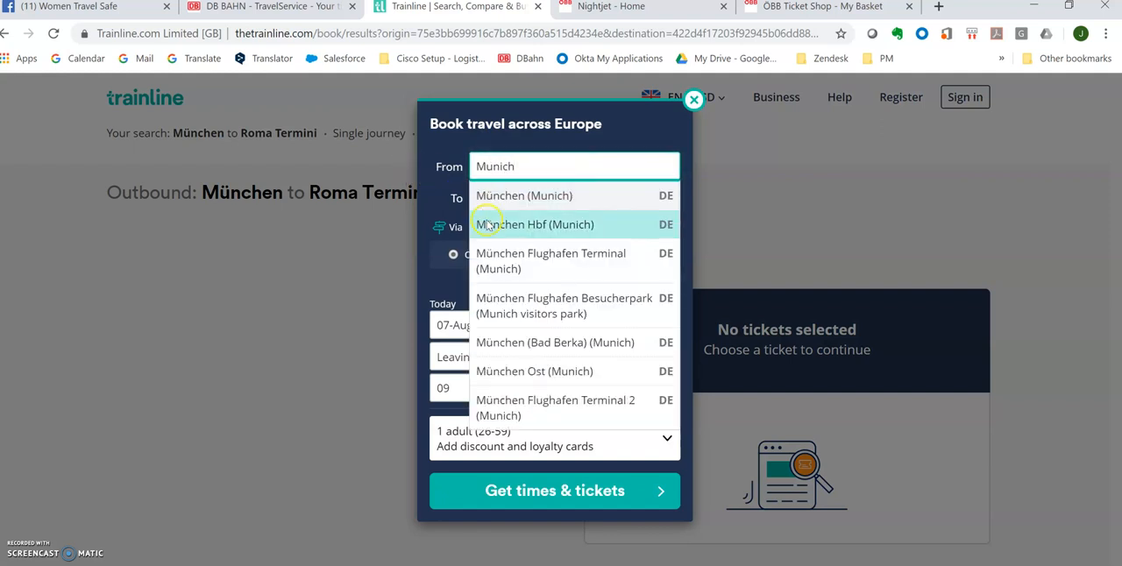
click(533, 224)
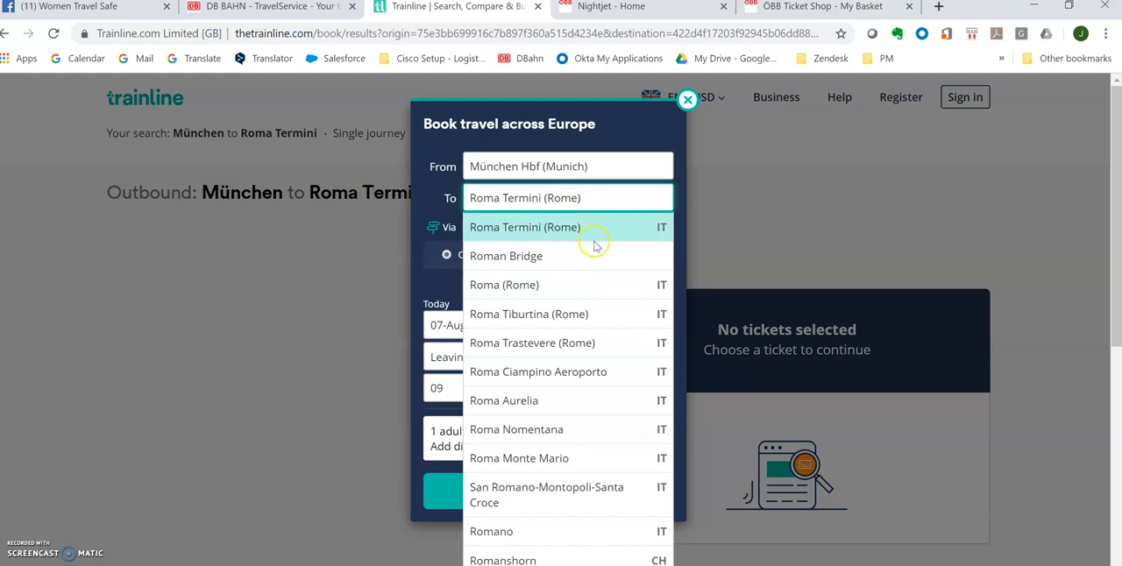
- Set destination Roma Termini, departure hour 10, and search for times and tickets
click(524, 227)
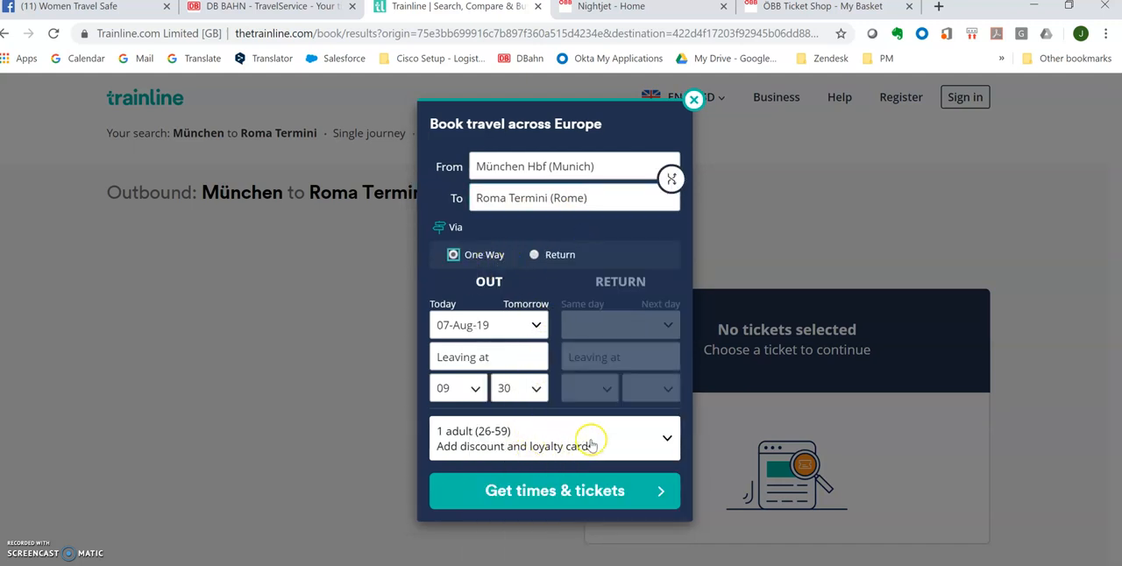
click(456, 388)
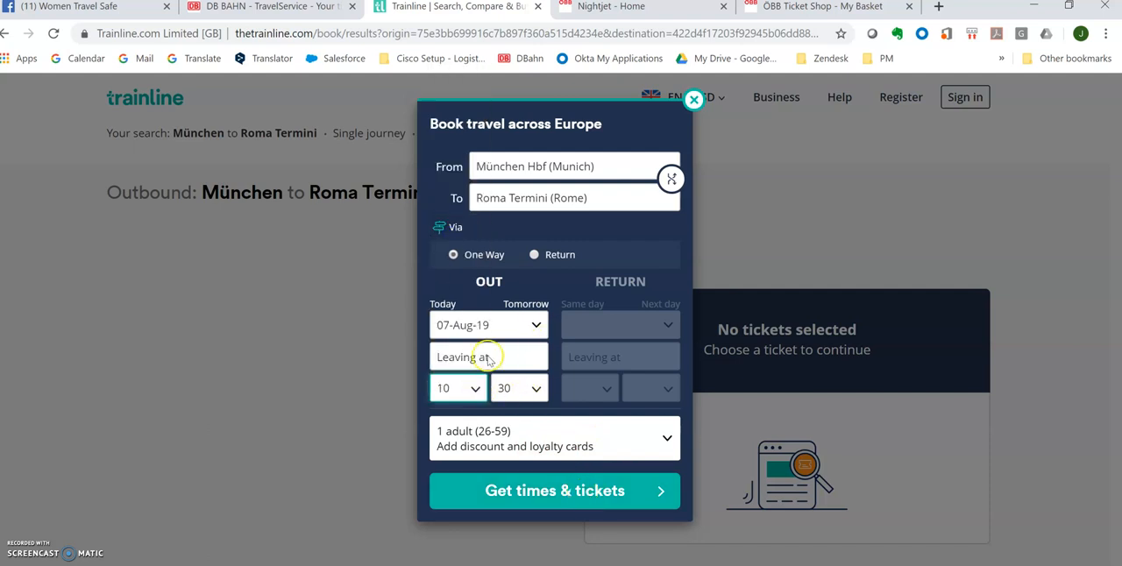
click(555, 489)
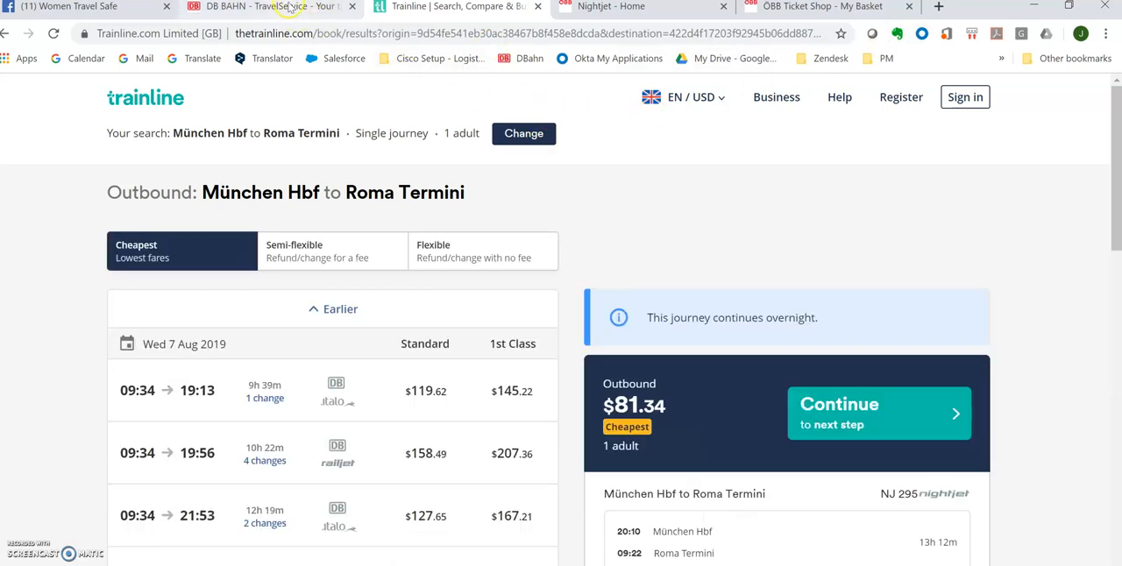
mouse_move(281, 10)
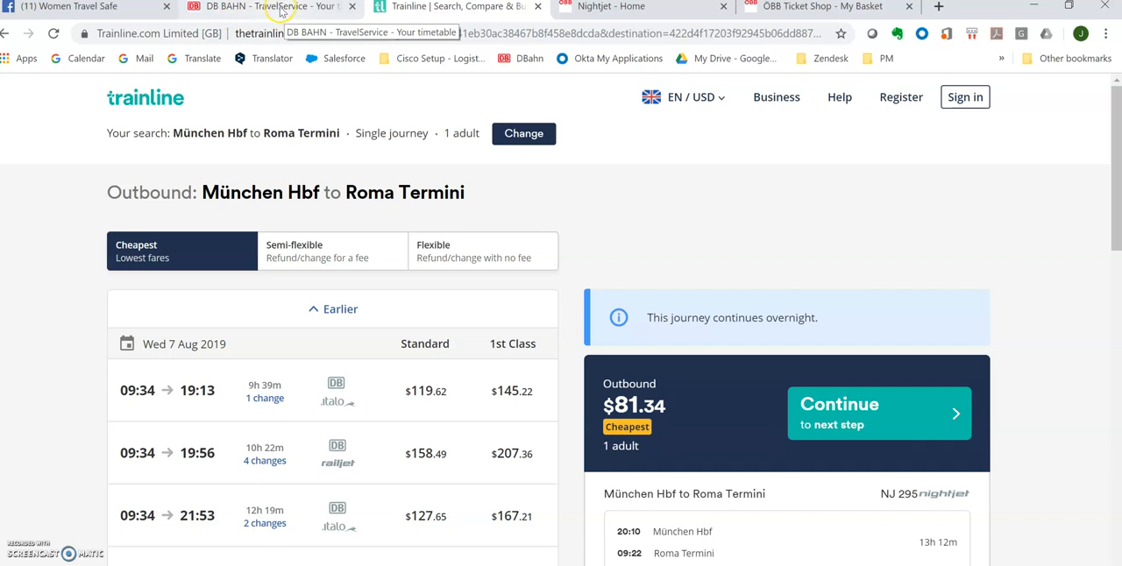
scroll(down, 3)
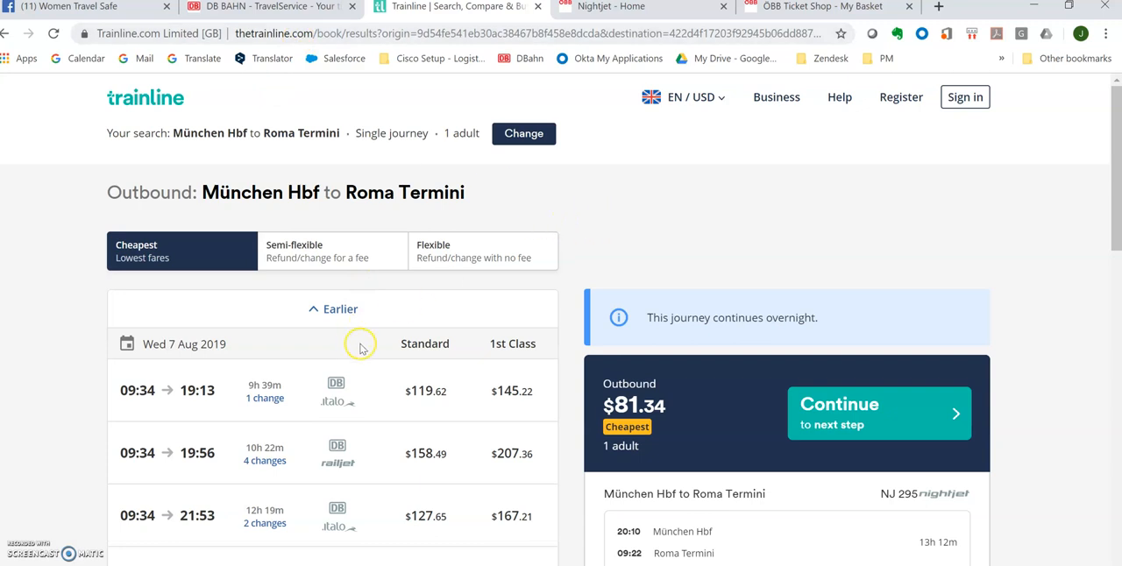
mouse_move(356, 366)
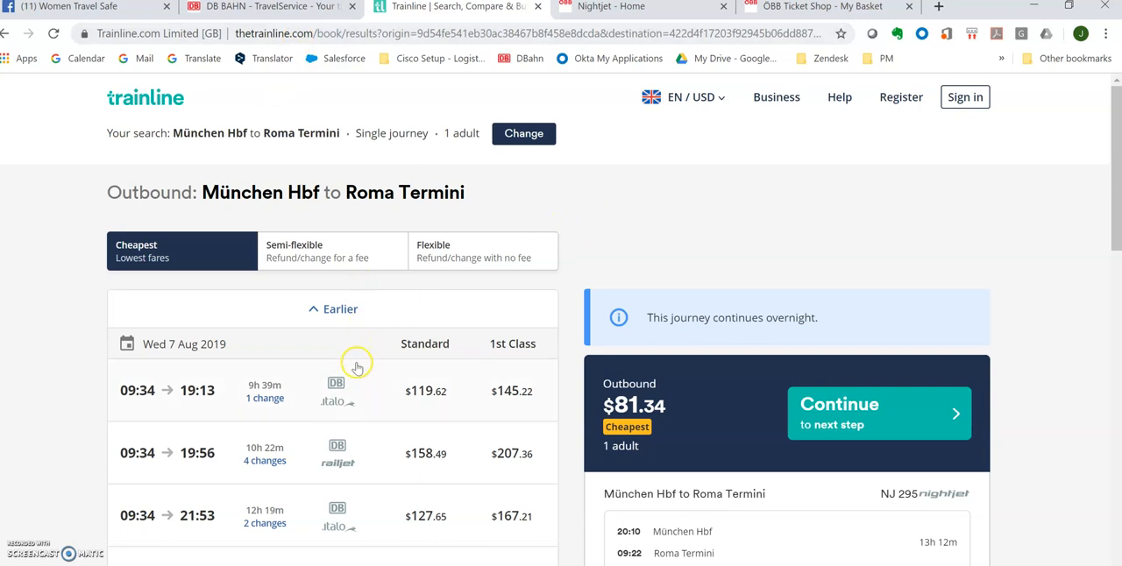
mouse_move(321, 369)
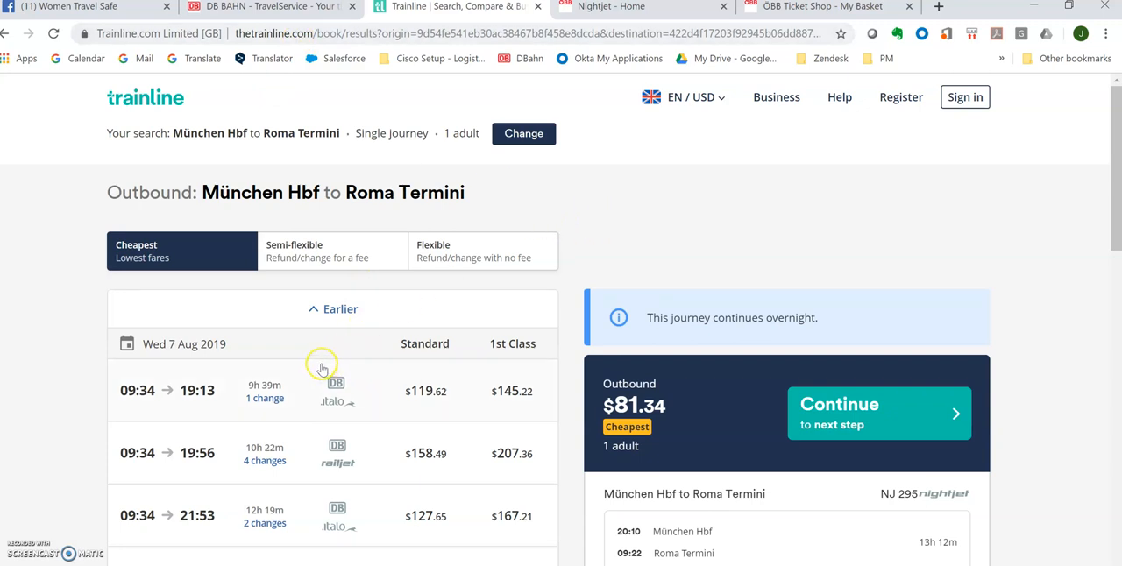
scroll(down, 3)
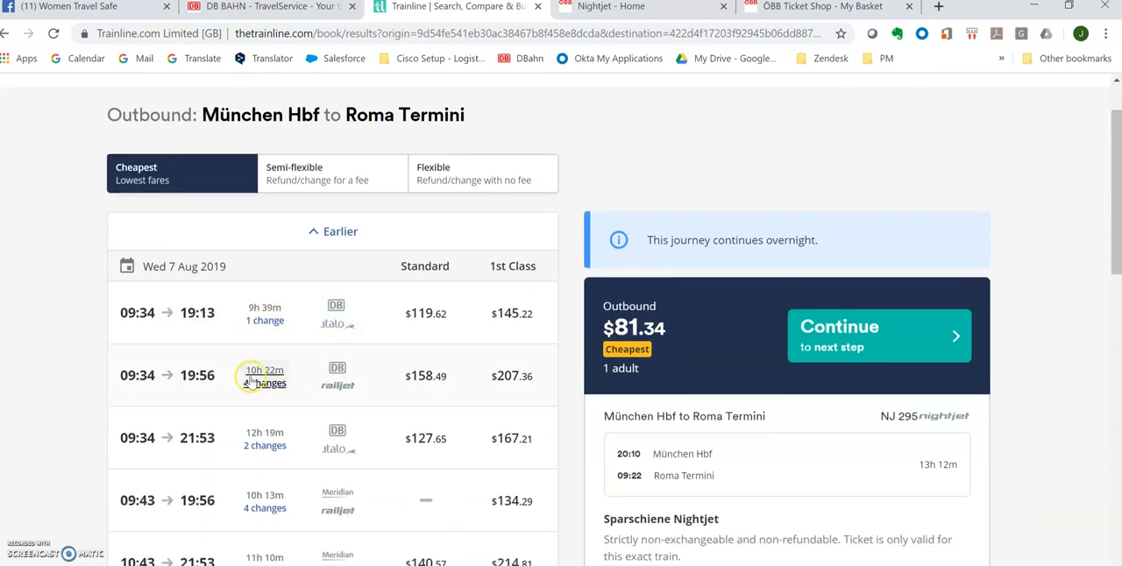
mouse_move(269, 328)
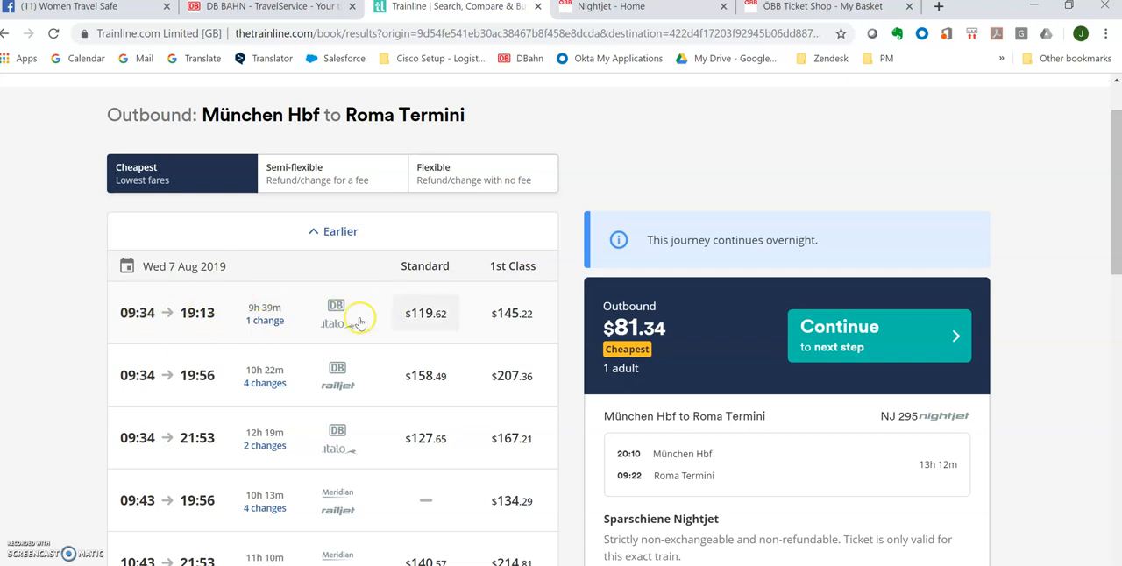
mouse_move(548, 315)
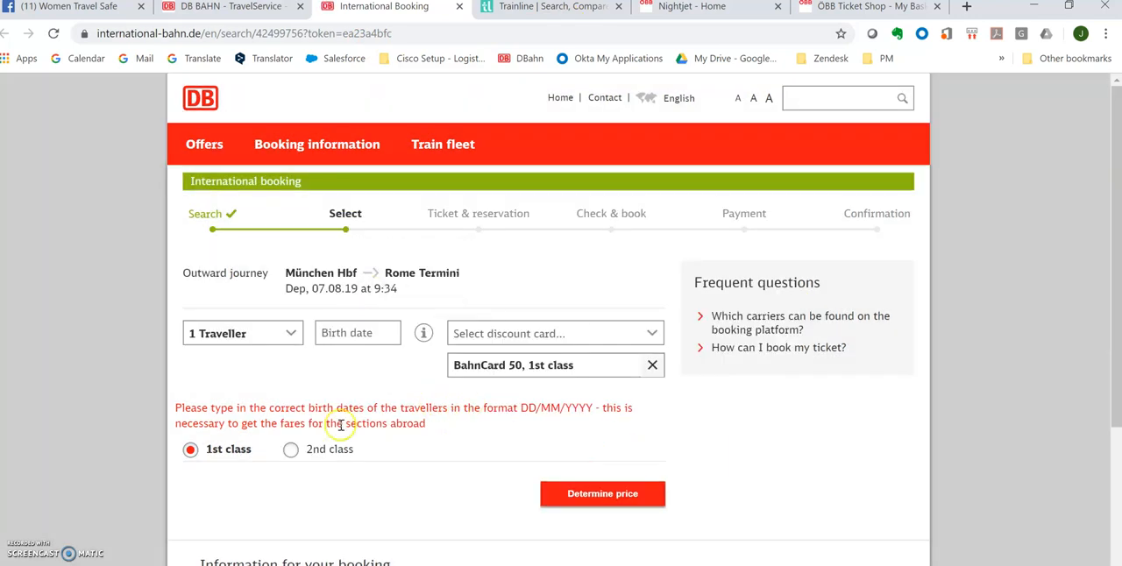
click(356, 333)
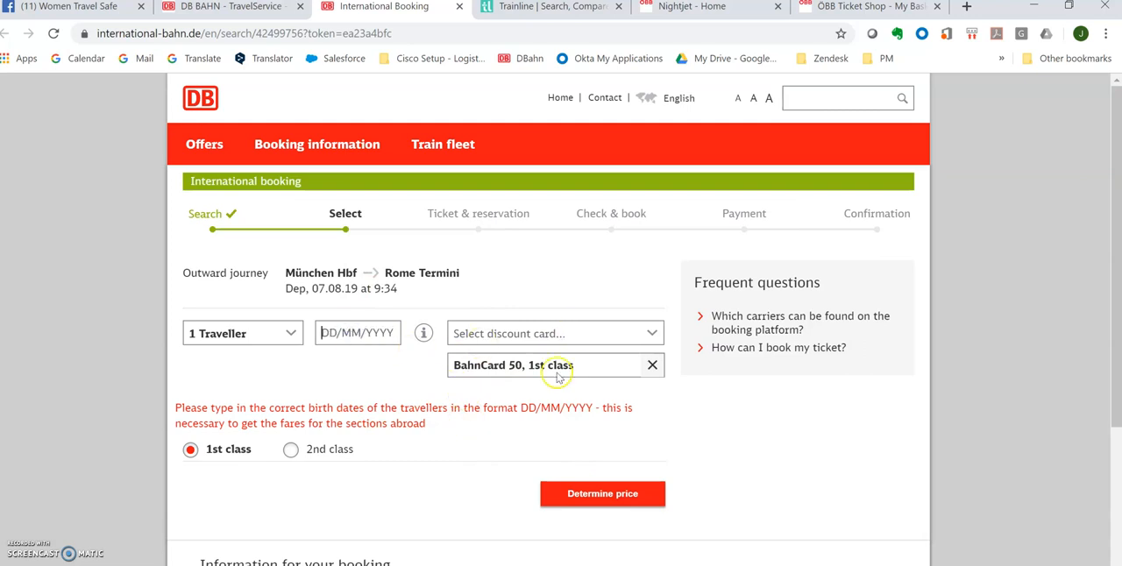
click(550, 7)
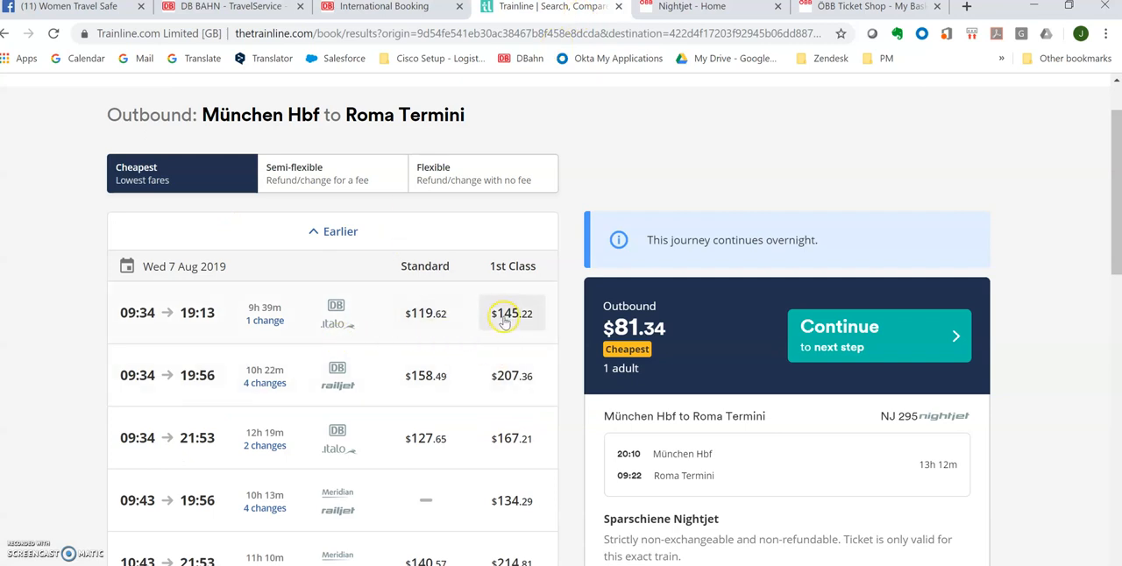
mouse_move(264, 383)
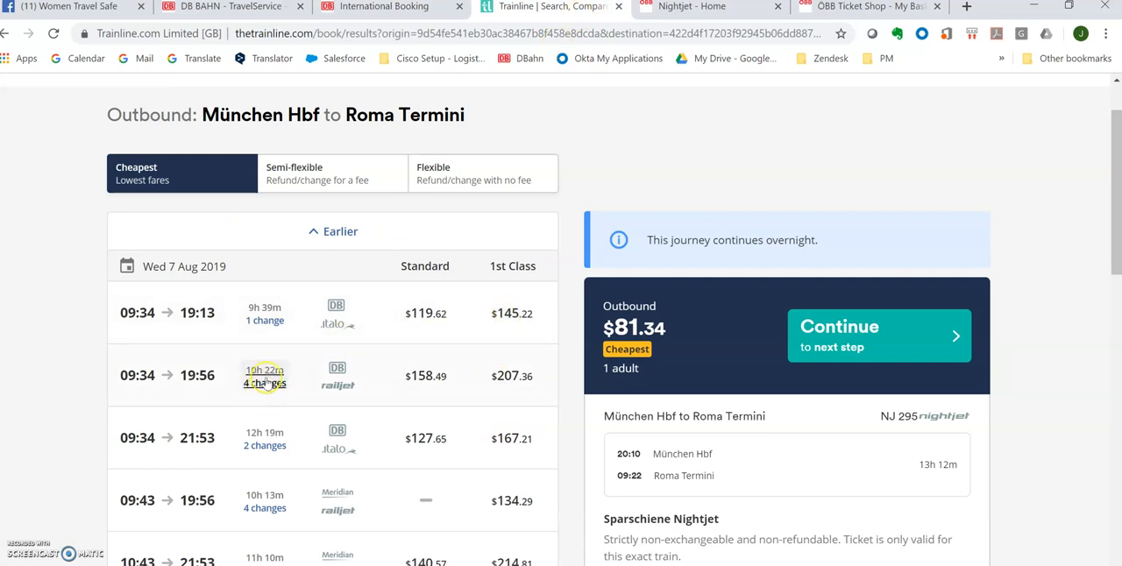
mouse_move(263, 254)
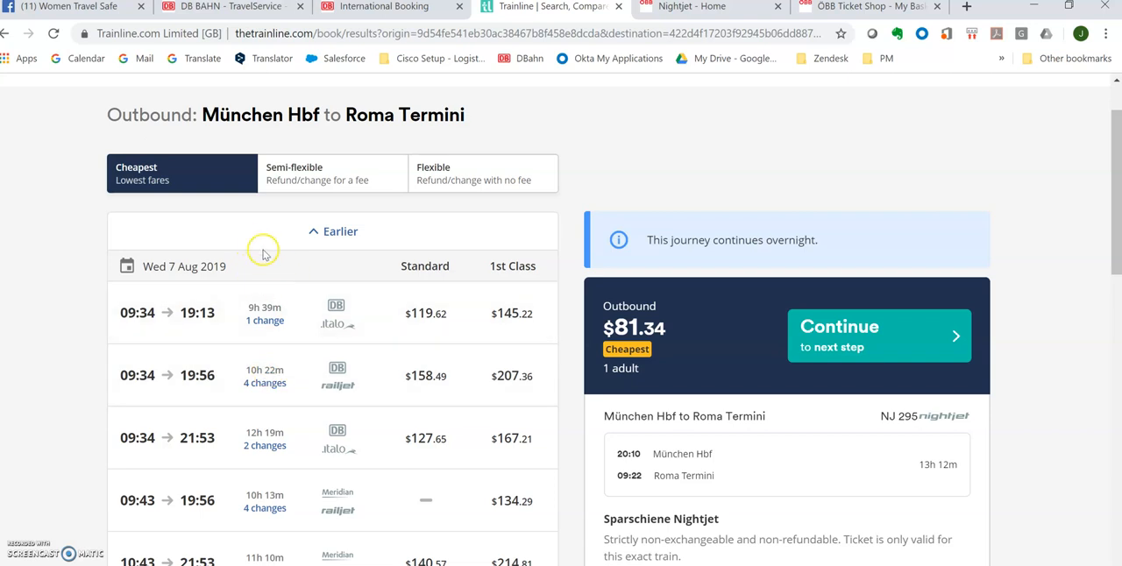
mouse_move(254, 270)
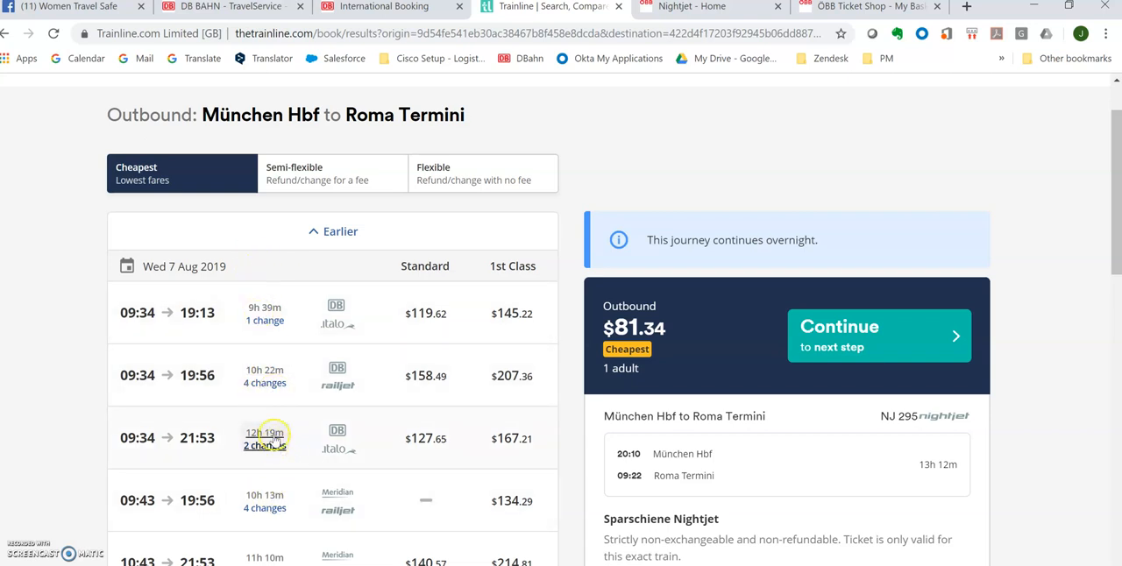
- Scroll the Trainline results down to the $81.34 direct 20:10 Nightjet
scroll(down, 3)
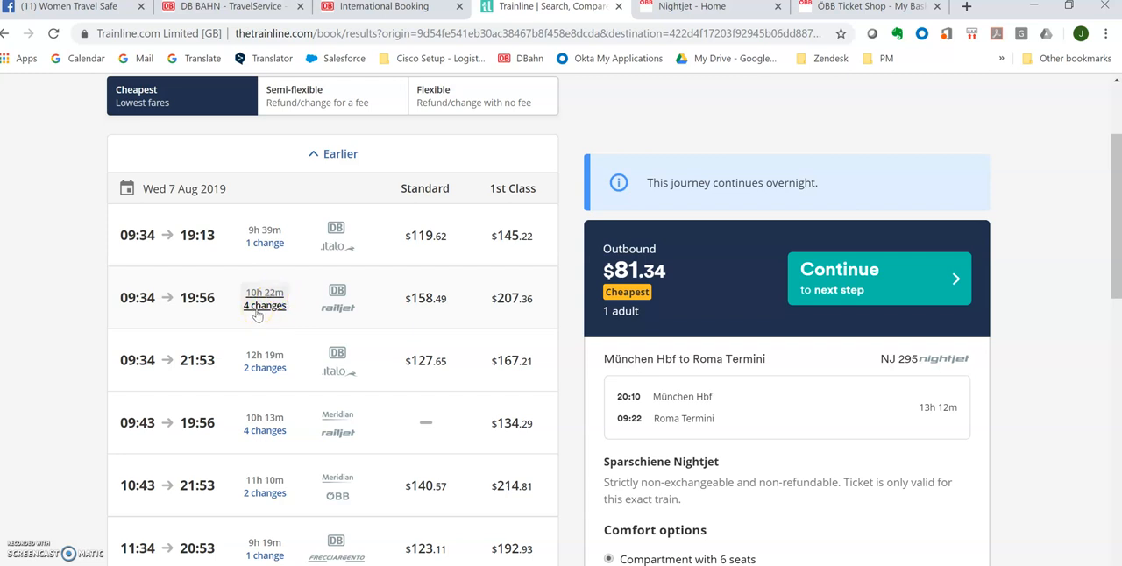
scroll(down, 3)
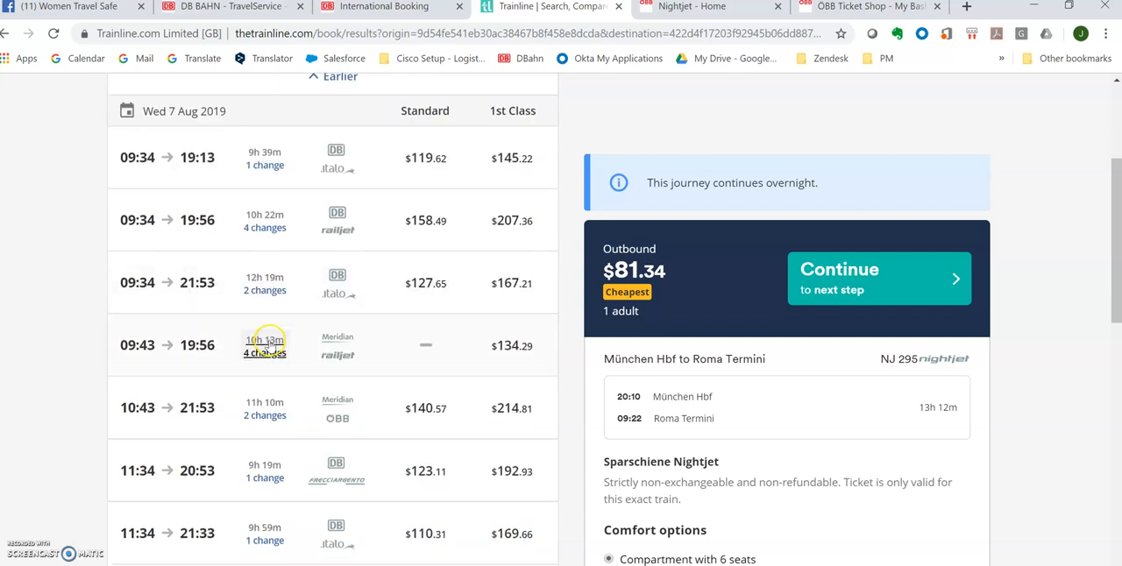
scroll(down, 3)
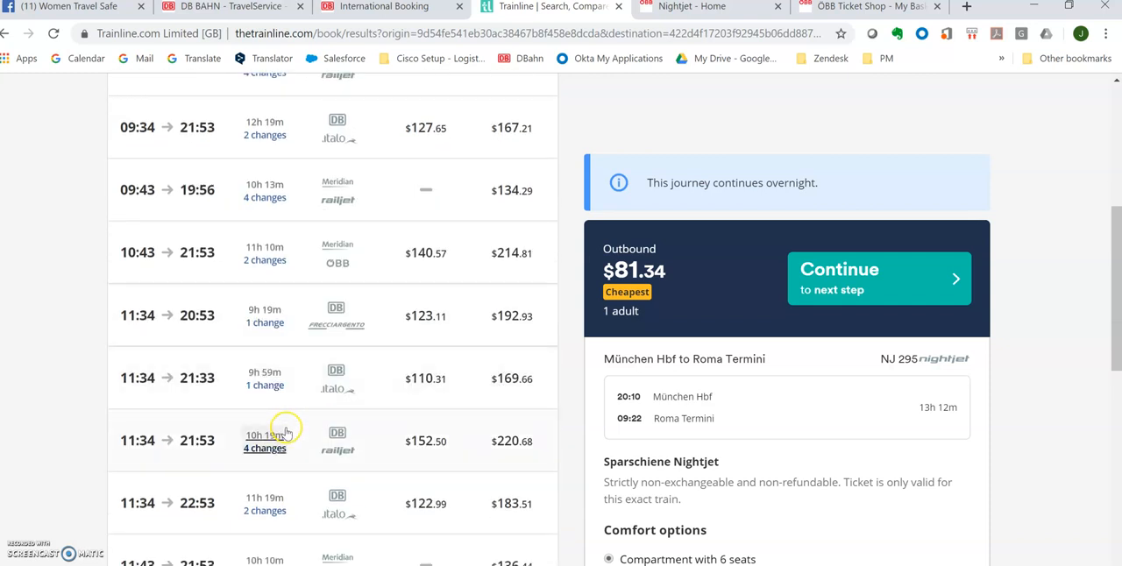
scroll(down, 3)
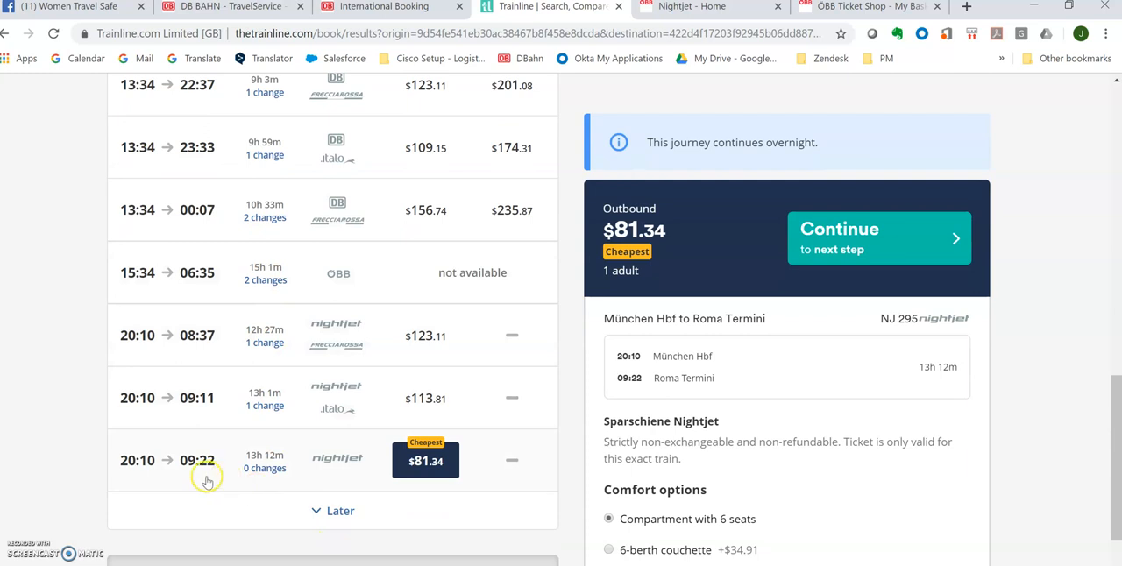
mouse_move(375, 476)
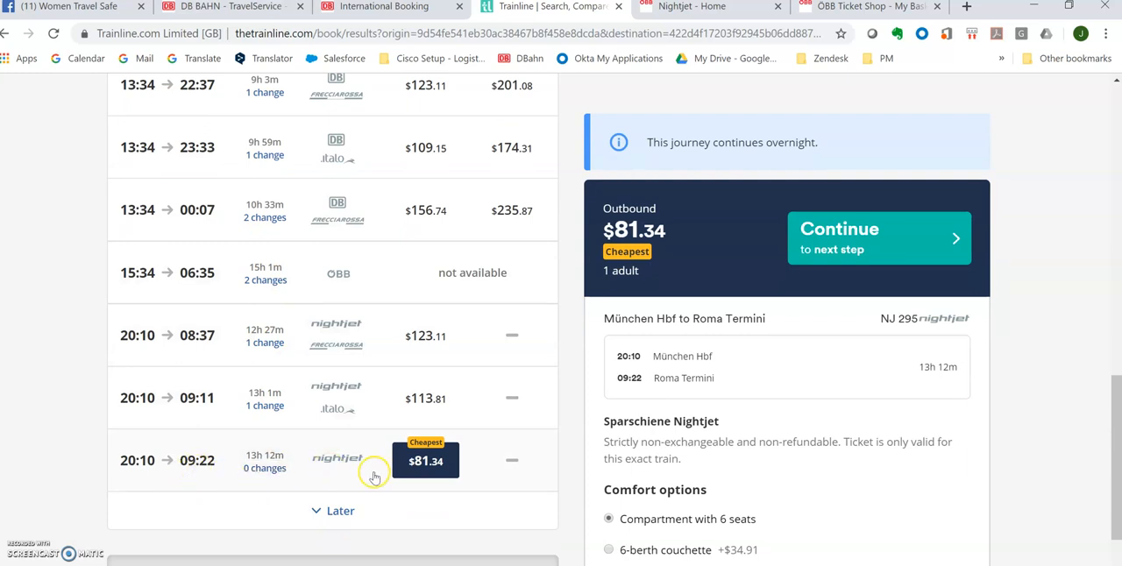
mouse_move(338, 472)
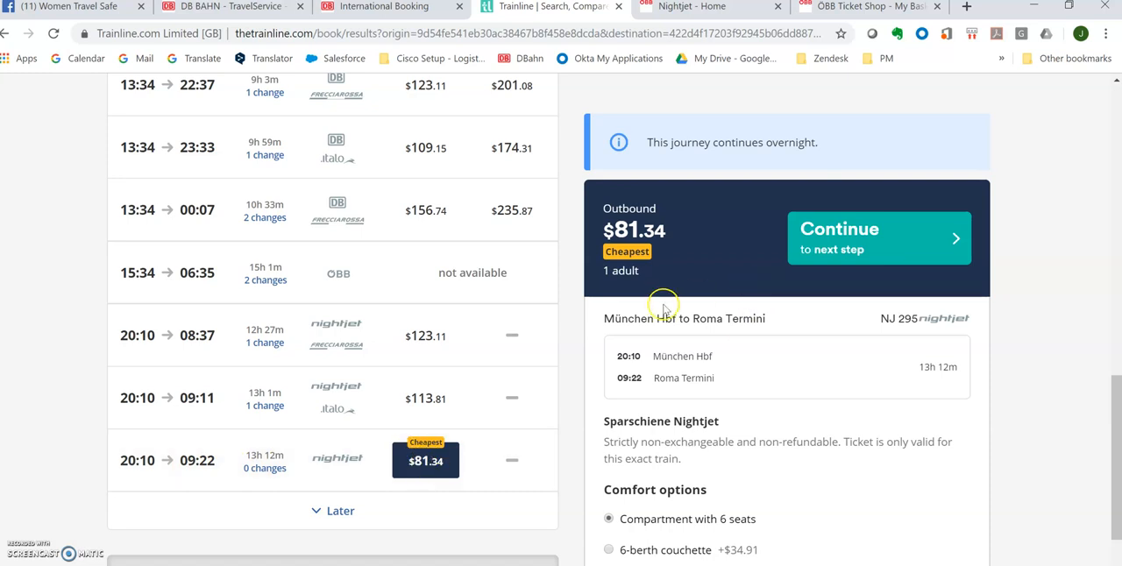
- Continue with the 20:10 Nightjet and review passenger details totalling $83.79
click(876, 238)
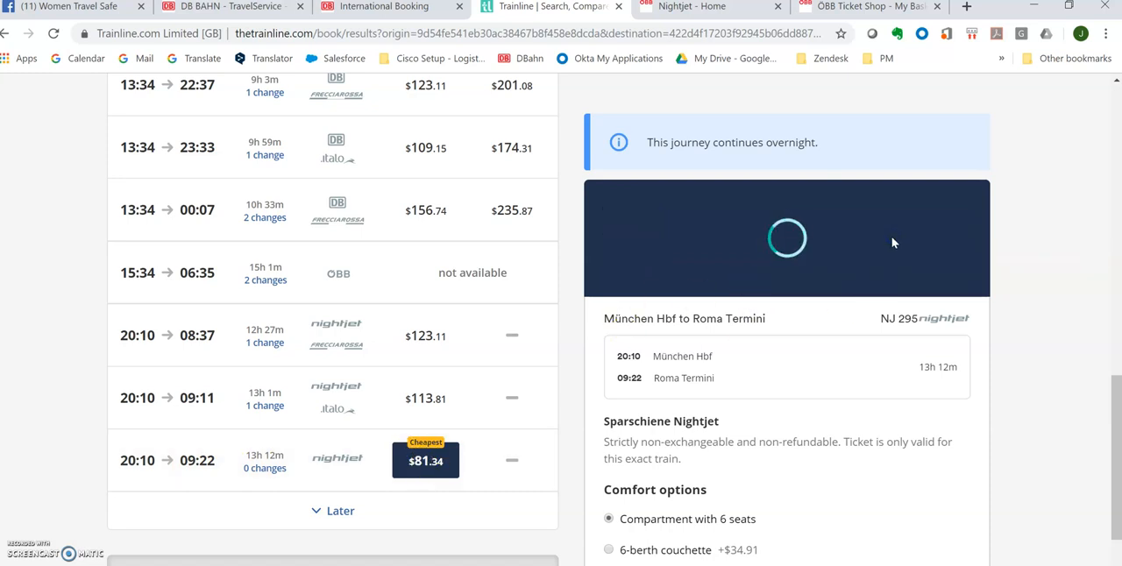
scroll(down, 3)
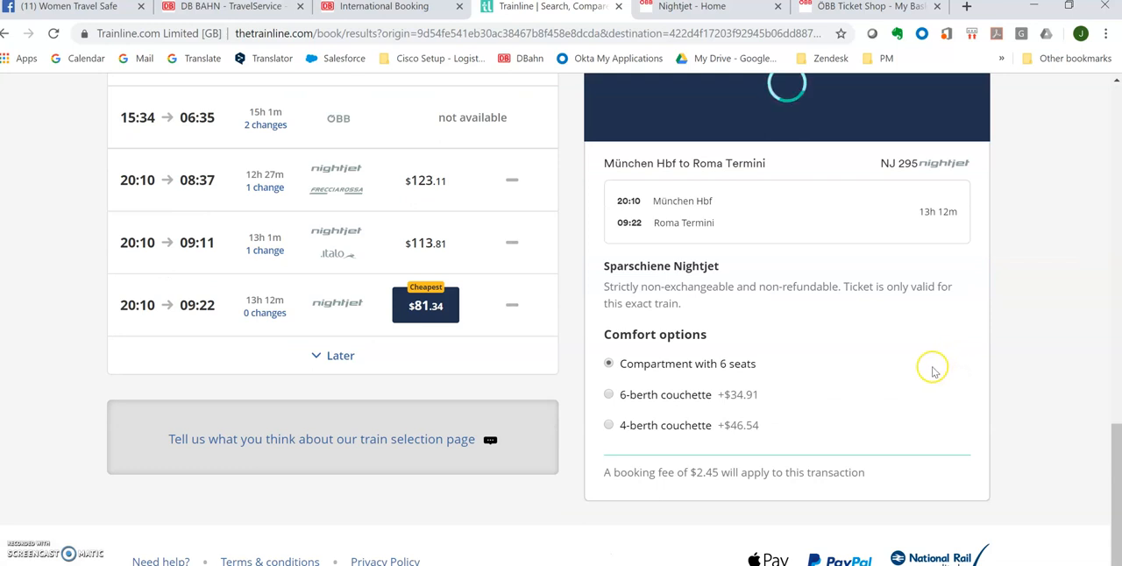
mouse_move(729, 387)
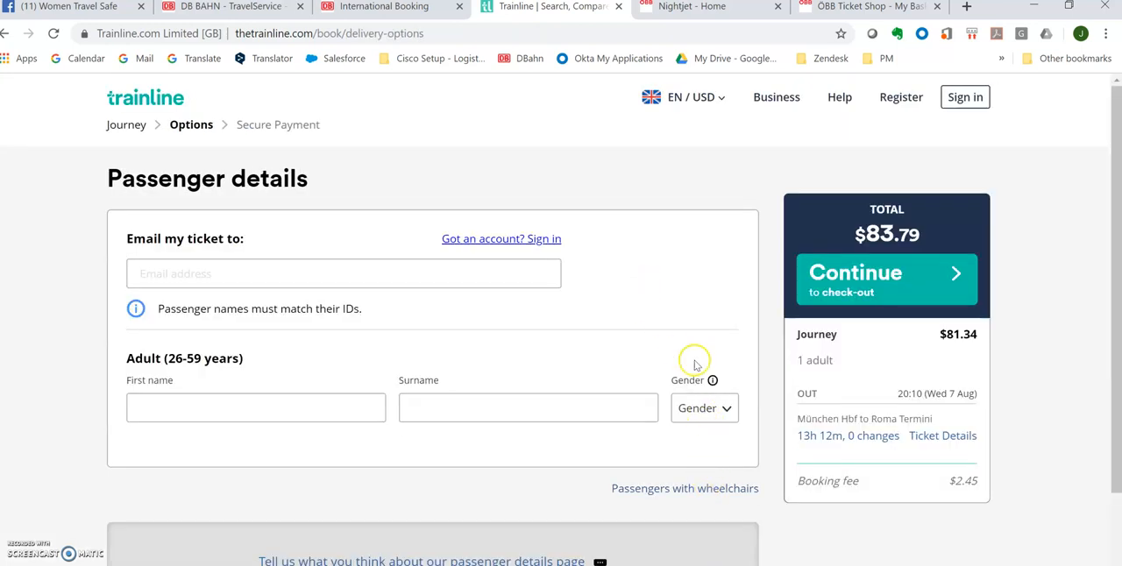
mouse_move(618, 331)
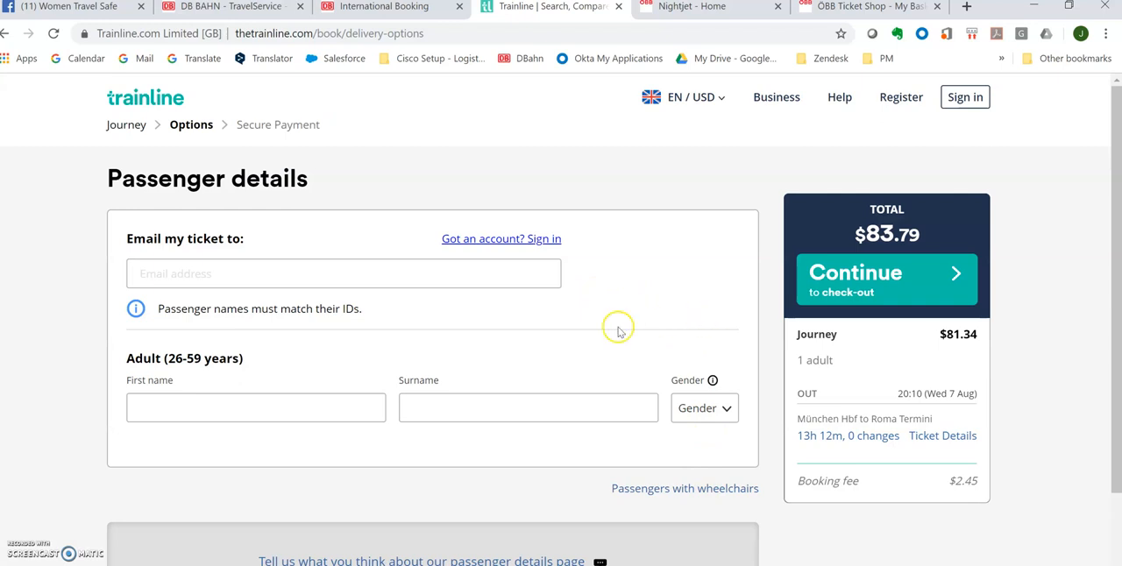
scroll(down, 3)
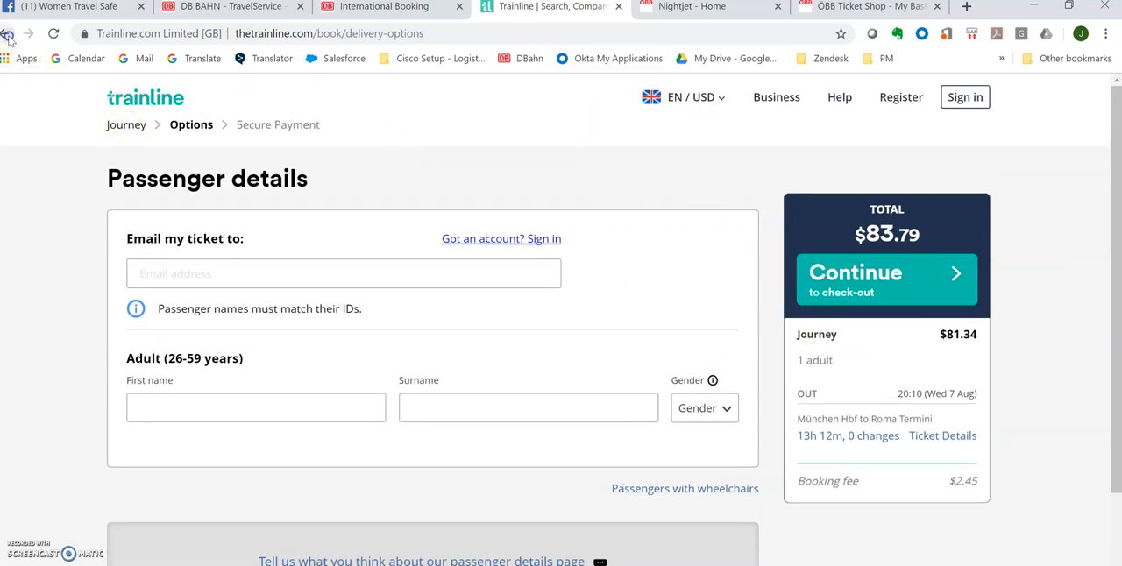
- Go back to the München Hbf–Roma Termini results and scroll them
click(8, 34)
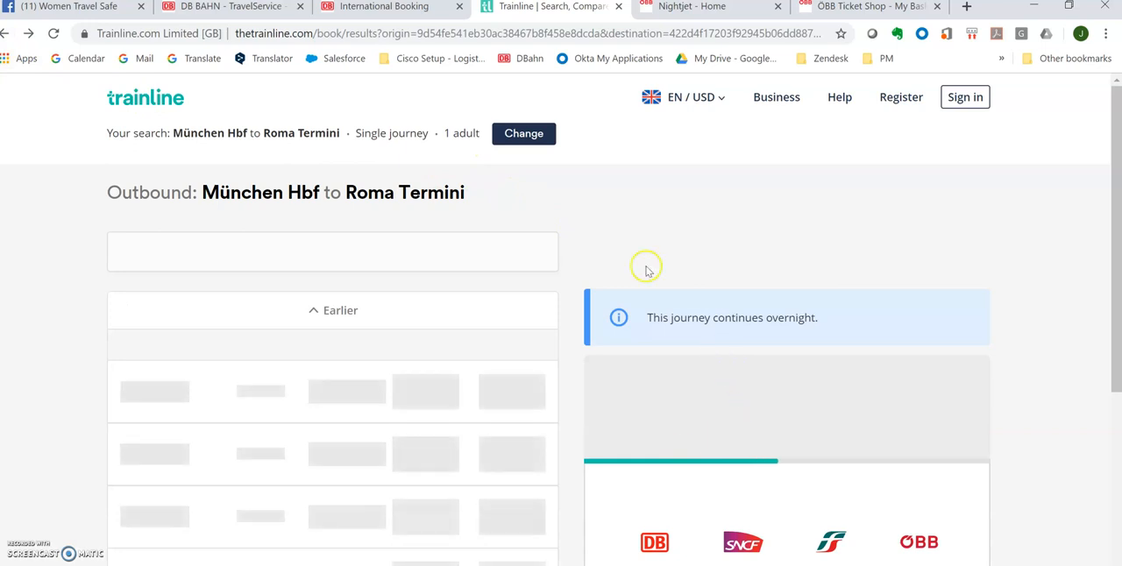
mouse_move(681, 318)
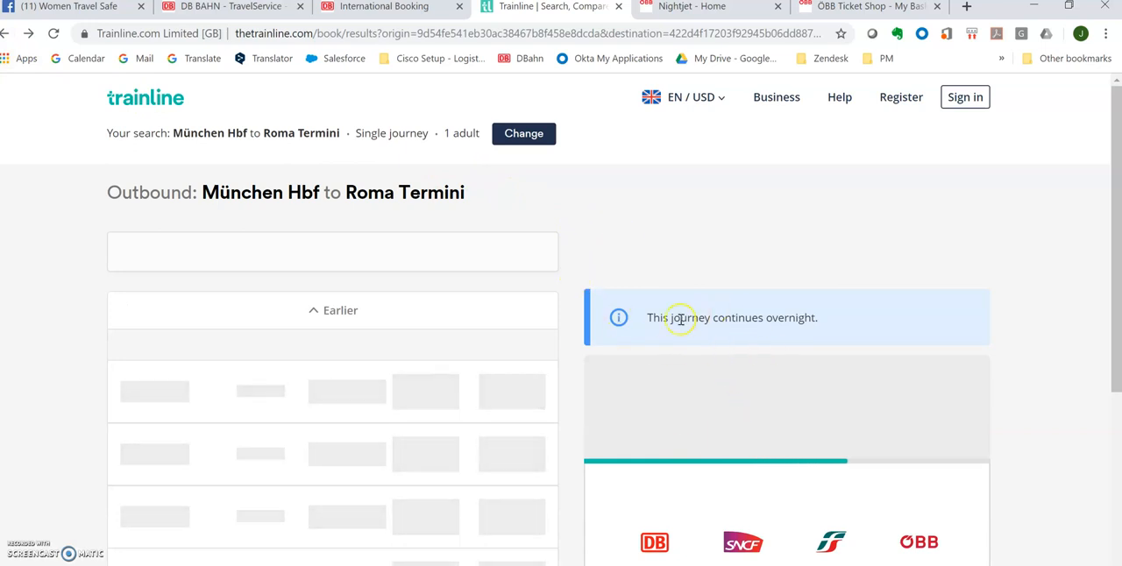
mouse_move(822, 331)
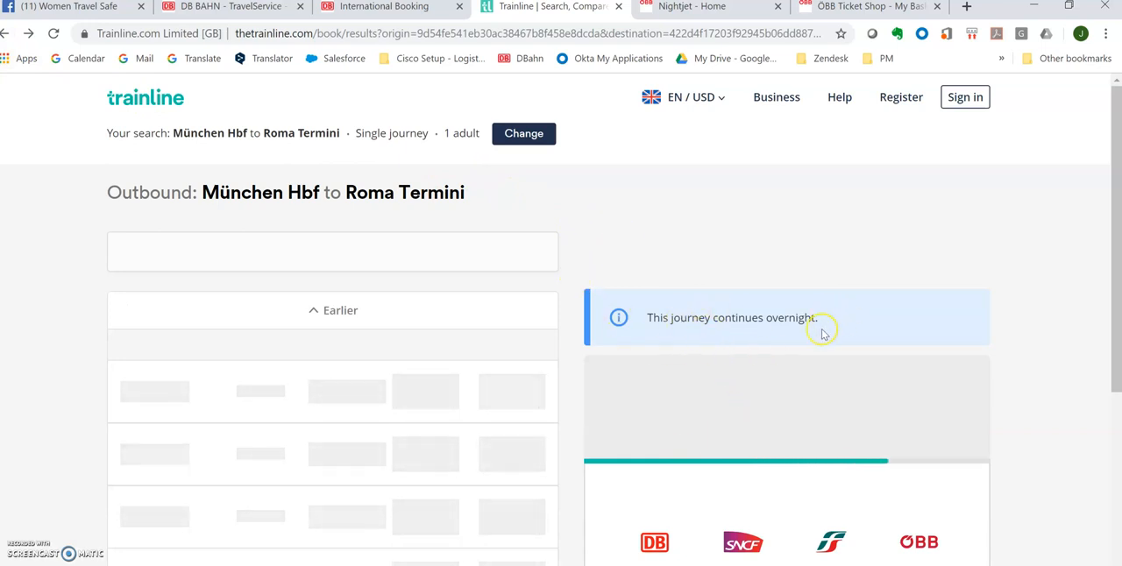
scroll(down, 3)
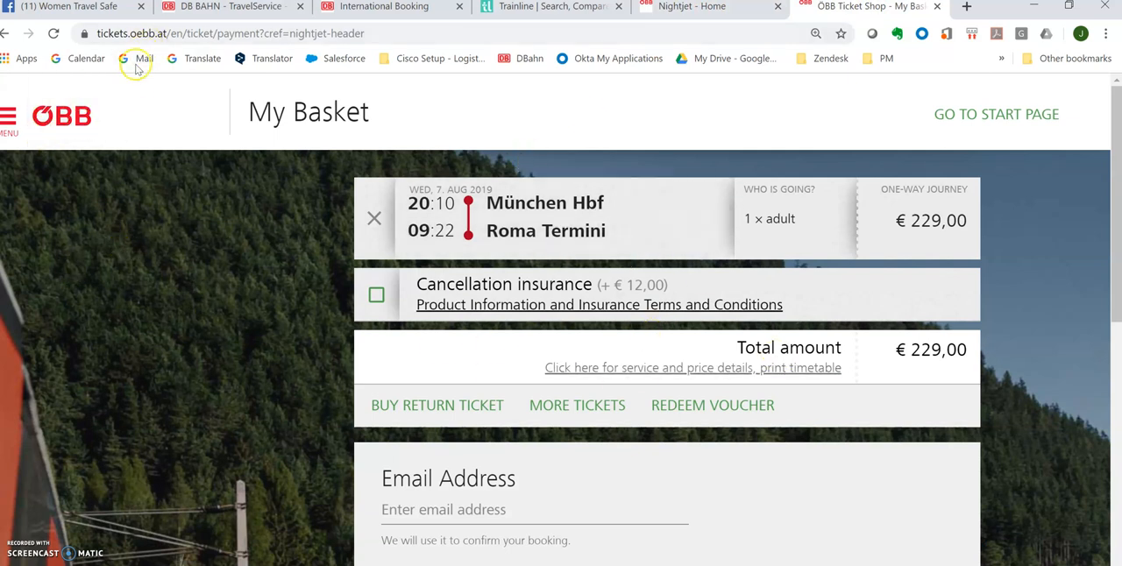
mouse_move(112, 172)
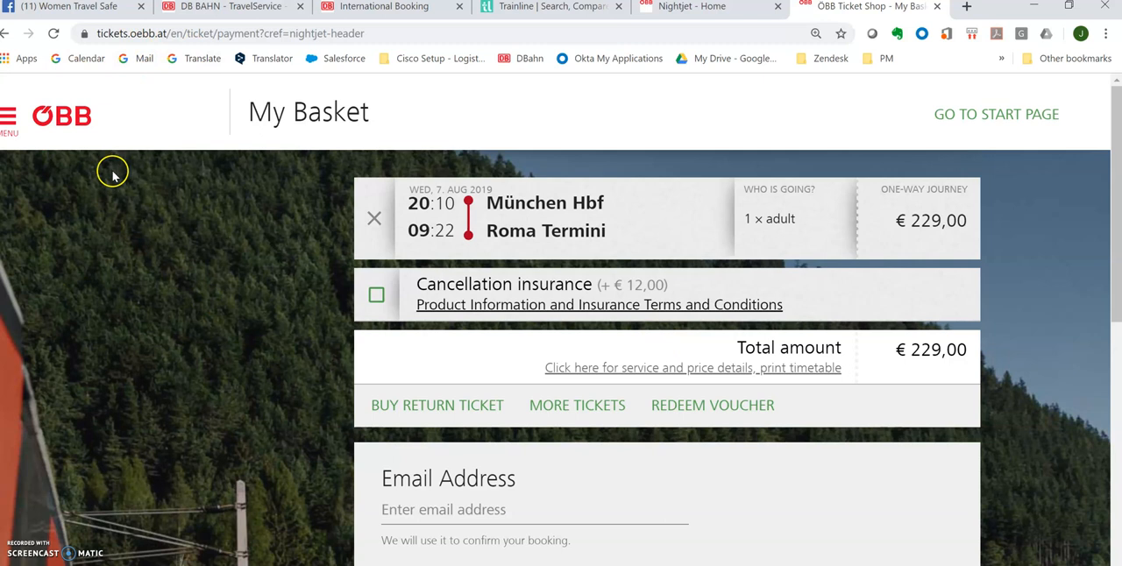
mouse_move(173, 235)
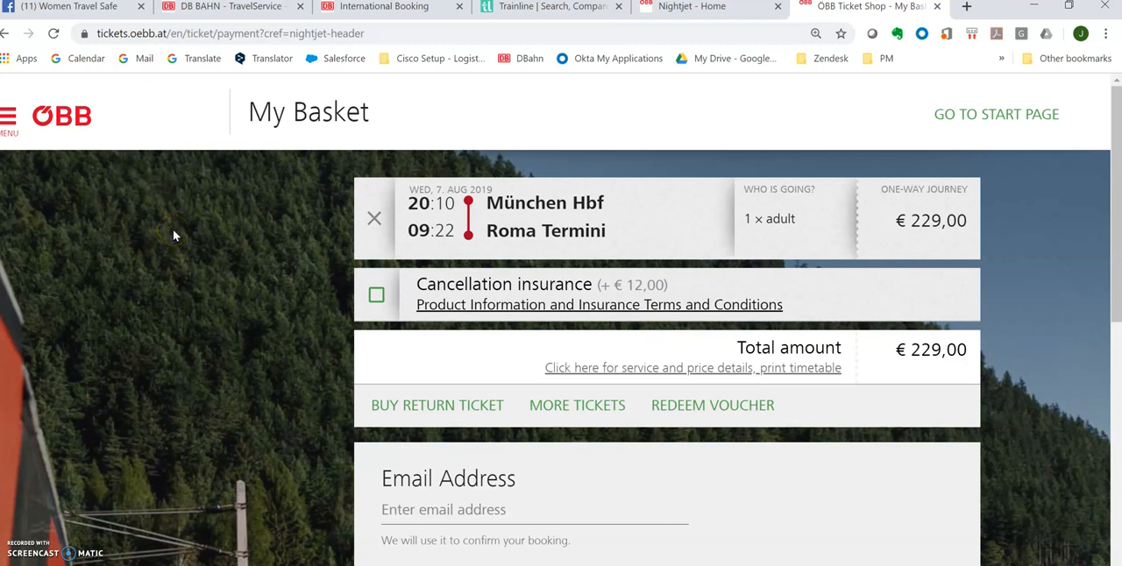
mouse_move(688, 272)
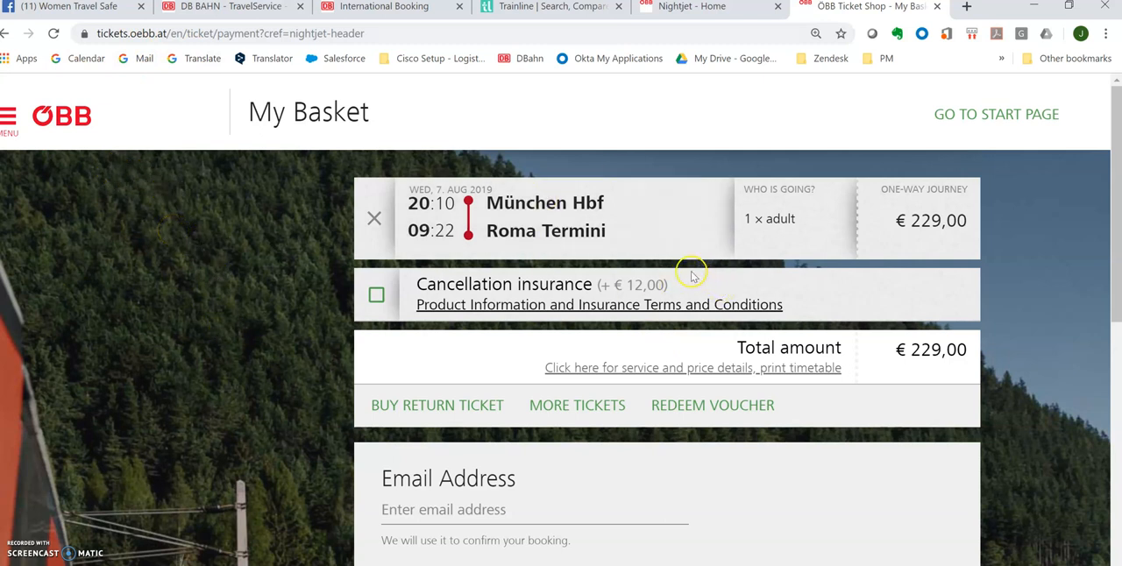
mouse_move(732, 16)
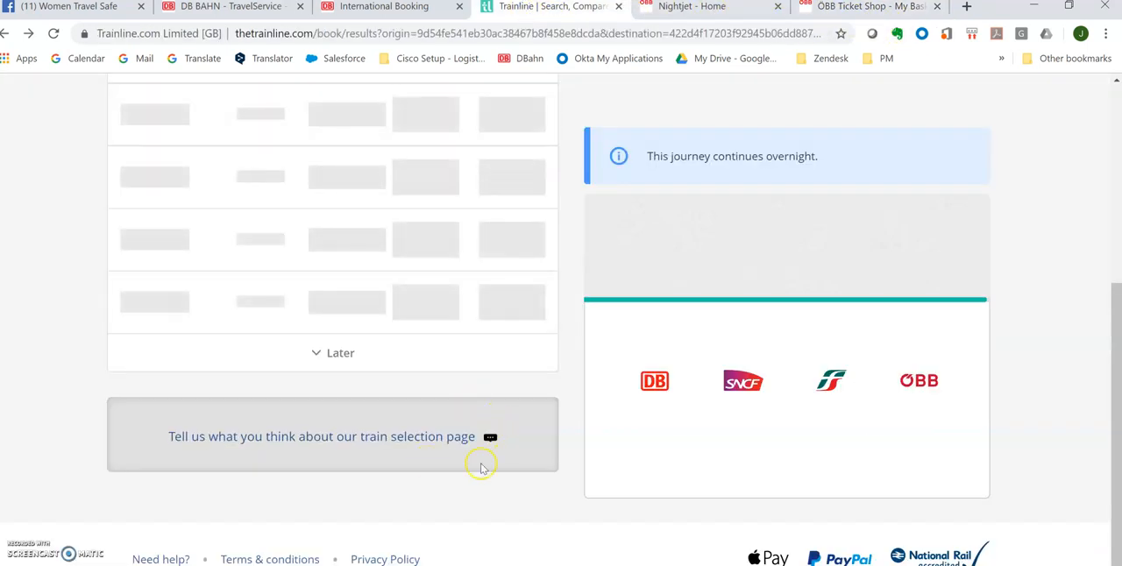
- Scroll up on the results page after checking the €229,00 ÖBB basket
scroll(up, 3)
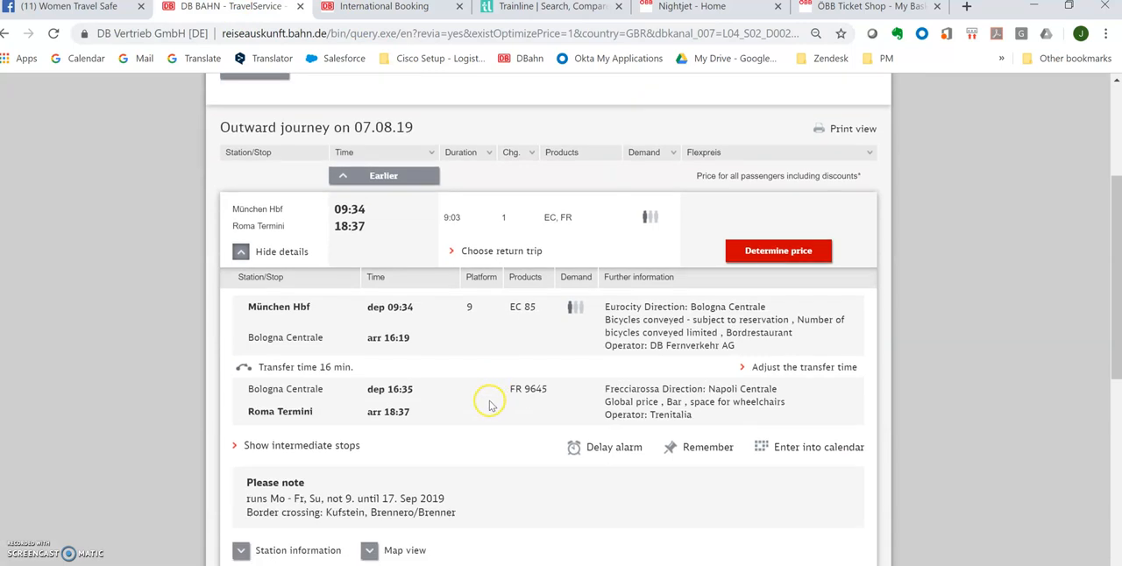
mouse_move(402, 304)
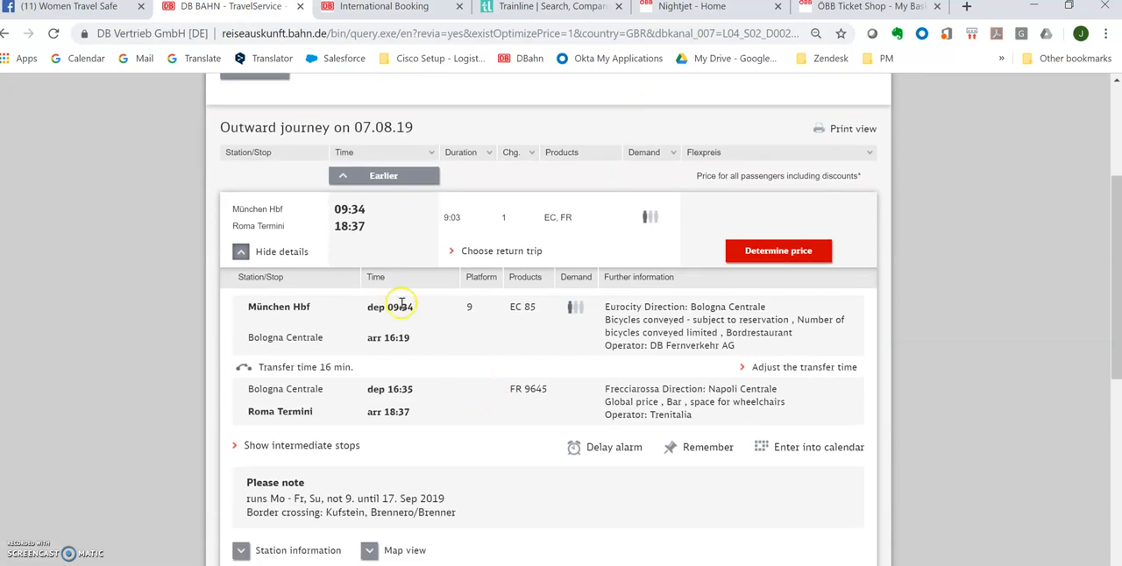
mouse_move(341, 389)
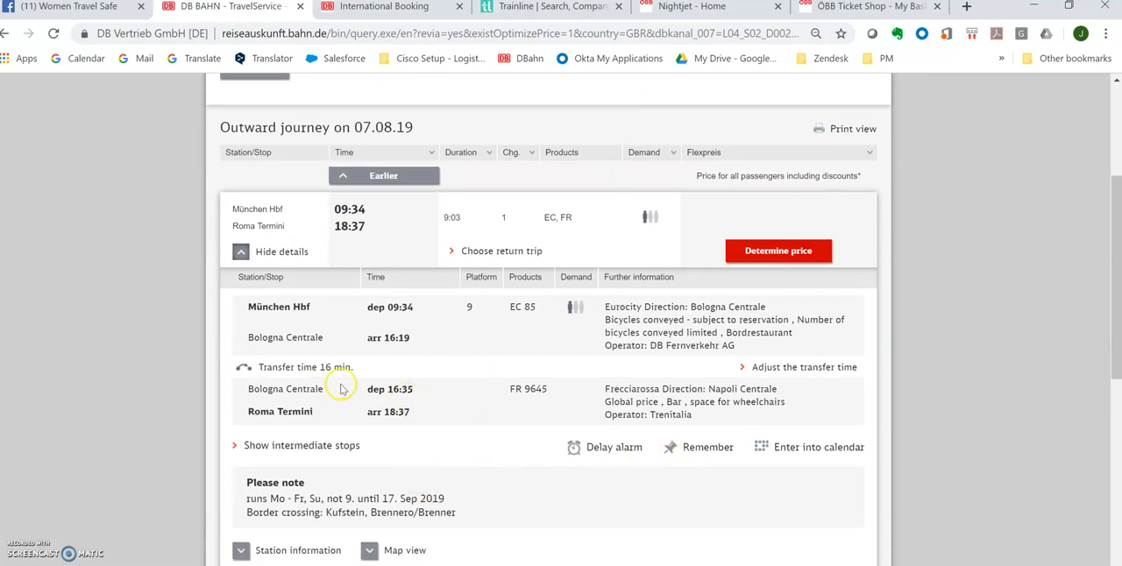
mouse_move(385, 499)
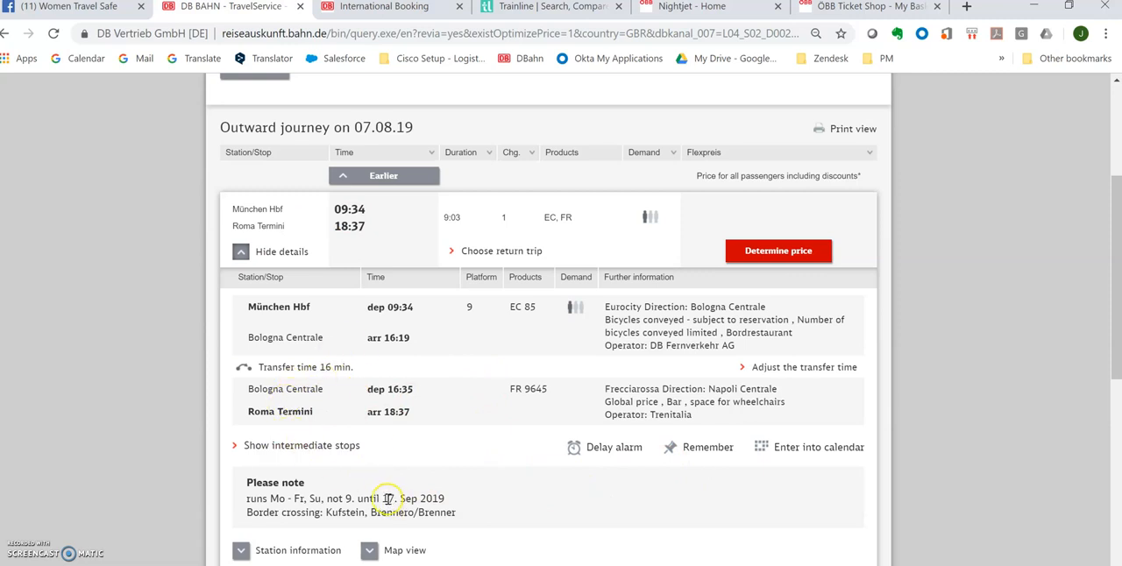
mouse_move(609, 512)
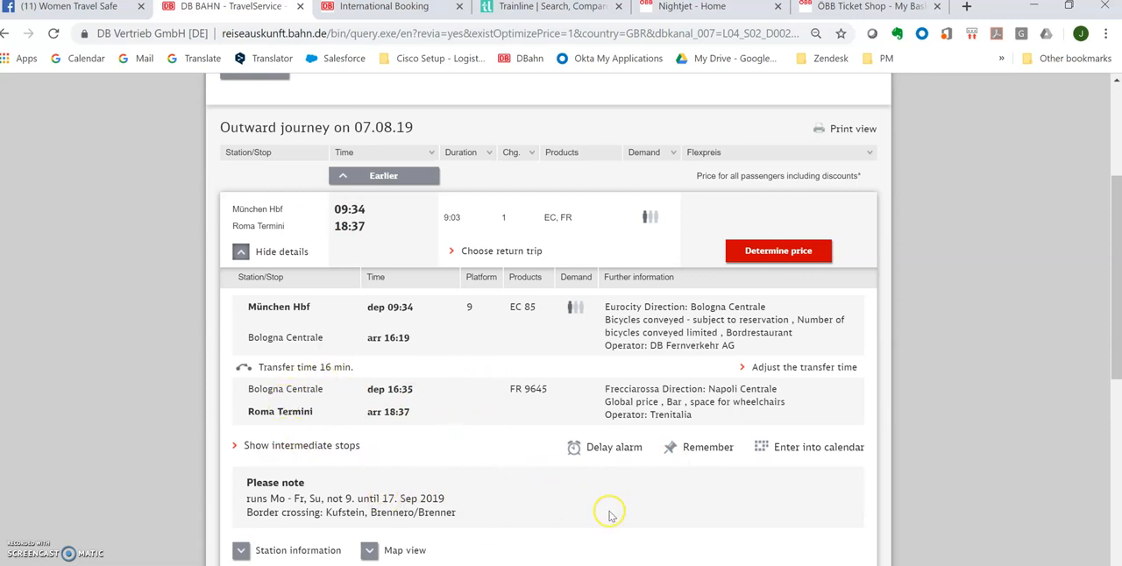
mouse_move(585, 519)
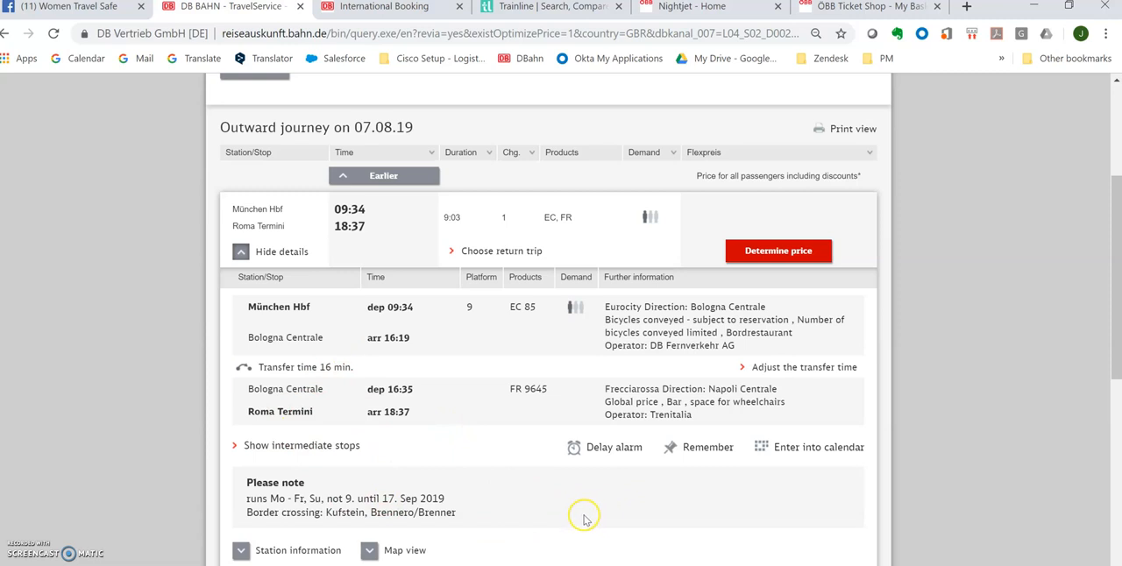
mouse_move(507, 510)
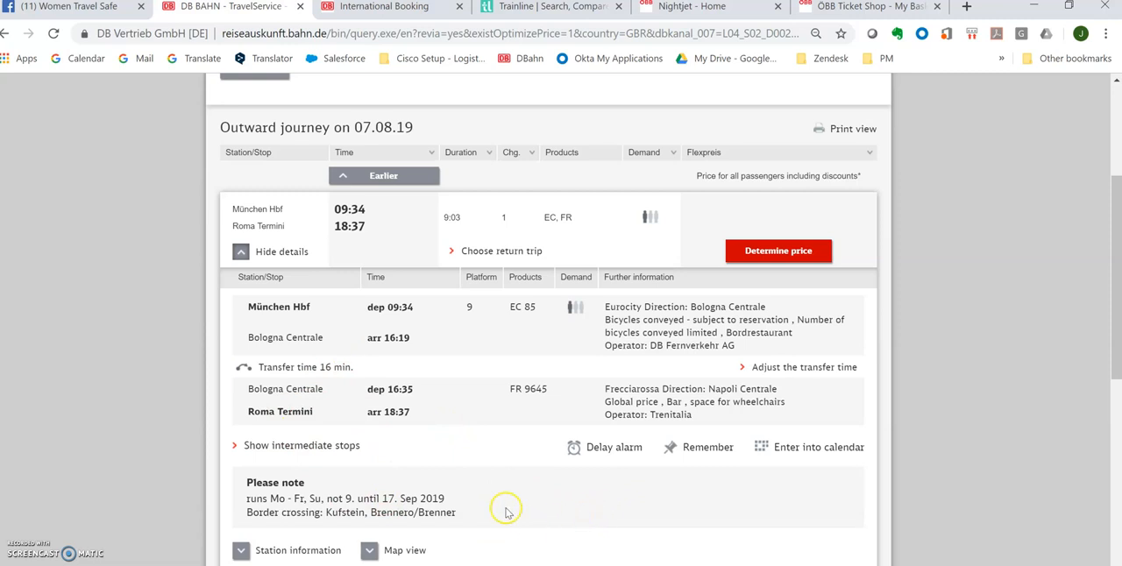
mouse_move(68, 554)
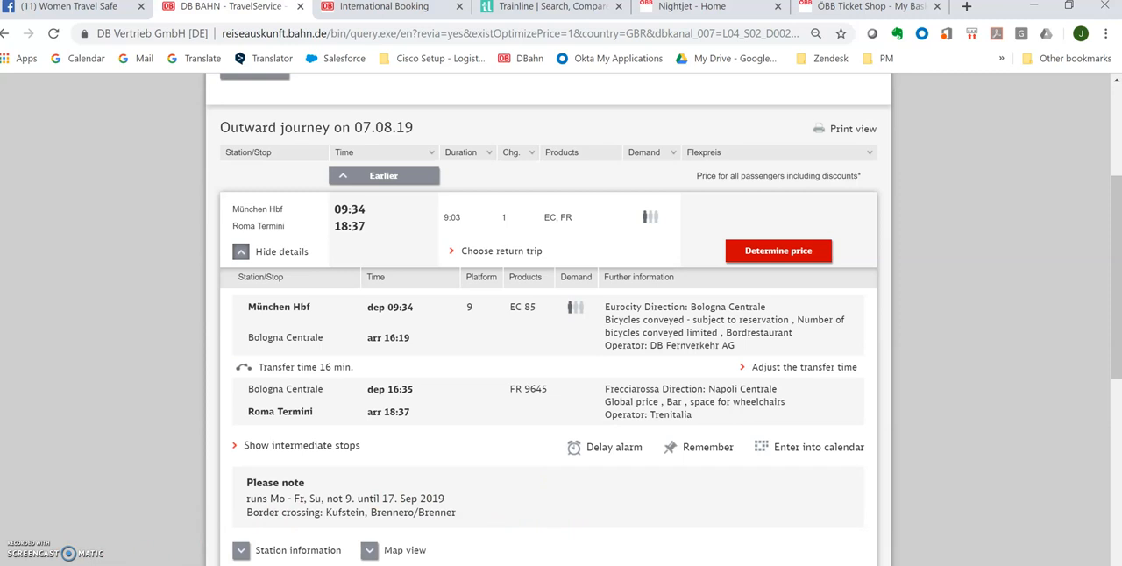
mouse_move(163, 403)
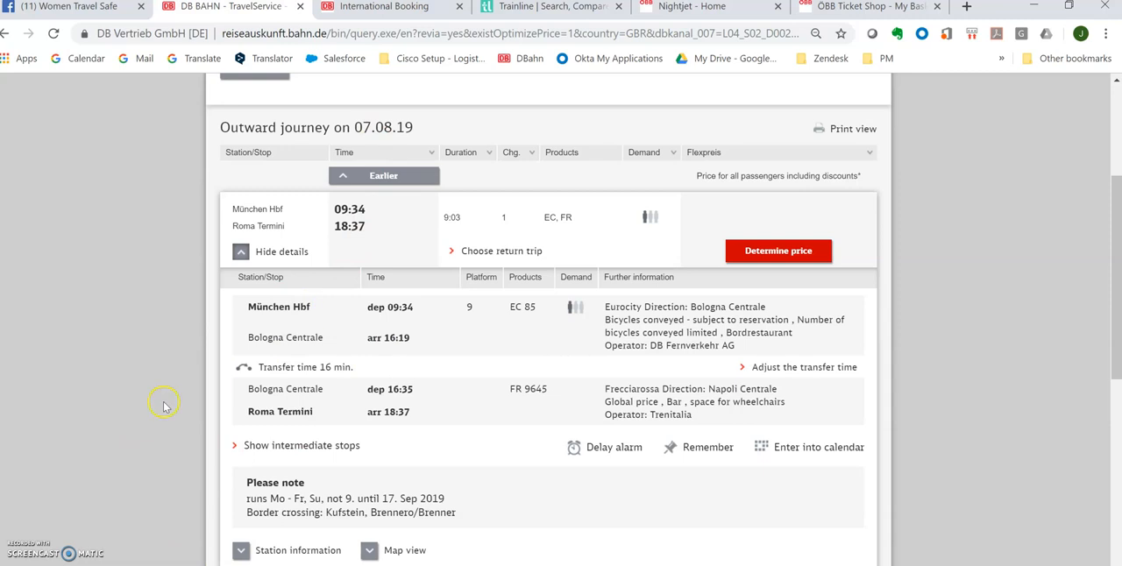
mouse_move(584, 464)
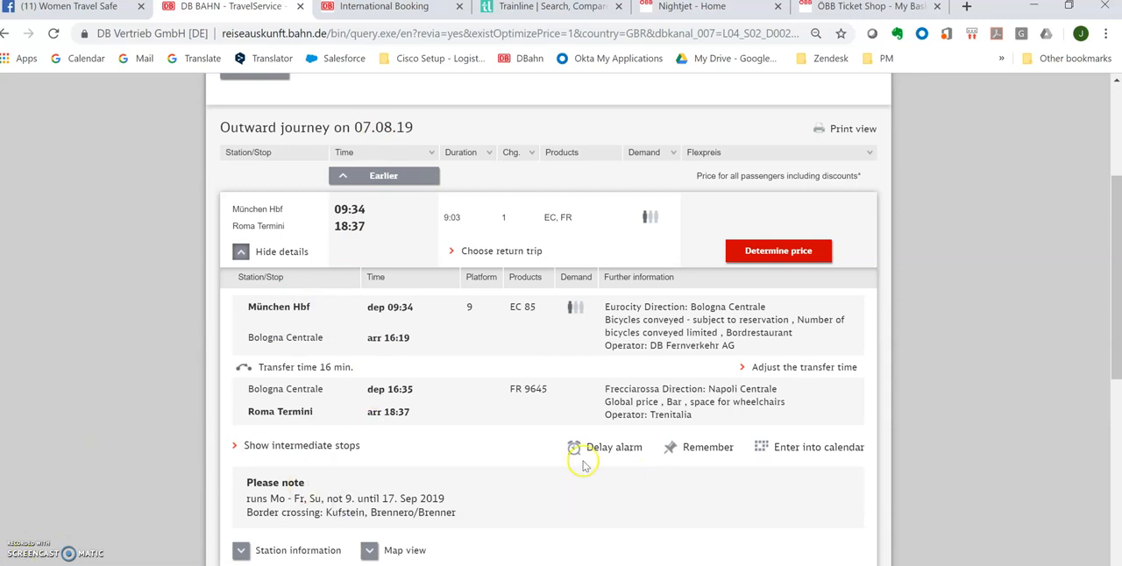